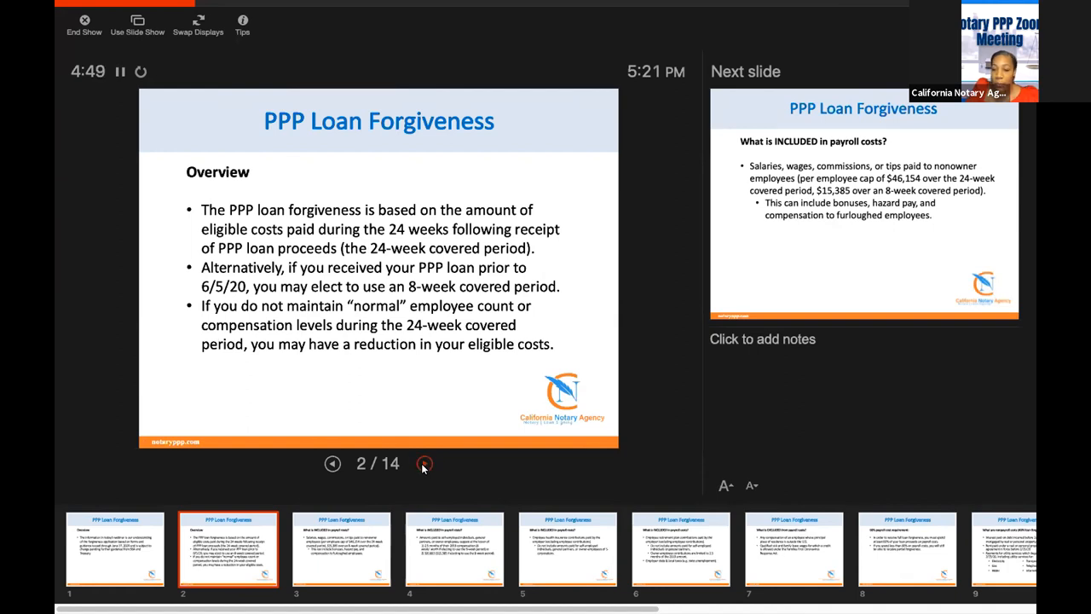
- Advance to slide 3 on payroll costs included in forgiveness
{"action": "left_click", "coordinate": [425, 464]}
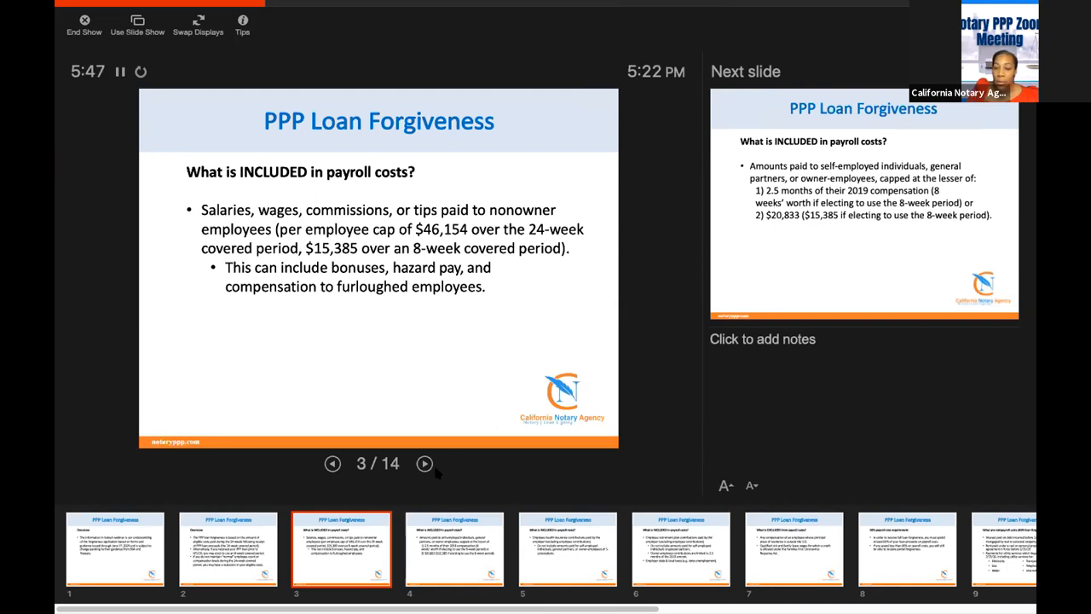
- Advance through owner pay, health insurance and retirement slides to slide 7 on excluded payroll costs
{"action": "left_click", "coordinate": [424, 464]}
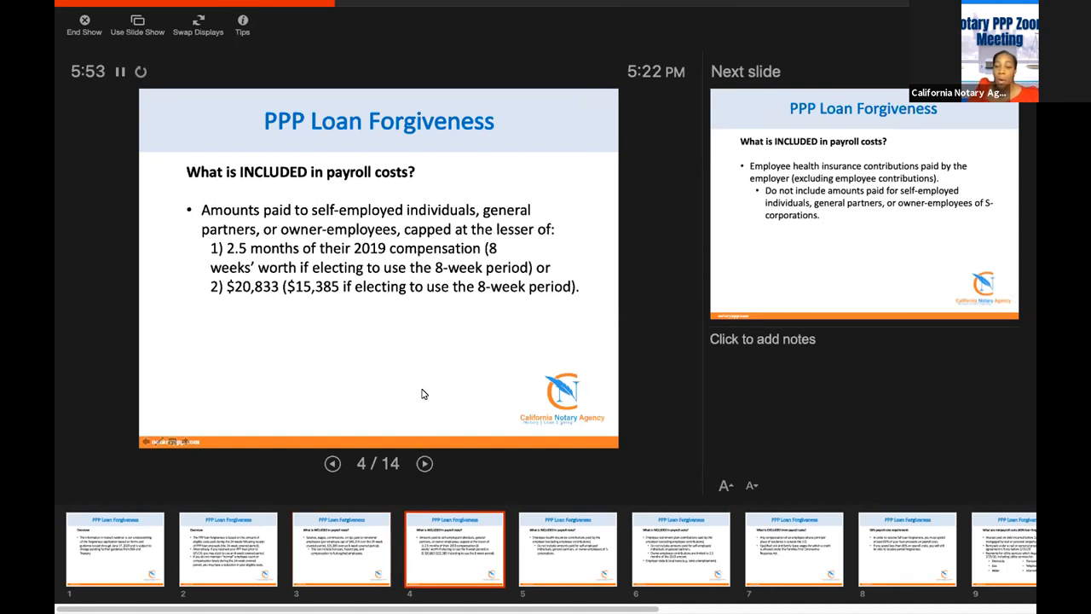
{"action": "mouse_move", "coordinate": [236, 256]}
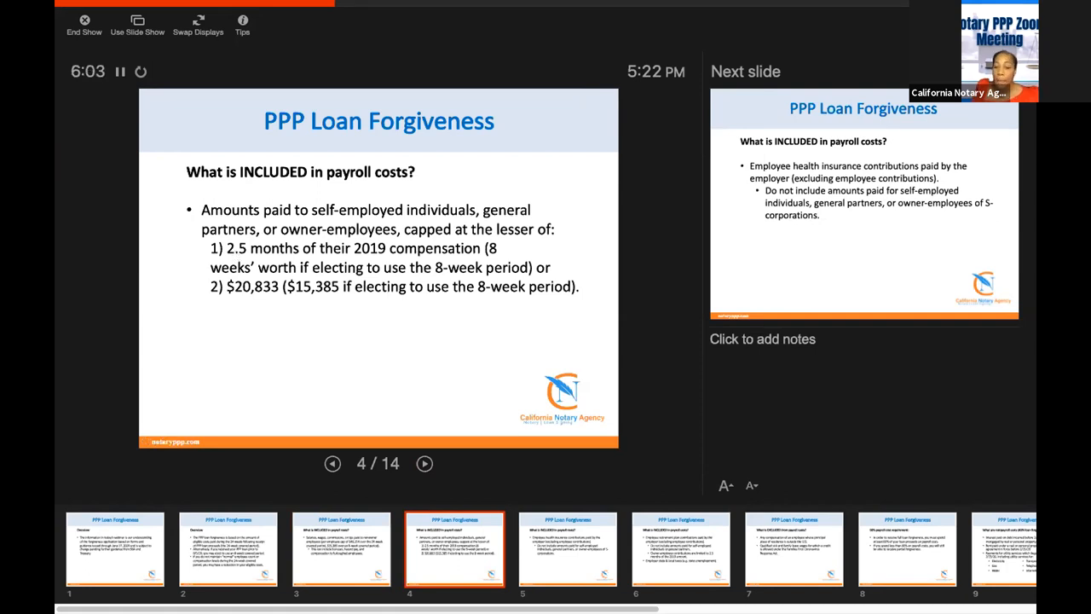
{"action": "left_click", "coordinate": [425, 464]}
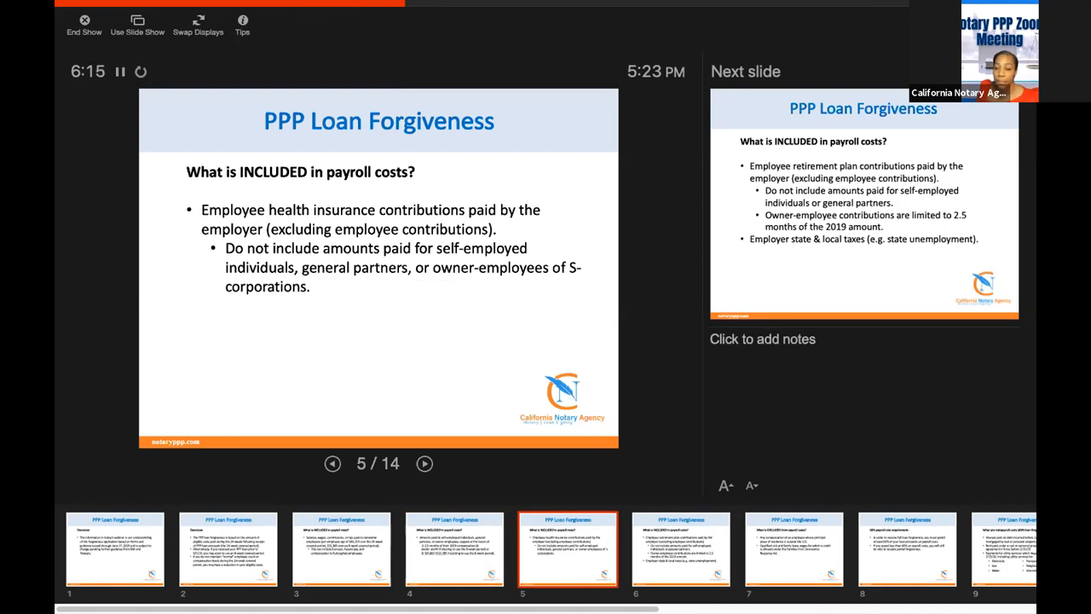
{"action": "left_click", "coordinate": [425, 463]}
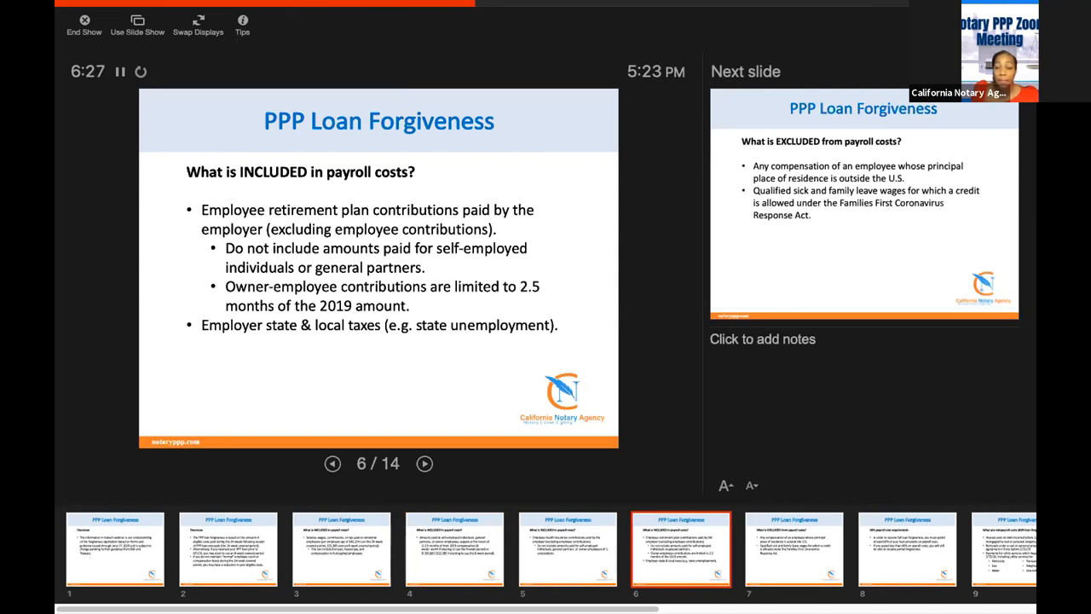
{"action": "left_click", "coordinate": [424, 464]}
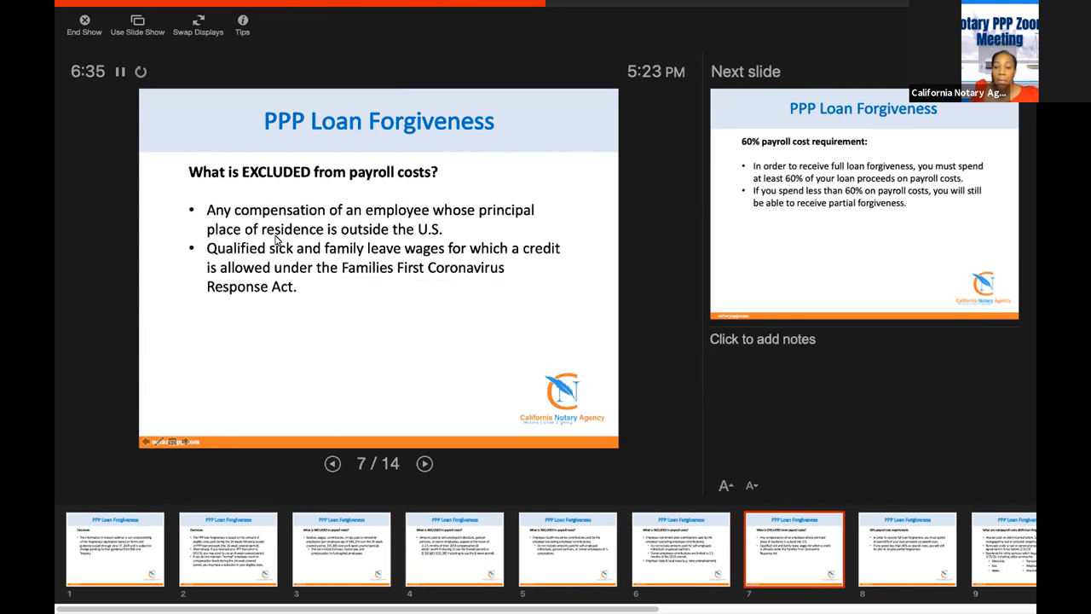
- Advance to slide 8 on the 60% payroll cost requirement for full forgiveness
{"action": "left_click", "coordinate": [425, 464]}
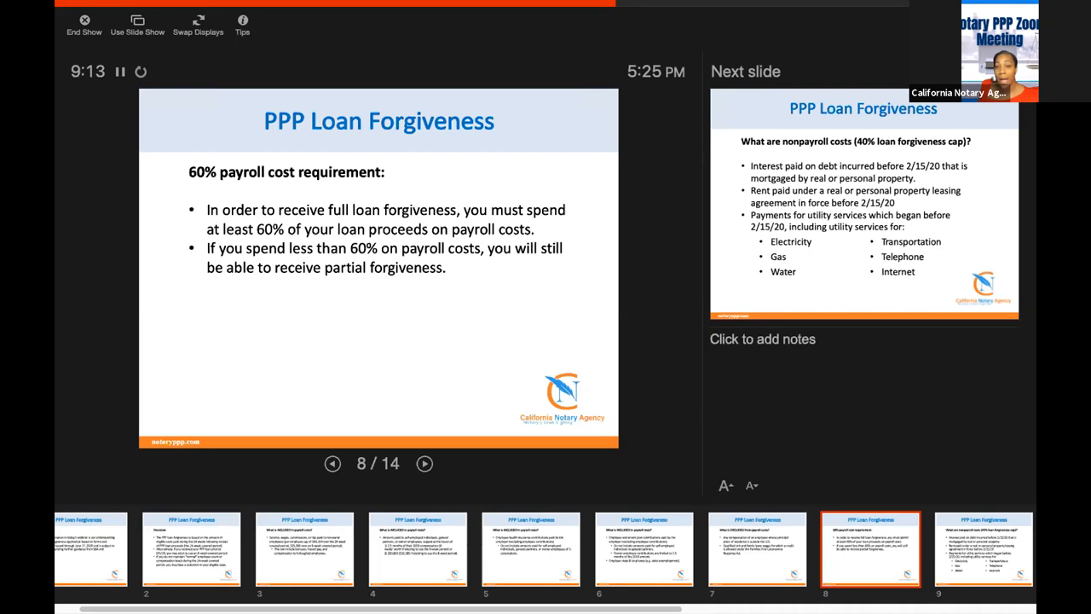
- Advance to slide 9 on nonpayroll costs under the 40% forgiveness cap
{"action": "left_click", "coordinate": [423, 464]}
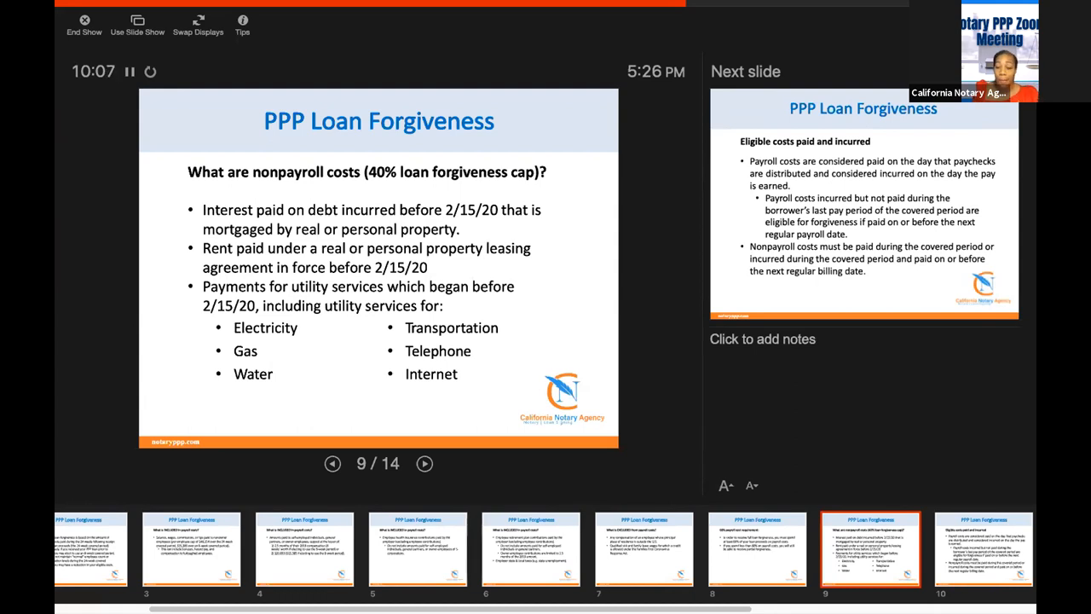
- Advance through eligible costs and EZ criteria slides to slide 12 previewing the forgiveness application form
{"action": "left_click", "coordinate": [424, 464]}
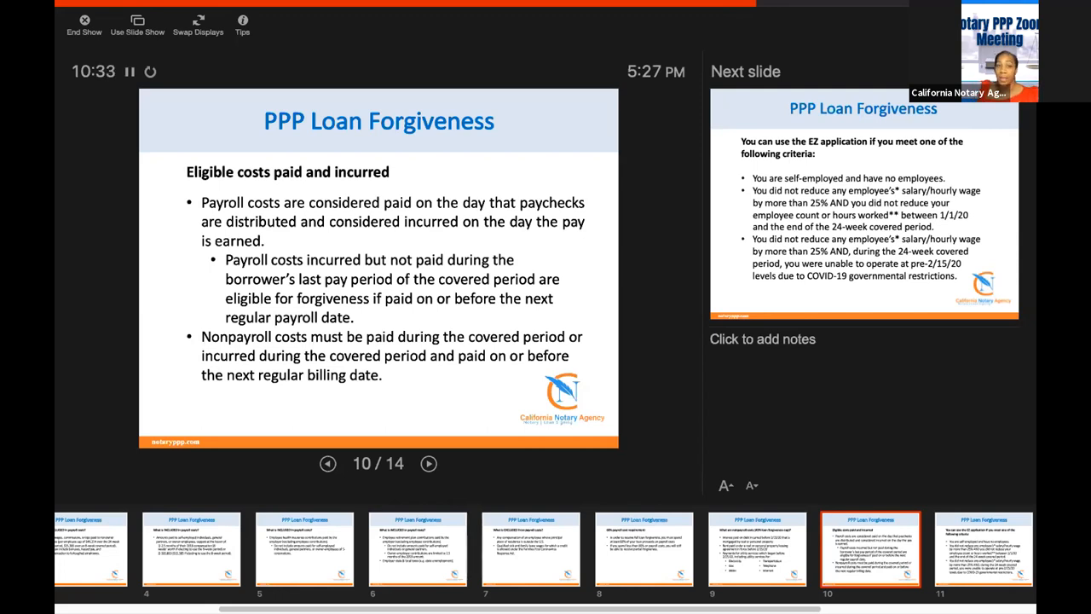
{"action": "left_click", "coordinate": [428, 464]}
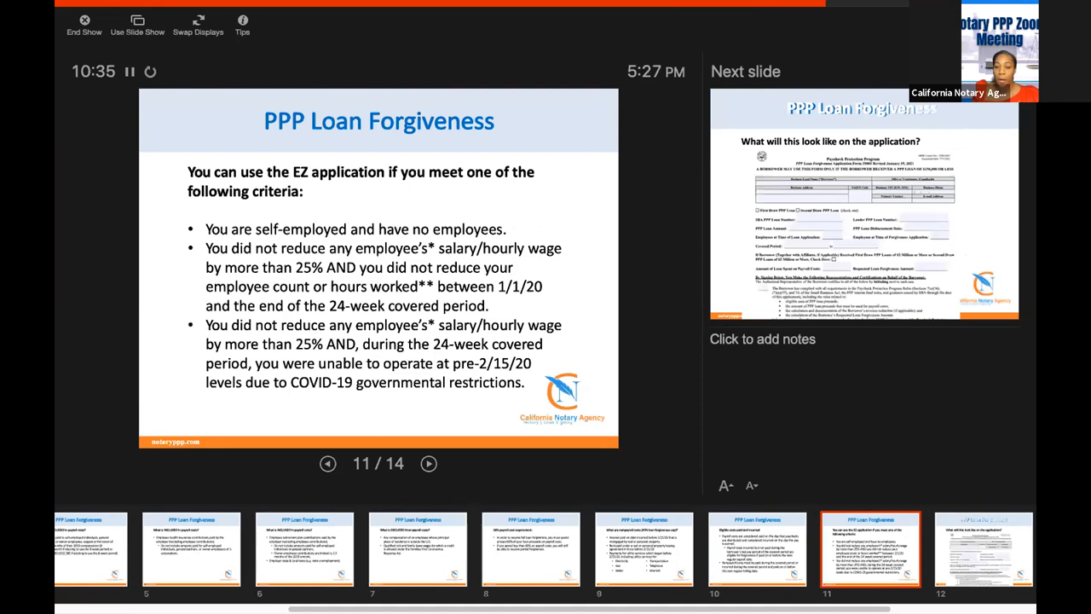
{"action": "left_click", "coordinate": [428, 464]}
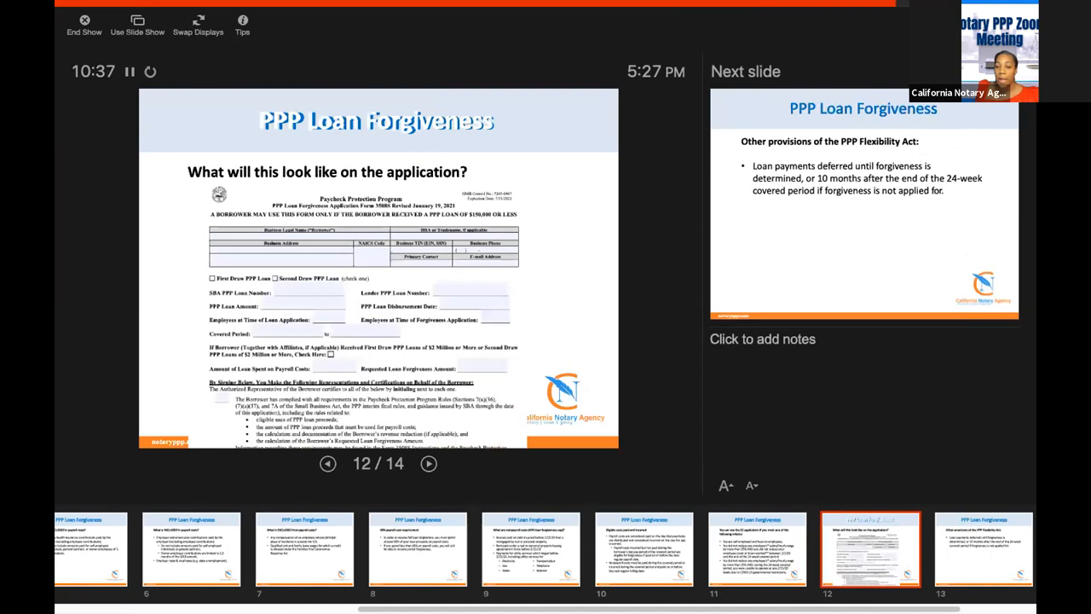
{"action": "left_click", "coordinate": [328, 464]}
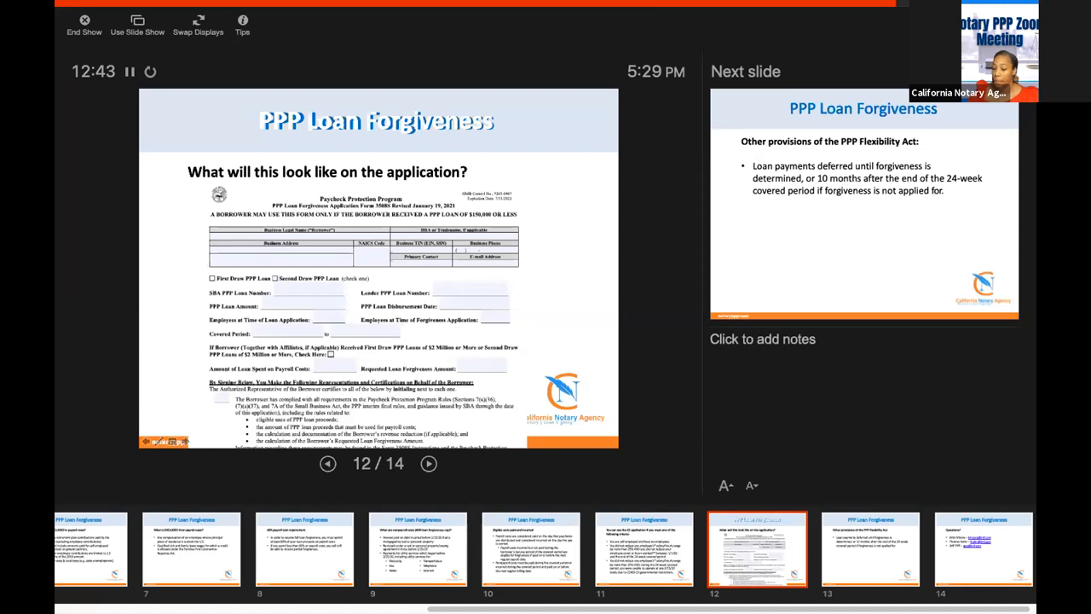
- Advance to slide 13 on other PPP Flexibility Act provisions and payment deferral
{"action": "left_click", "coordinate": [430, 464]}
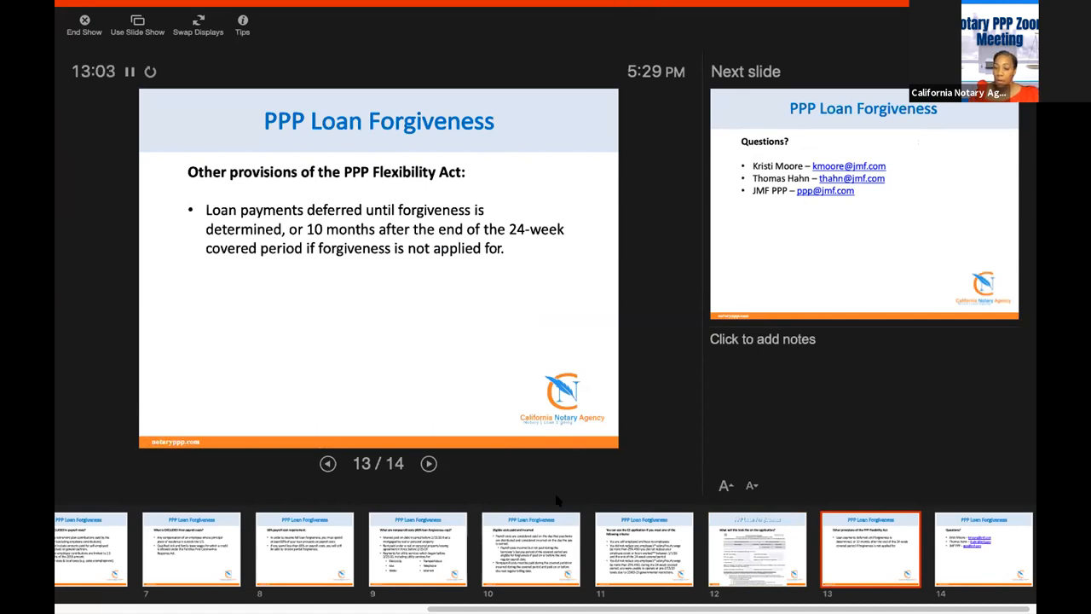
{"action": "mouse_move", "coordinate": [612, 235]}
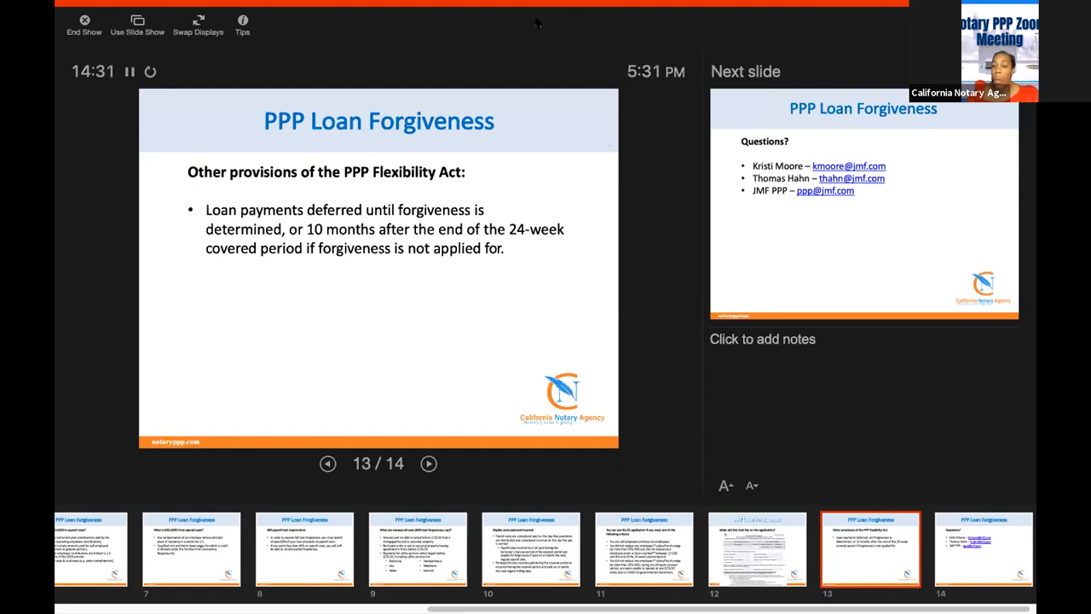
{"action": "mouse_move", "coordinate": [725, 24]}
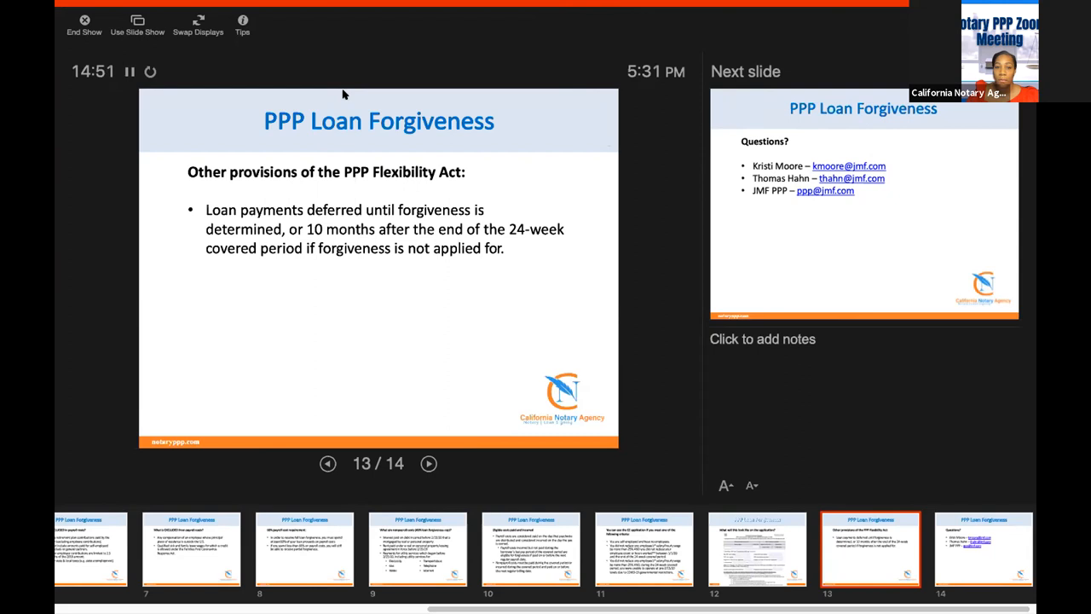
{"action": "mouse_move", "coordinate": [298, 144]}
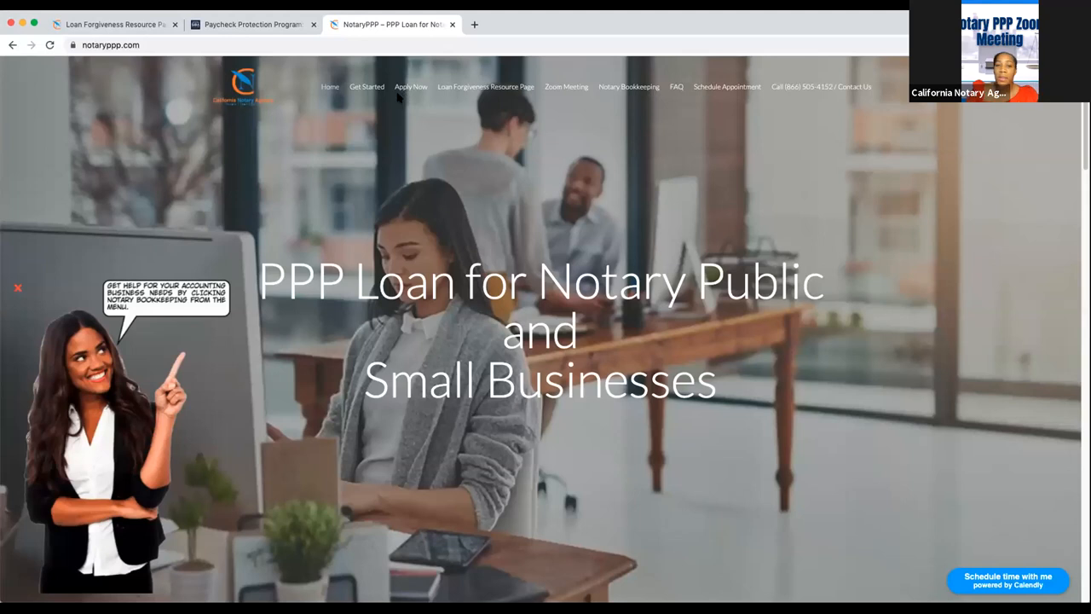
{"action": "mouse_move", "coordinate": [328, 164]}
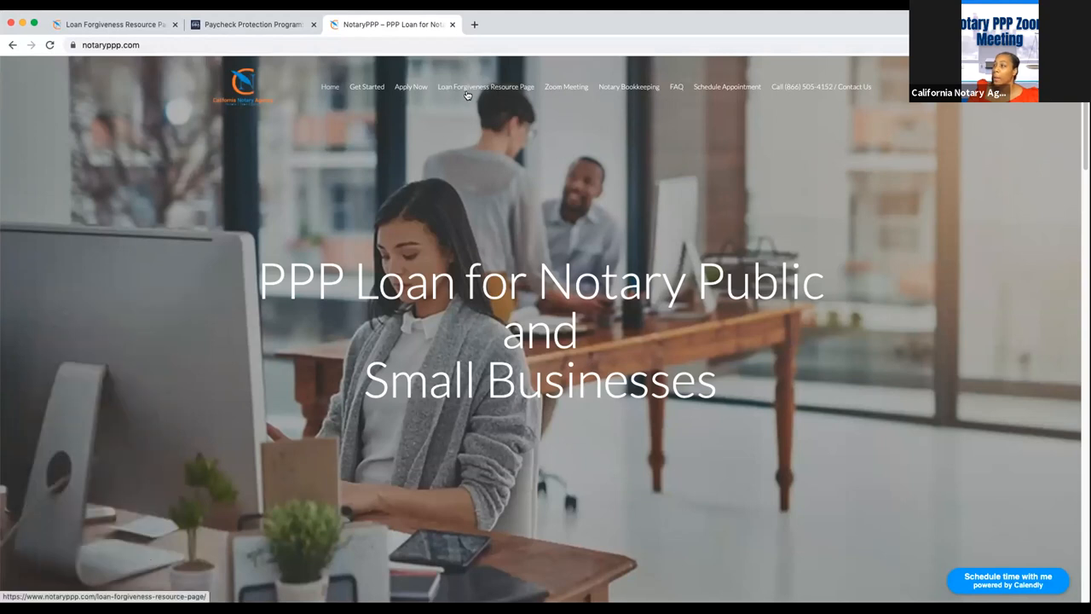
- Go to the Loan Forgiveness Resource Page and scroll through the 3508S, 3508EZ and checklist articles
{"action": "left_click", "coordinate": [484, 86]}
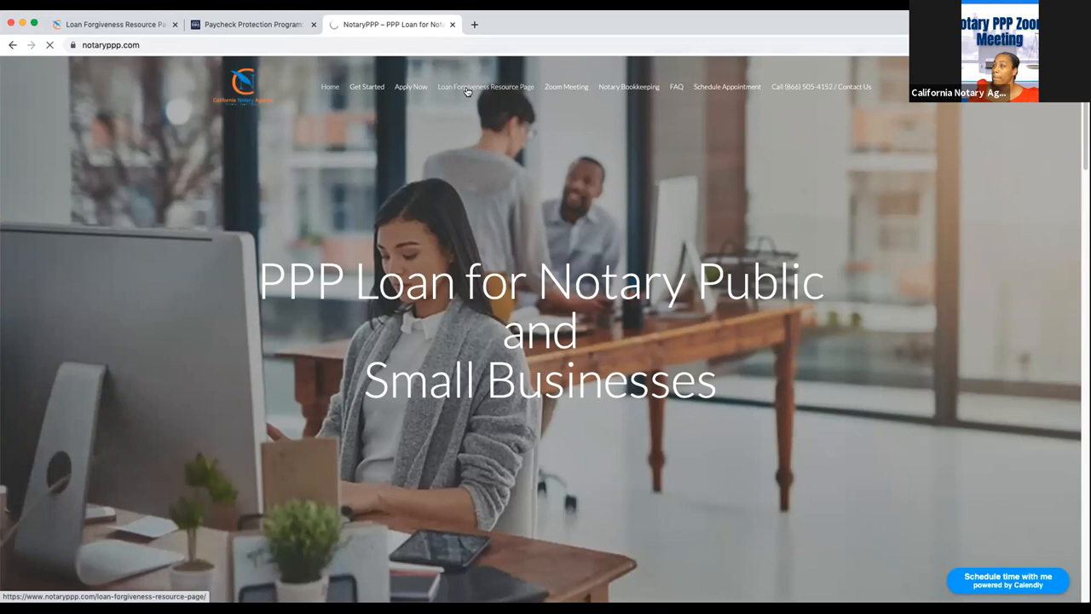
{"action": "left_click", "coordinate": [484, 85]}
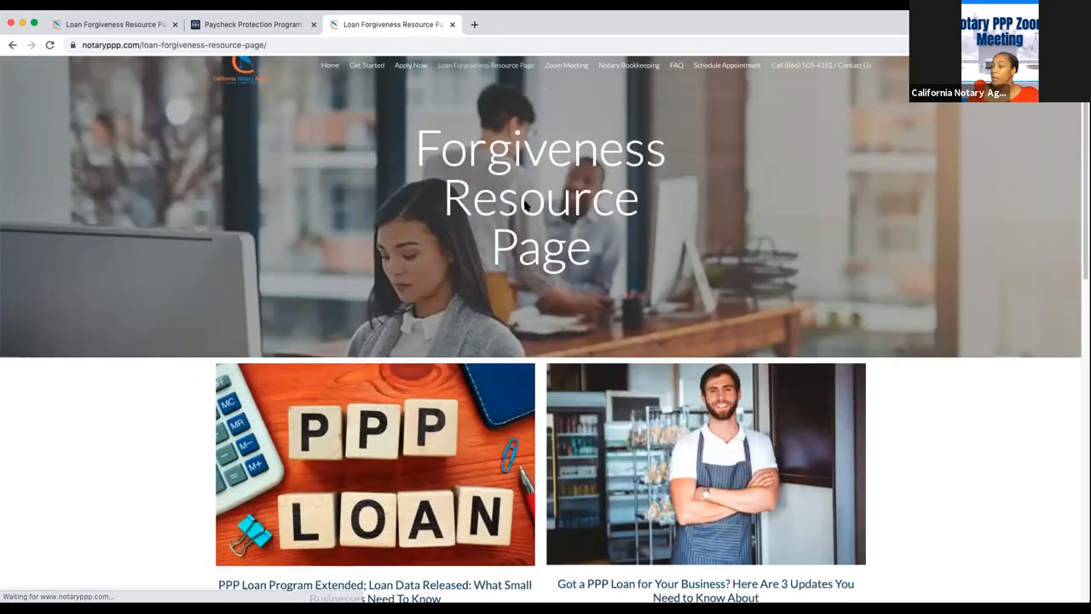
{"action": "scroll", "scroll_direction": "down", "scroll_amount": 3}
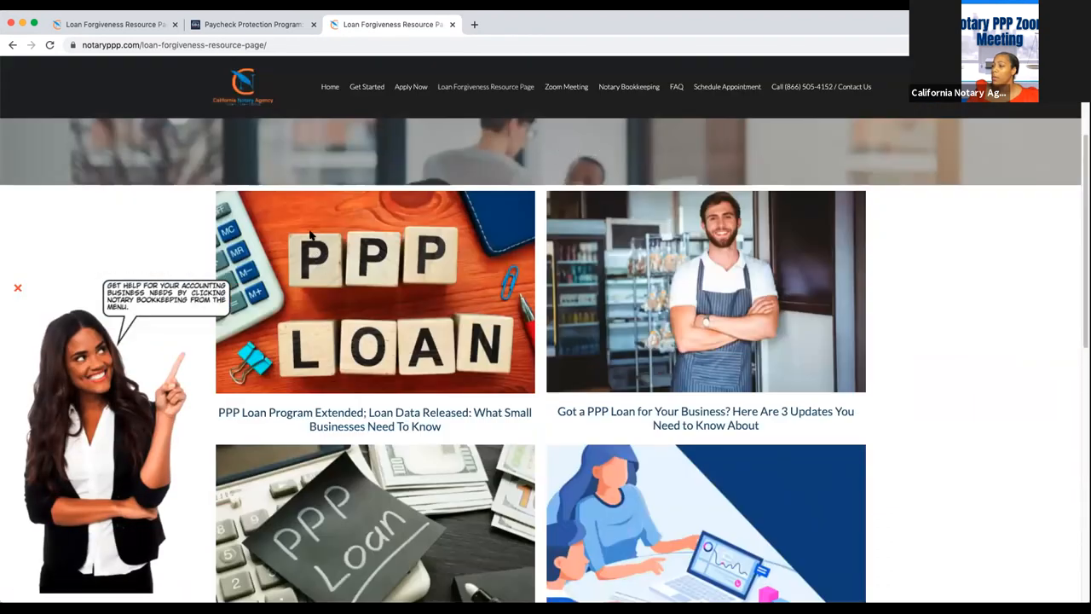
{"action": "mouse_move", "coordinate": [418, 308]}
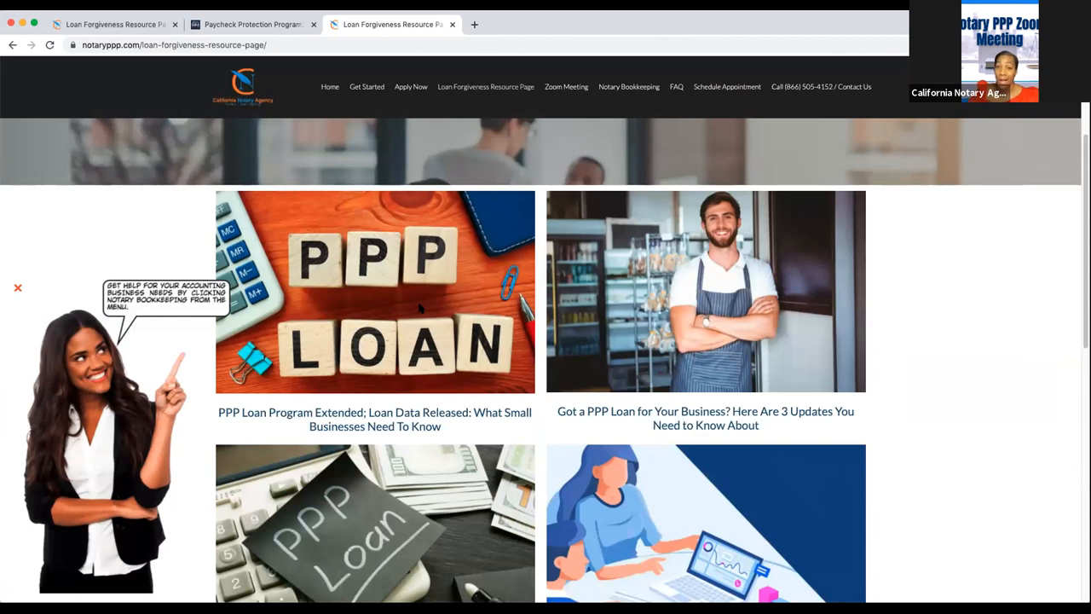
{"action": "mouse_move", "coordinate": [481, 276]}
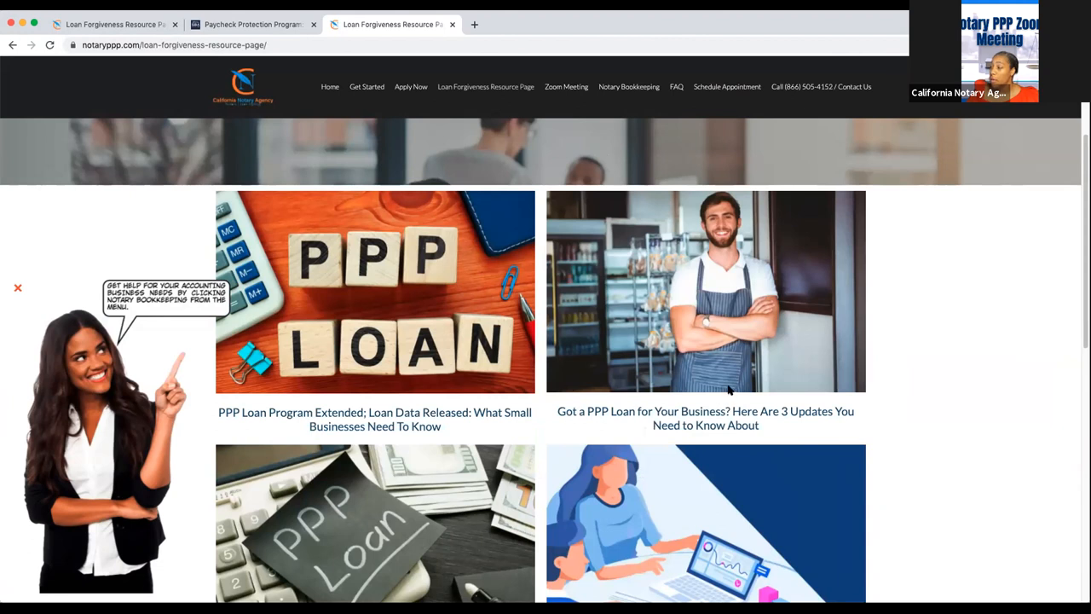
{"action": "scroll", "scroll_direction": "down", "scroll_amount": 3}
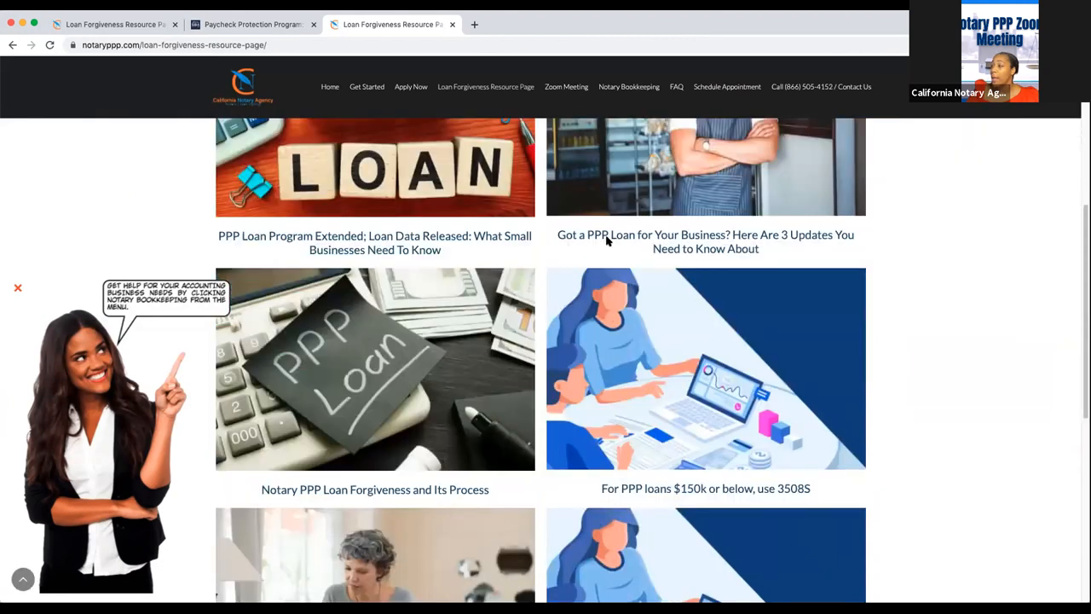
{"action": "mouse_move", "coordinate": [713, 298]}
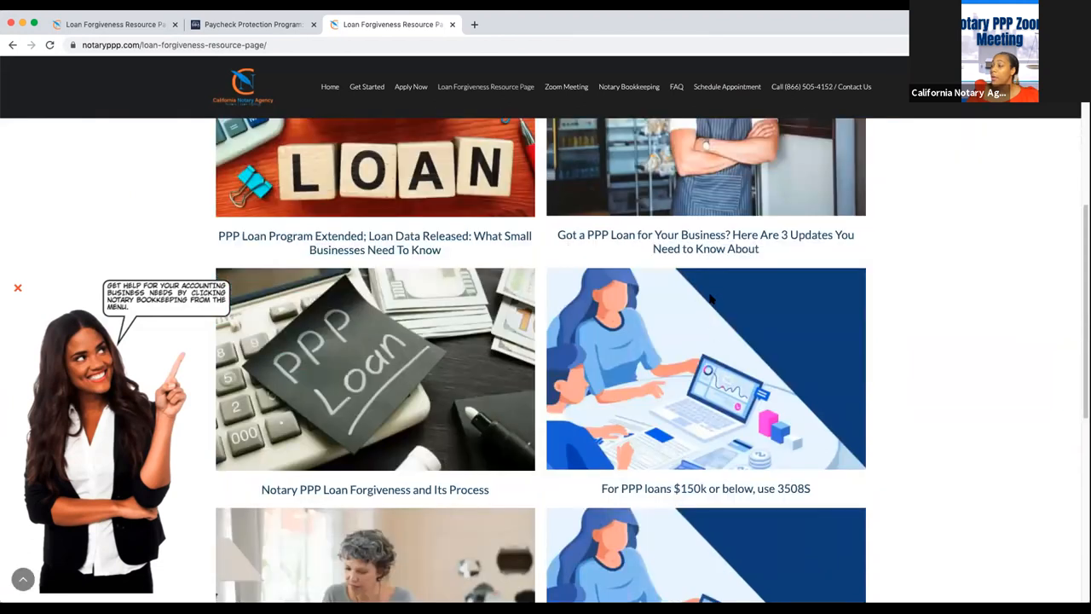
{"action": "mouse_move", "coordinate": [689, 447]}
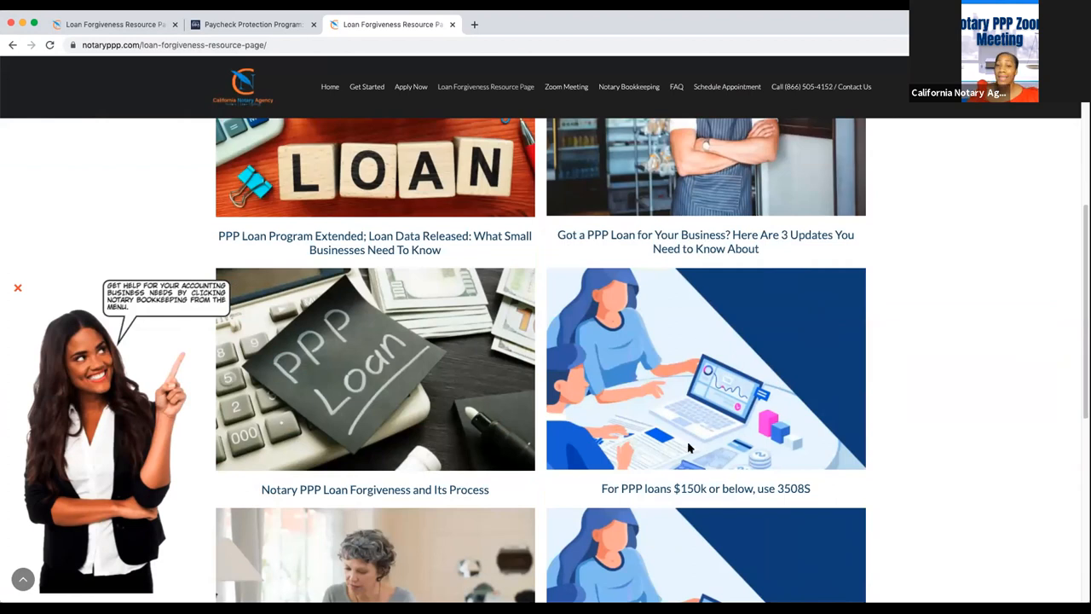
{"action": "mouse_move", "coordinate": [672, 429]}
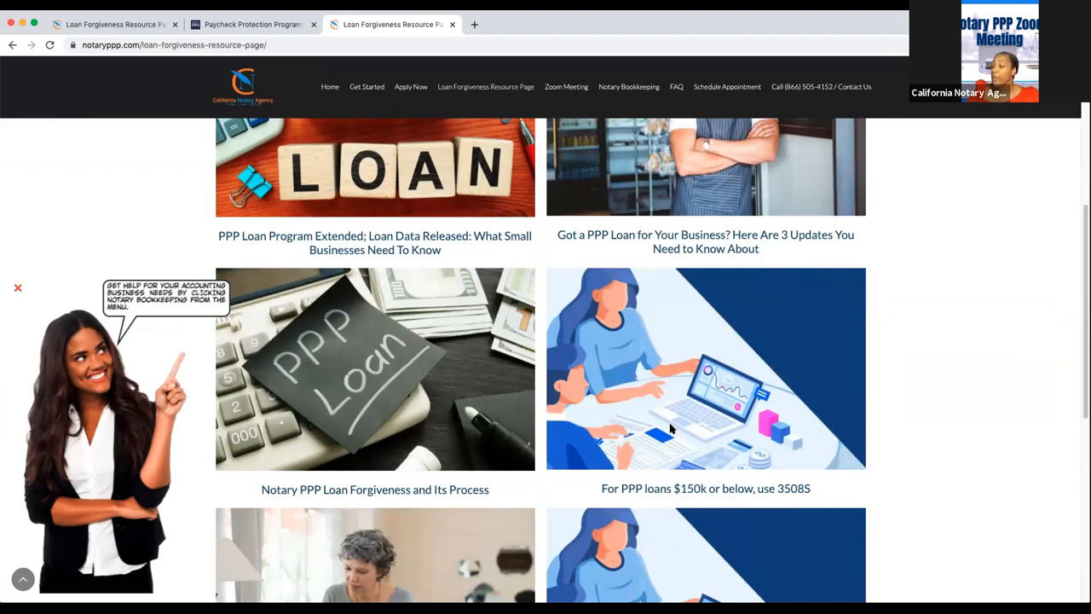
{"action": "mouse_move", "coordinate": [883, 411]}
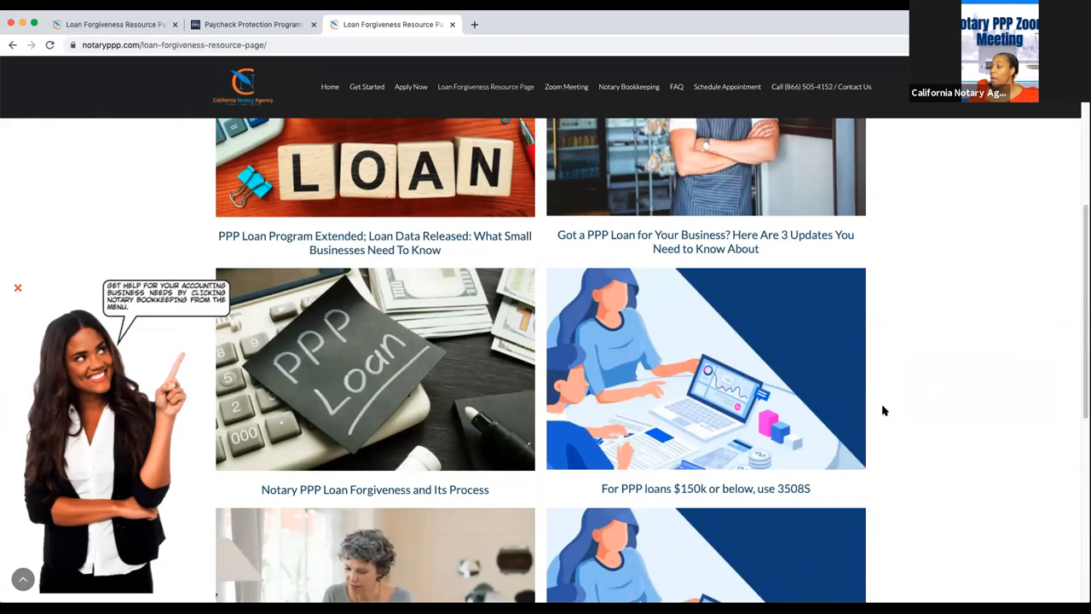
{"action": "scroll", "scroll_direction": "down", "scroll_amount": 3}
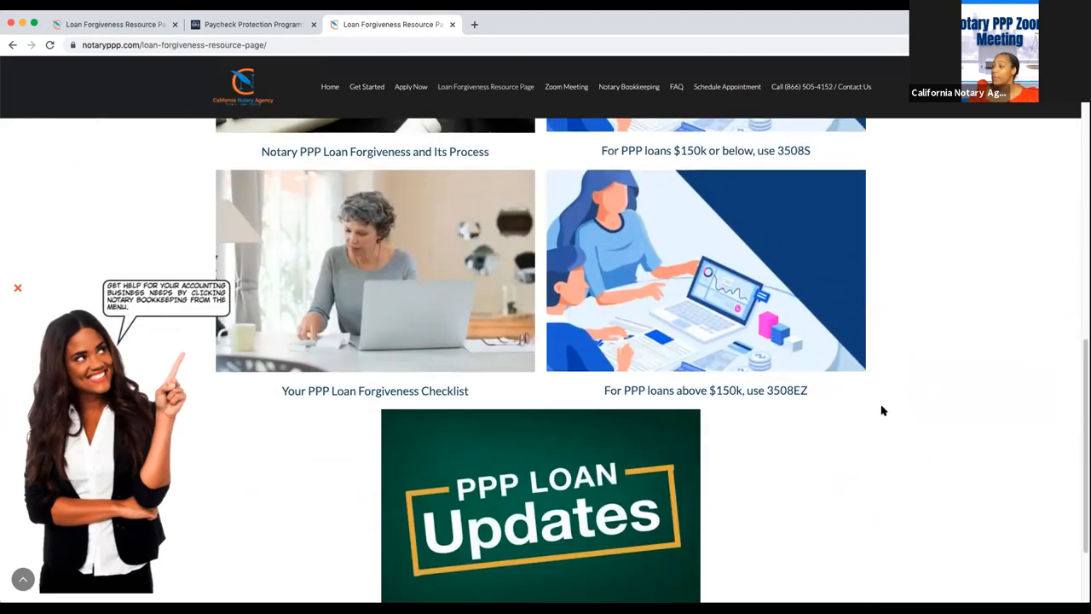
{"action": "scroll", "scroll_direction": "down", "scroll_amount": 3}
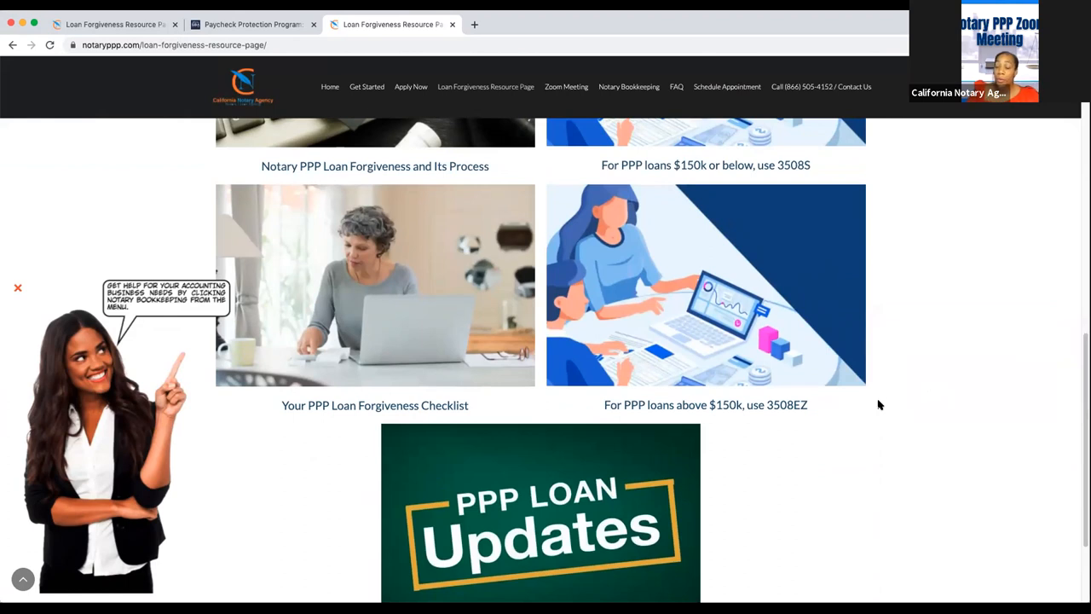
{"action": "mouse_move", "coordinate": [880, 400]}
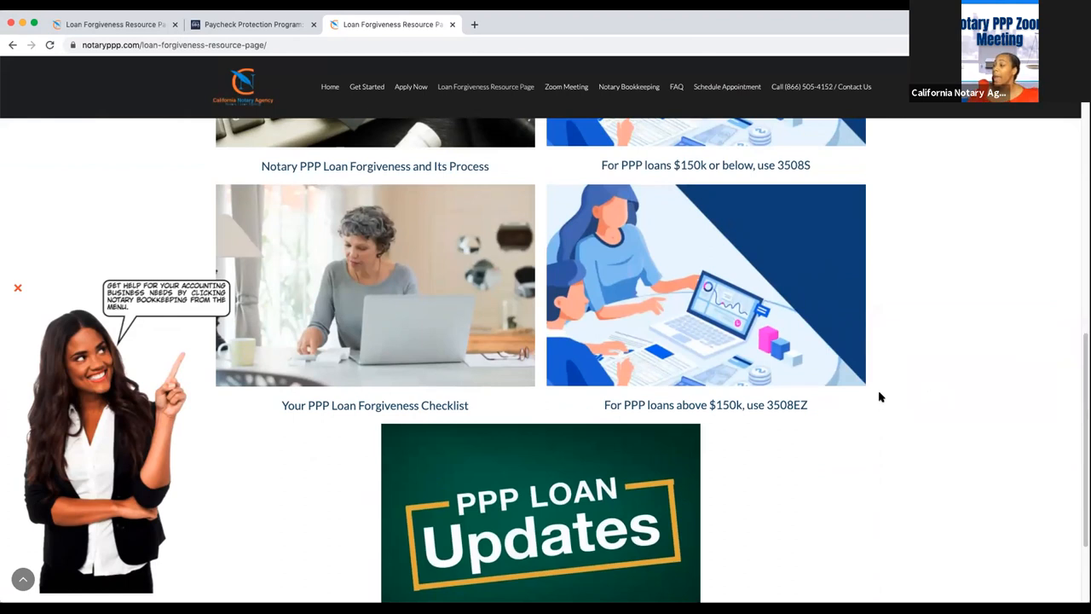
{"action": "mouse_move", "coordinate": [835, 359]}
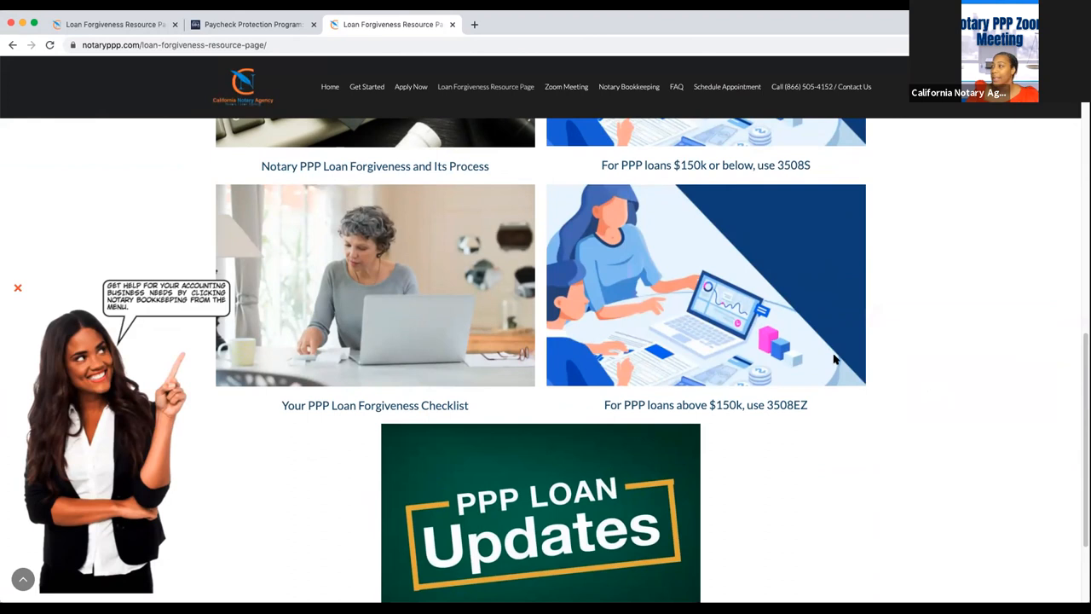
{"action": "scroll", "scroll_direction": "down", "scroll_amount": 3}
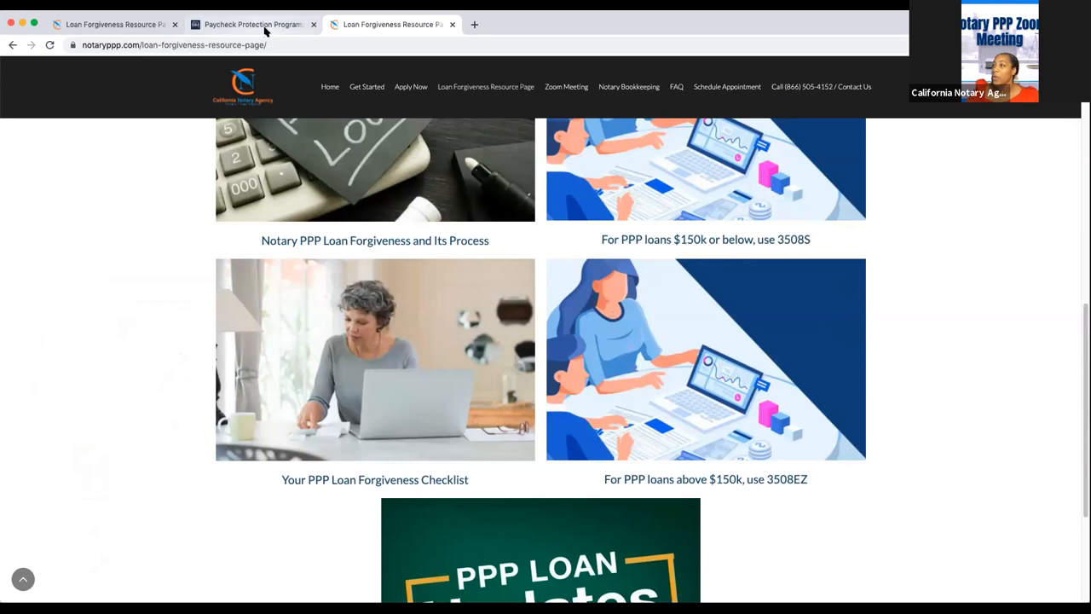
- Show the SBA Form 3508S PDF's first page, then move to the NotaryPPP site tab
{"action": "left_click", "coordinate": [252, 24]}
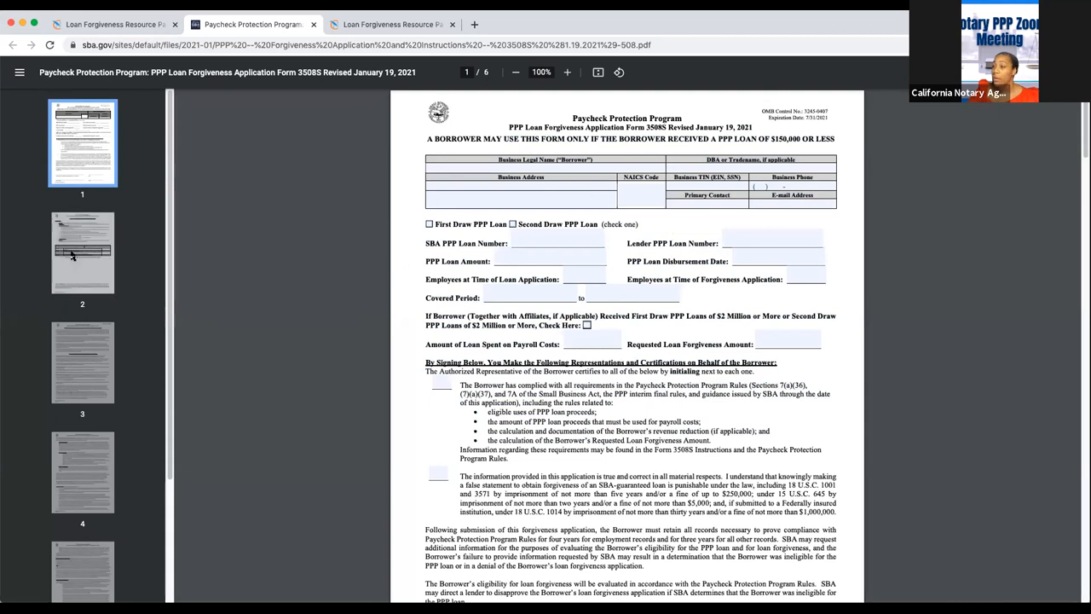
{"action": "left_click", "coordinate": [82, 471]}
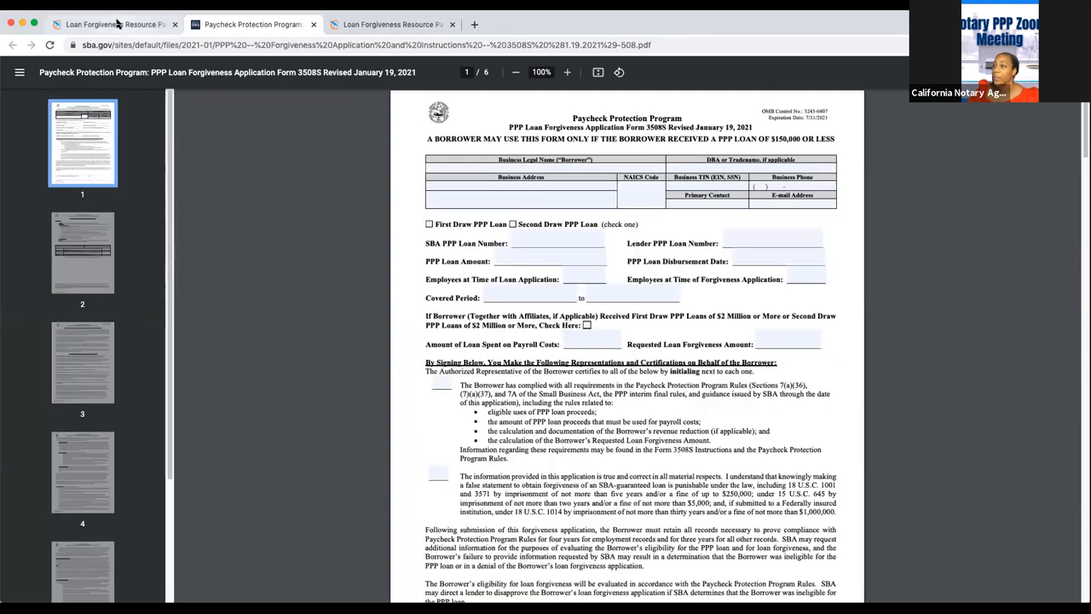
{"action": "mouse_move", "coordinate": [111, 24]}
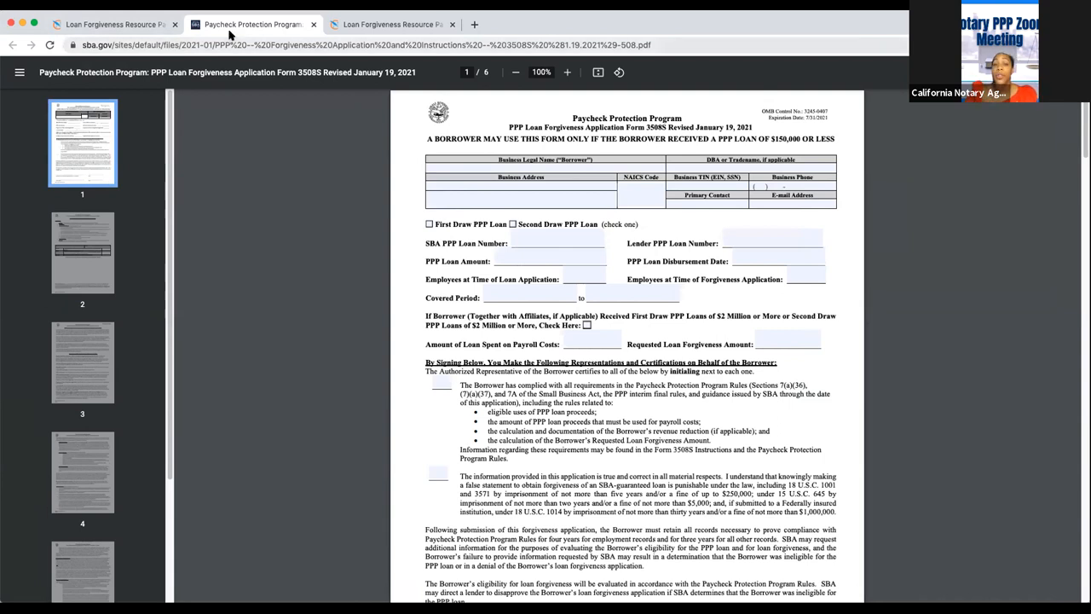
{"action": "mouse_move", "coordinate": [252, 23]}
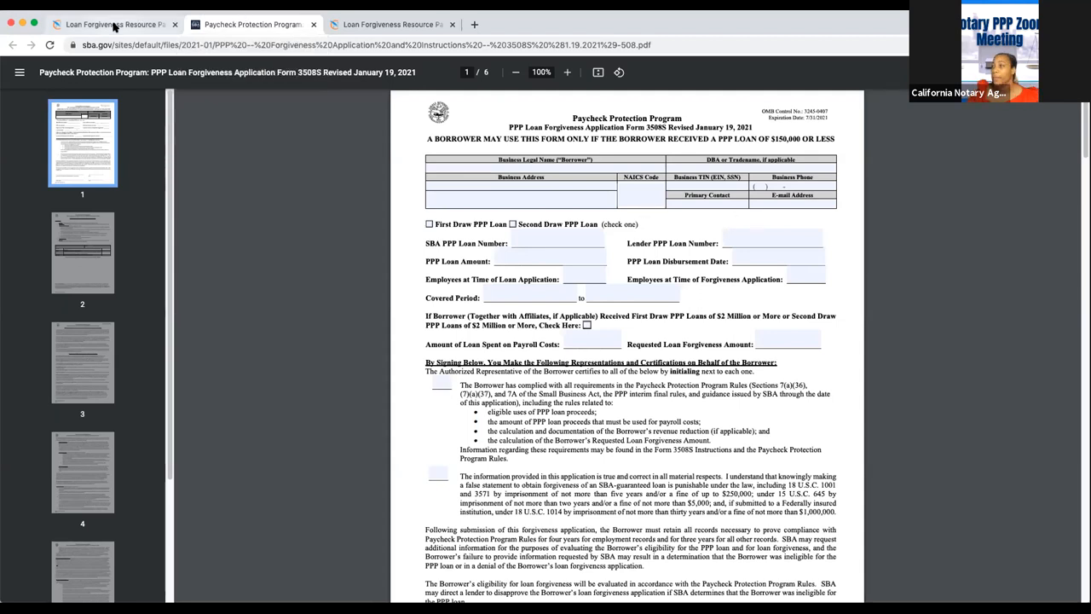
{"action": "left_click", "coordinate": [392, 24]}
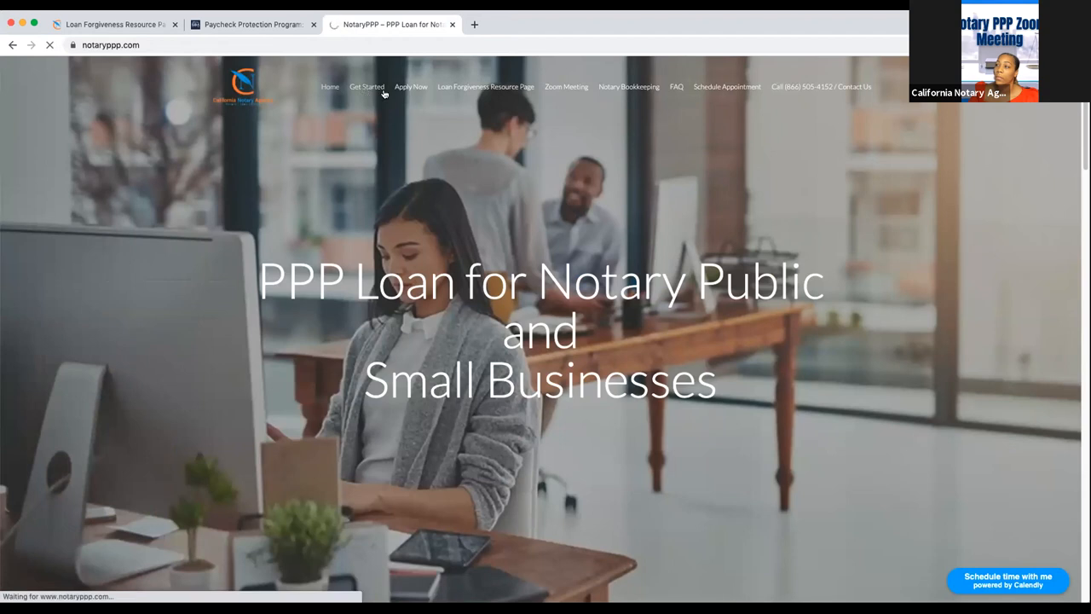
- Go to NotaryPPP's Get Started page listing the three PPP application documents
{"action": "left_click", "coordinate": [366, 85]}
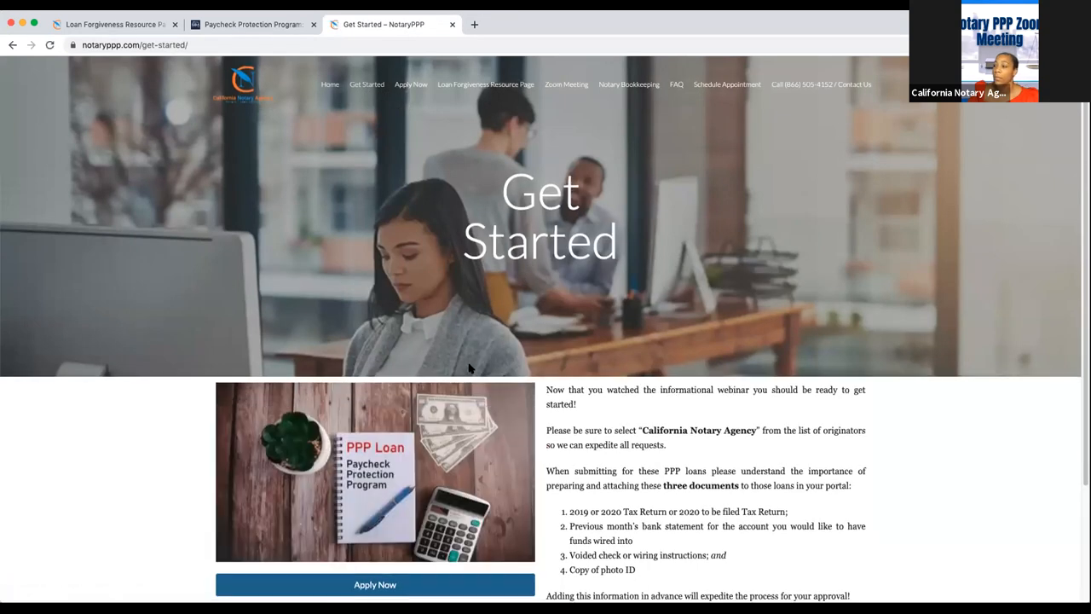
- Use Apply Now to reach A10 Capital's PPP page for California Notary Agency
{"action": "left_click", "coordinate": [375, 583]}
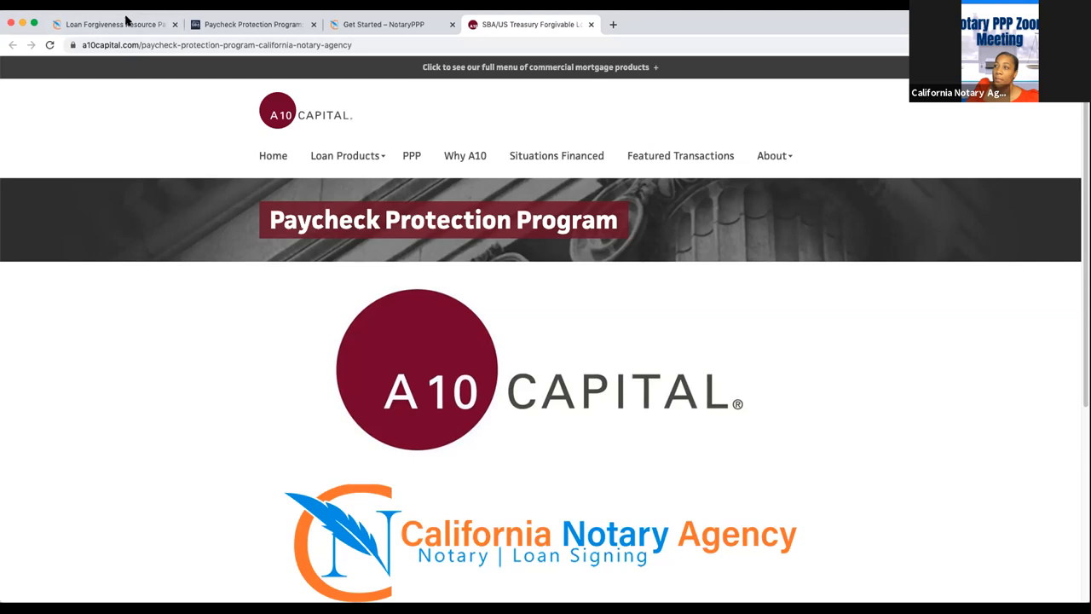
- Pass through the Loan Forgiveness Resource Page and land back on the Form 3508S PDF
{"action": "left_click", "coordinate": [111, 24]}
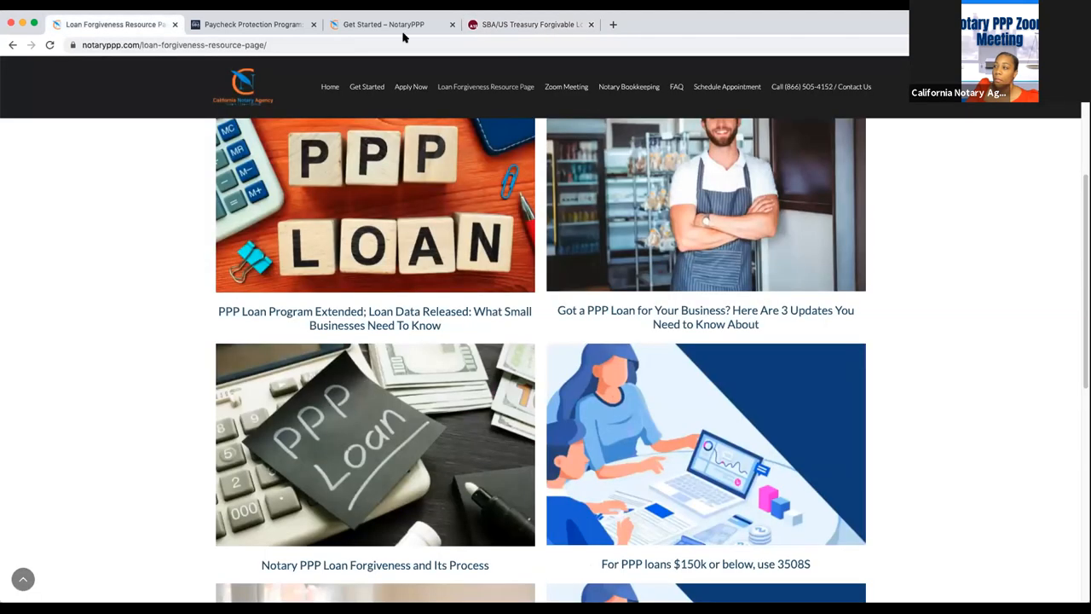
{"action": "left_click", "coordinate": [252, 24]}
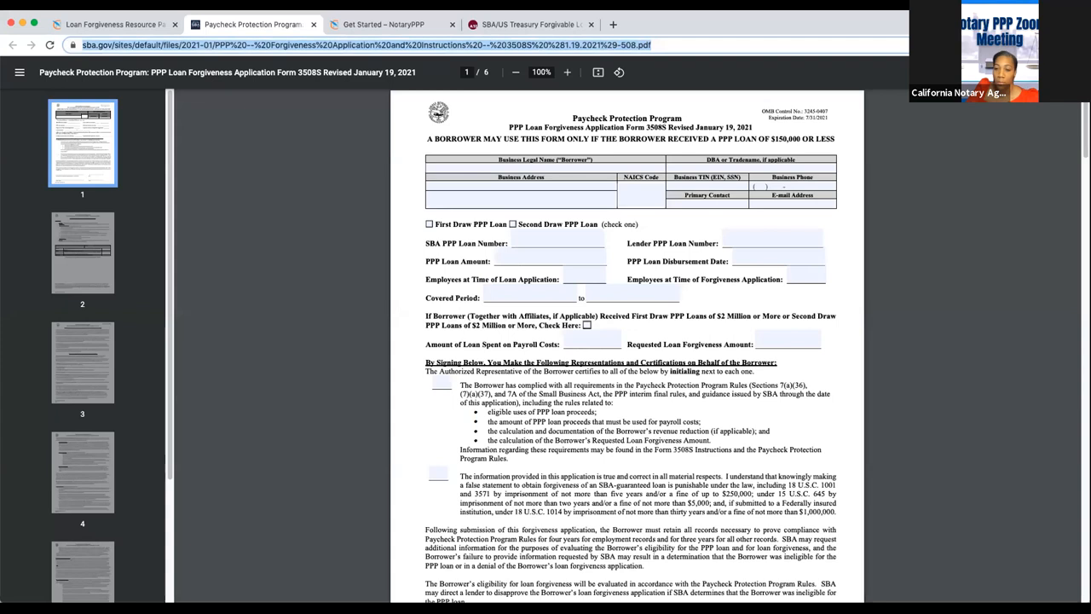
{"action": "mouse_move", "coordinate": [668, 571]}
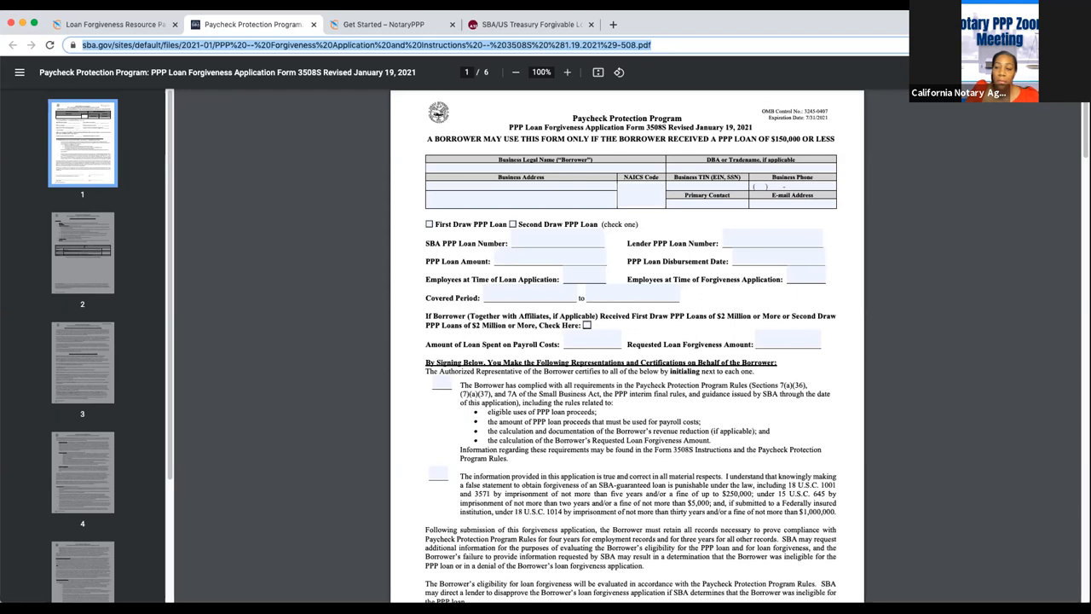
{"action": "mouse_move", "coordinate": [488, 113]}
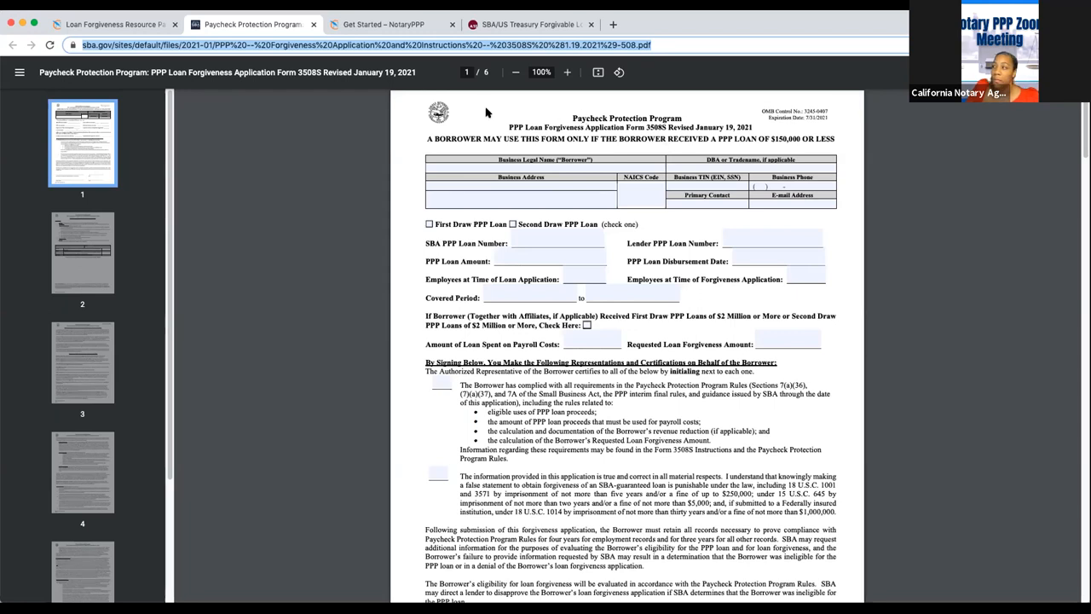
{"action": "mouse_move", "coordinate": [276, 332]}
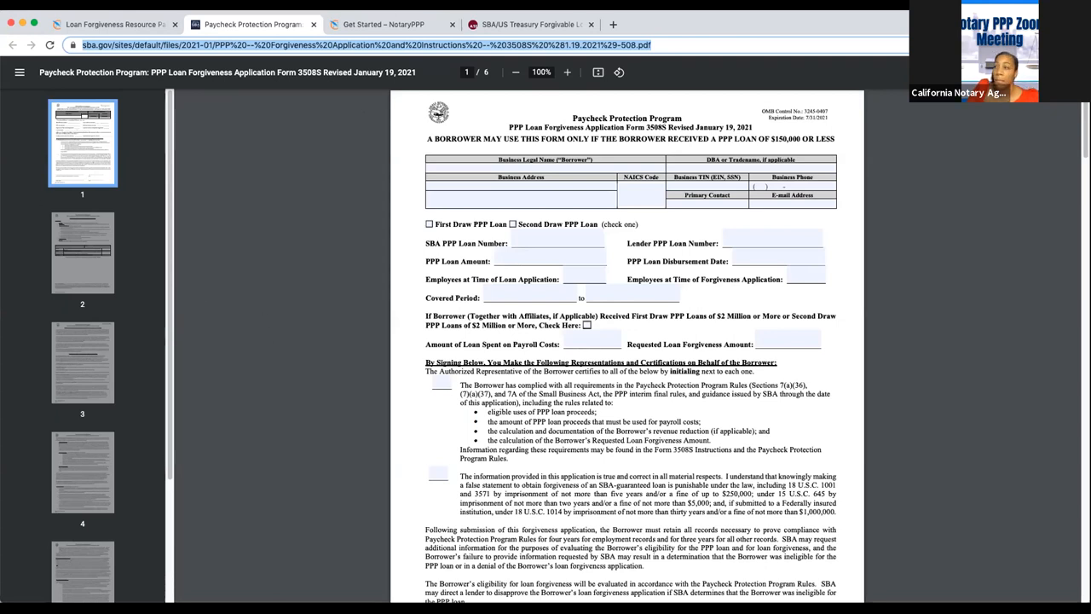
{"action": "mouse_move", "coordinate": [56, 363]}
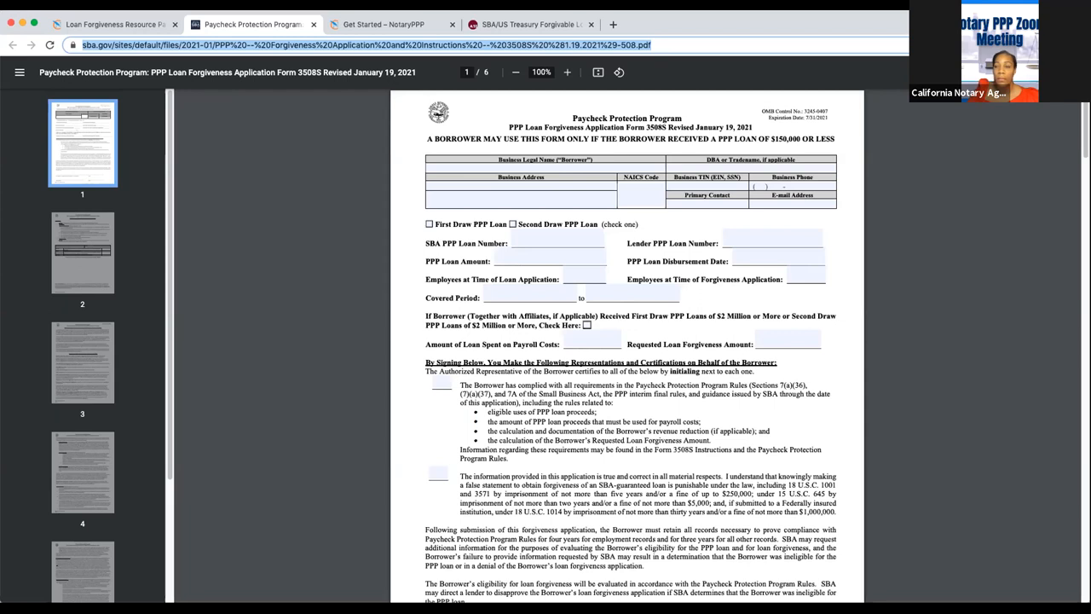
{"action": "mouse_move", "coordinate": [125, 175]}
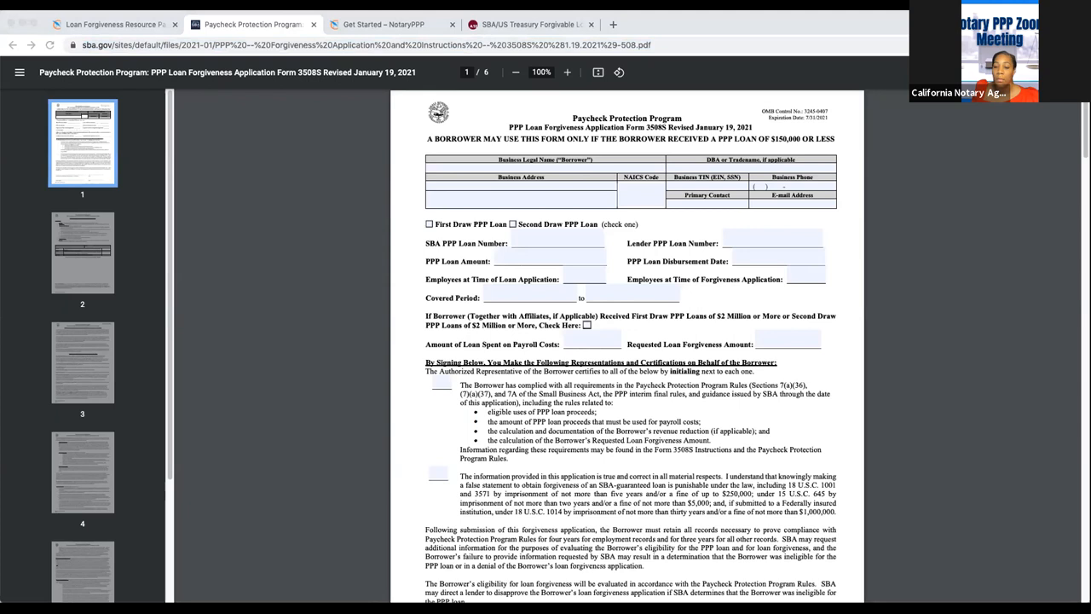
{"action": "mouse_move", "coordinate": [382, 134]}
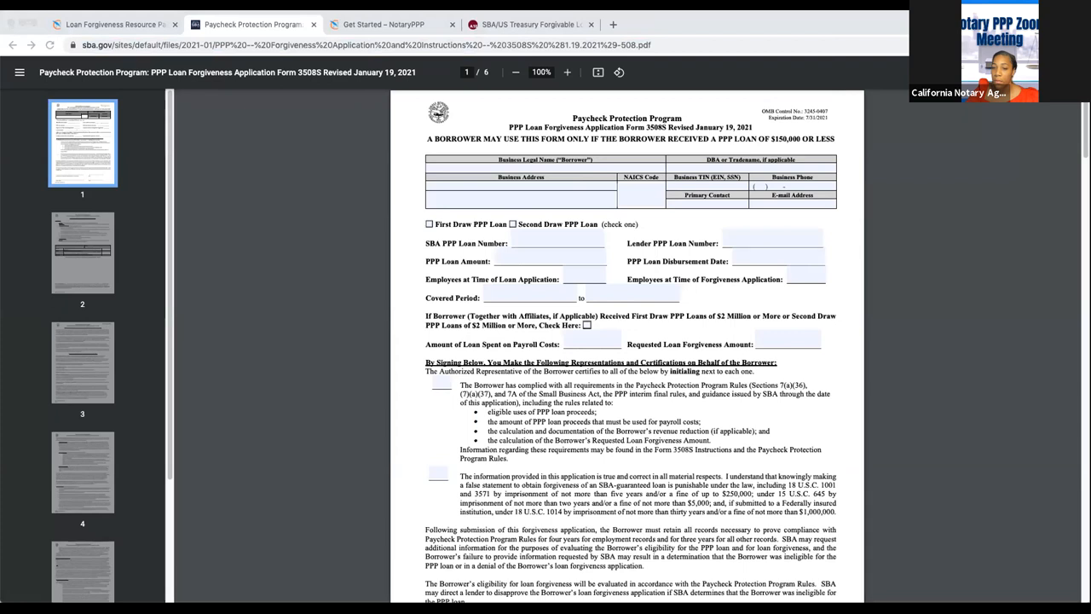
{"action": "mouse_move", "coordinate": [657, 214]}
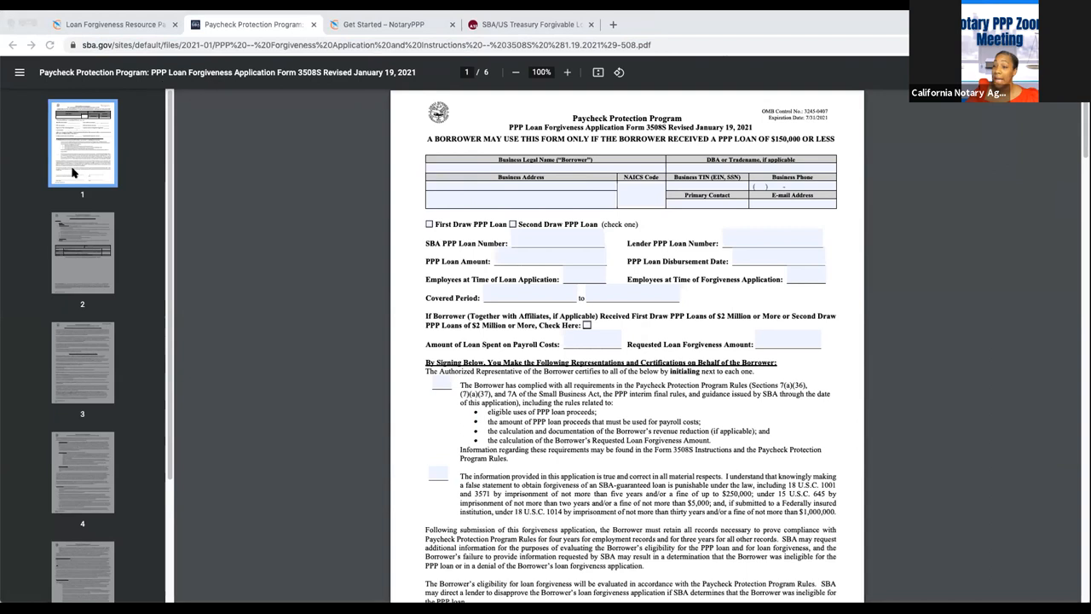
{"action": "mouse_move", "coordinate": [320, 112]}
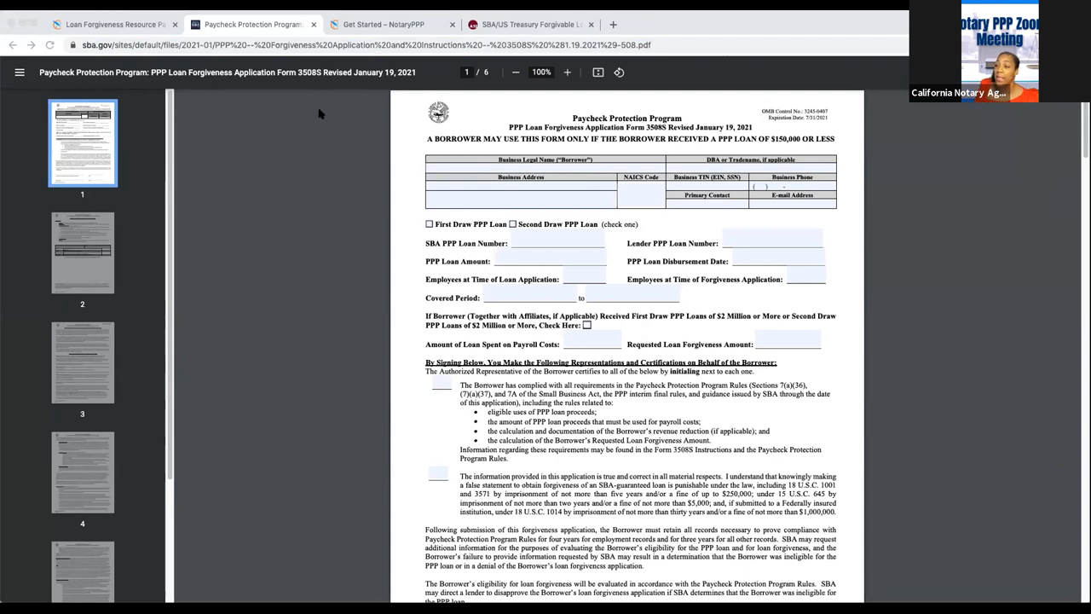
{"action": "mouse_move", "coordinate": [320, 120]}
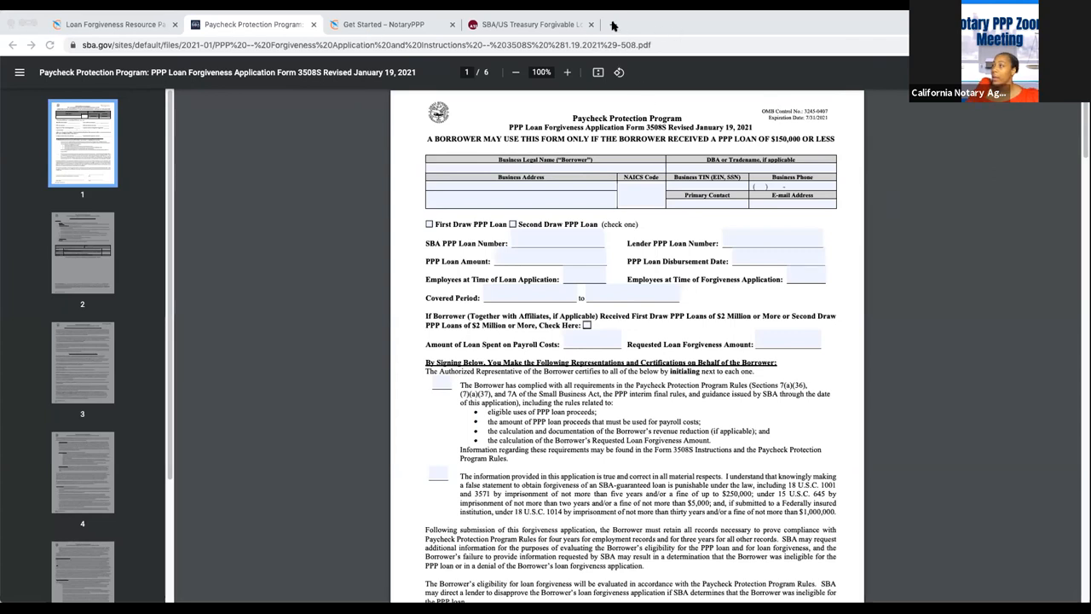
- Open a new blank tab next to the Form 3508S PDF
{"action": "left_click", "coordinate": [614, 24]}
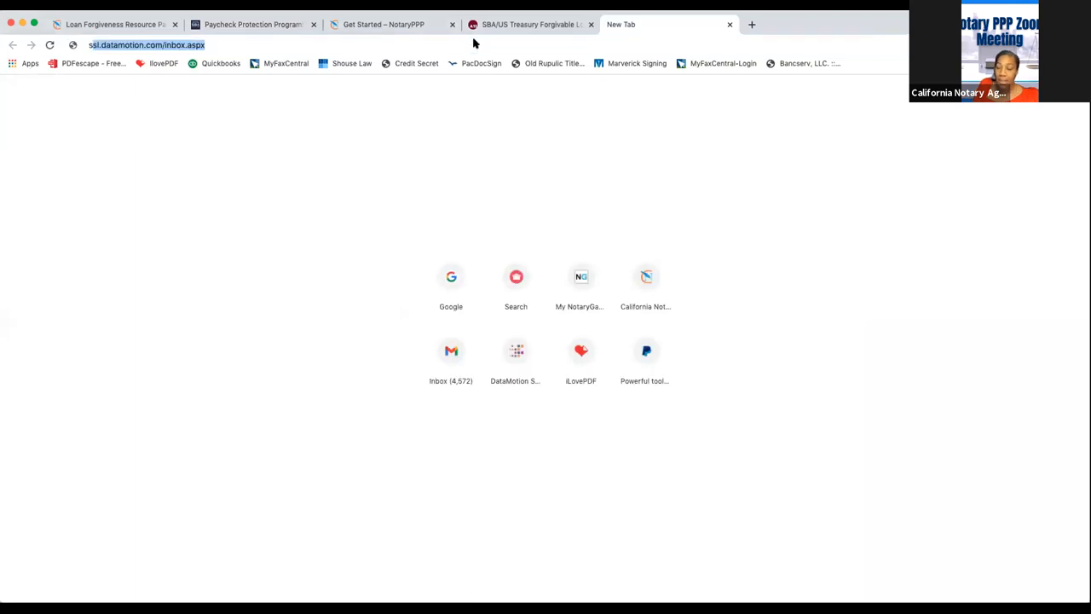
- Search Google for "schedule c form irs" and open the irs.gov 2020 Schedule C (Form 1040) PDF
{"action": "type", "text": "schedule c"}
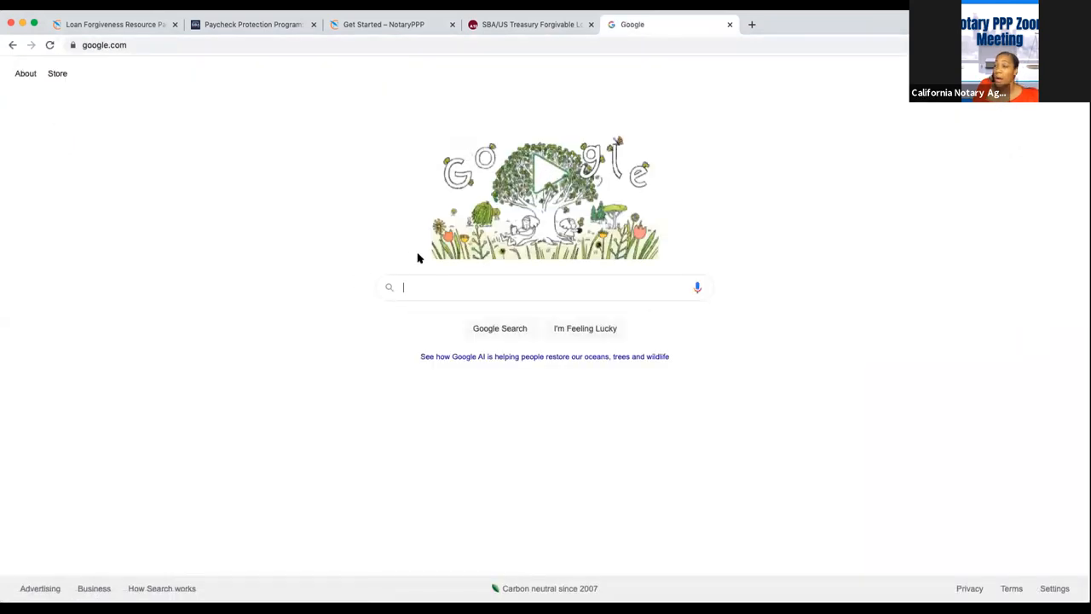
{"action": "type", "text": "schedule c"}
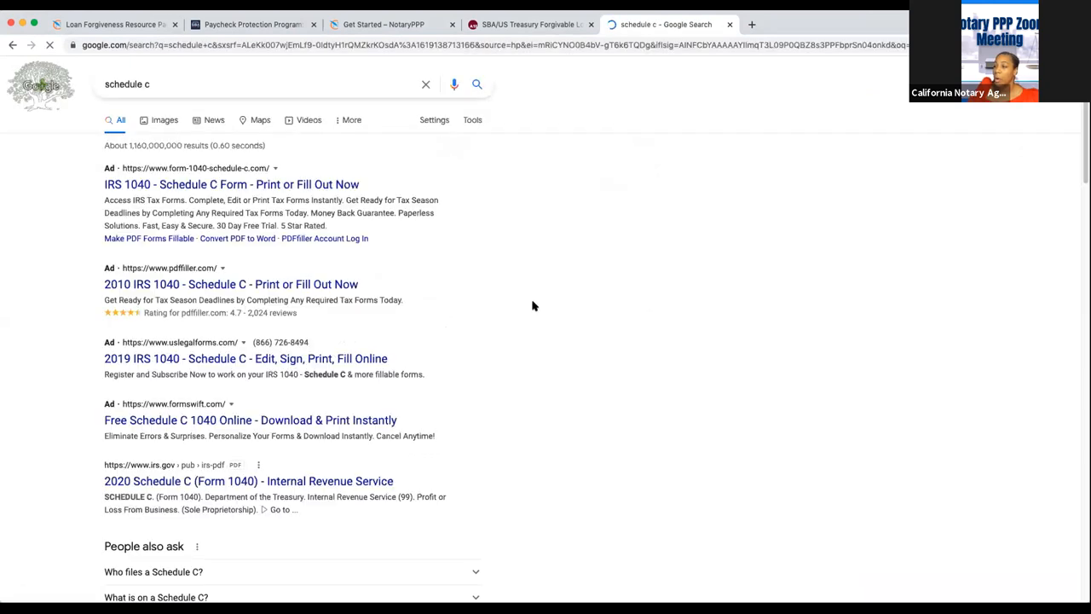
{"action": "scroll", "scroll_direction": "down", "scroll_amount": 3}
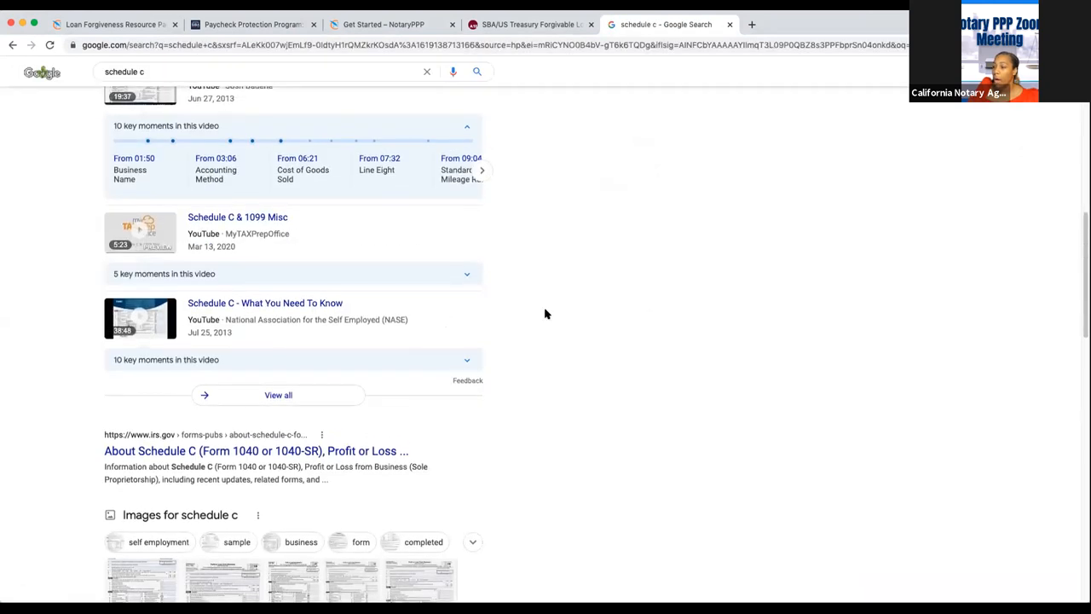
{"action": "scroll", "scroll_direction": "down", "scroll_amount": 3}
{"action": "type", "text": " form"}
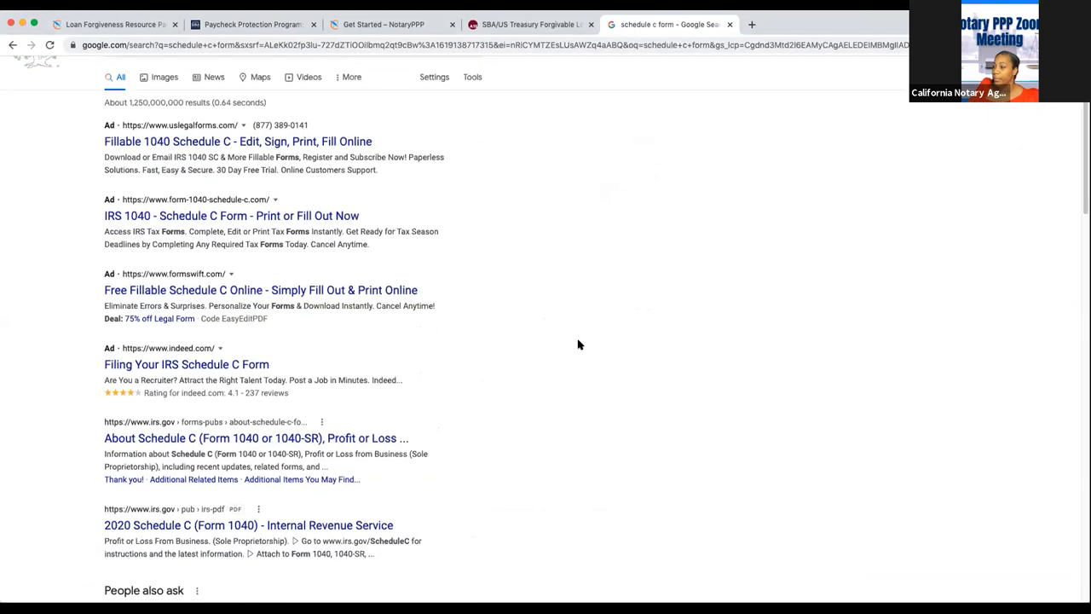
{"action": "scroll", "scroll_direction": "down", "scroll_amount": 3}
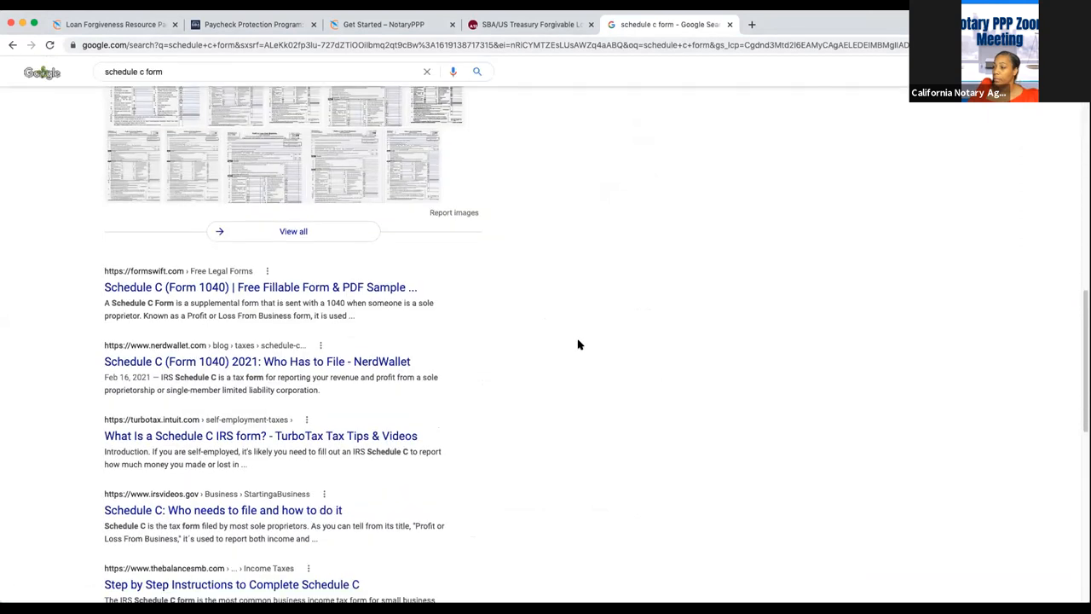
{"action": "scroll", "scroll_direction": "down", "scroll_amount": 3}
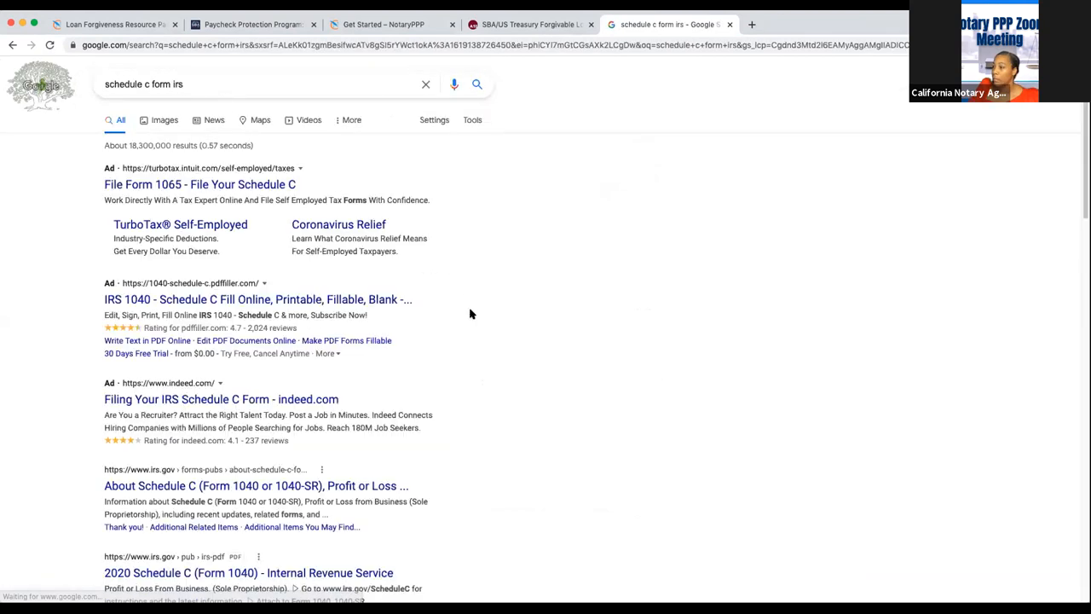
{"action": "scroll", "scroll_direction": "down", "scroll_amount": 3}
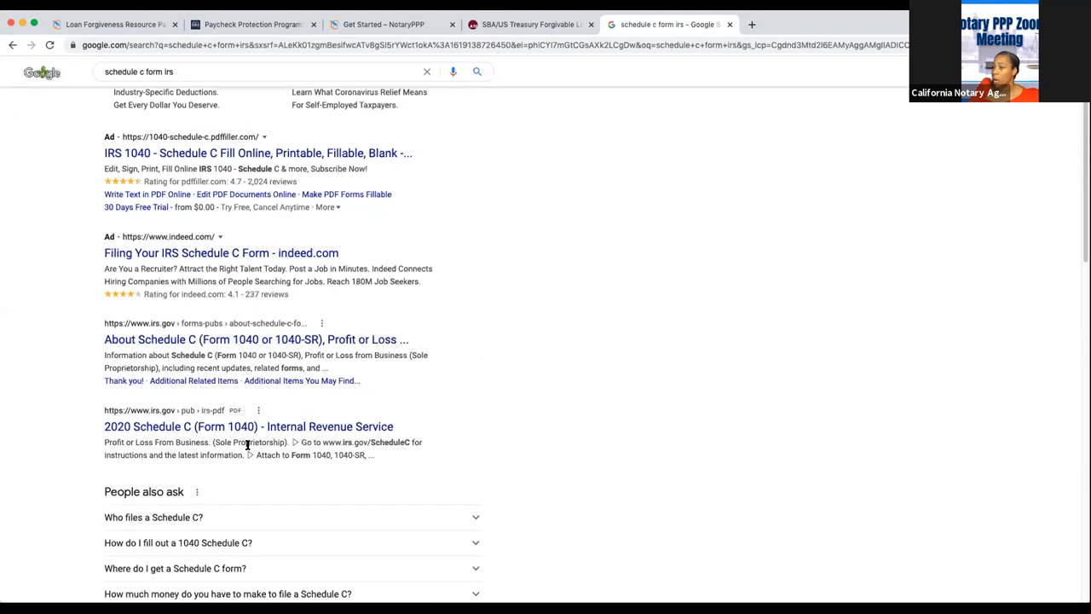
{"action": "left_click", "coordinate": [249, 427]}
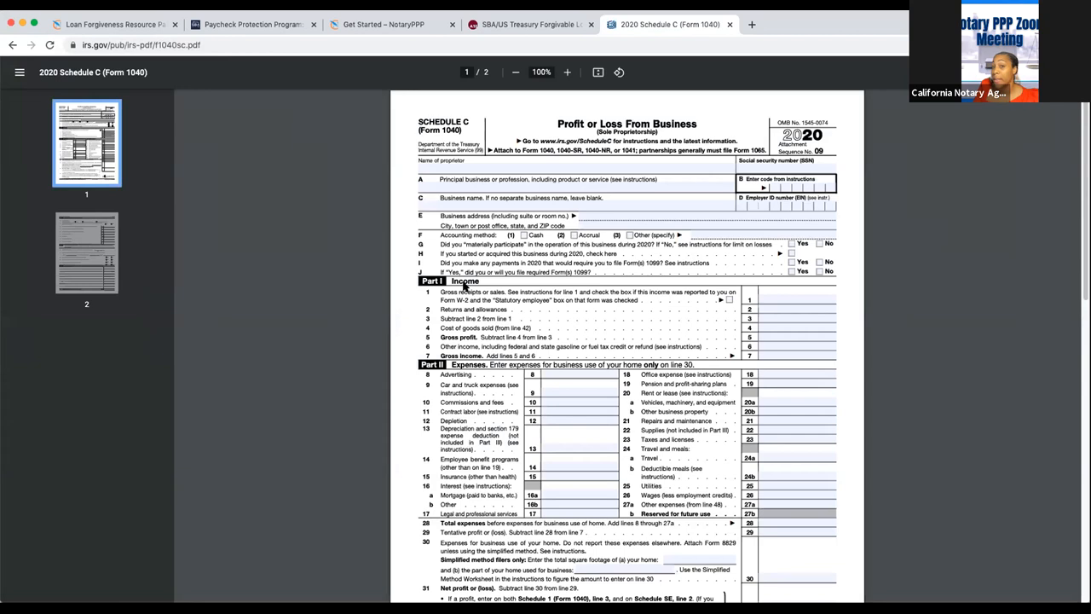
{"action": "mouse_move", "coordinate": [678, 185]}
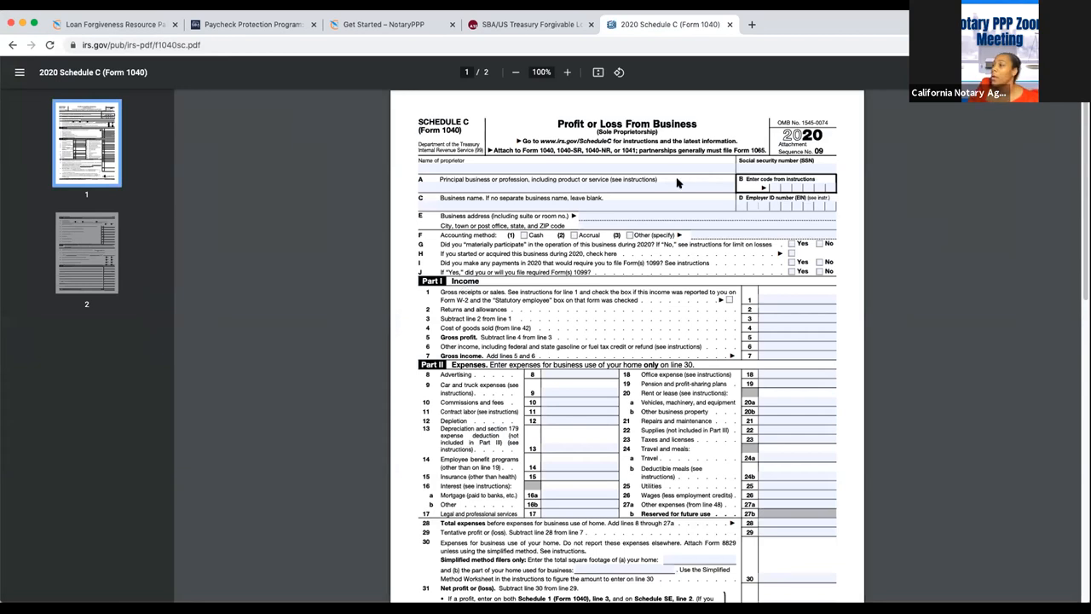
{"action": "mouse_move", "coordinate": [614, 271]}
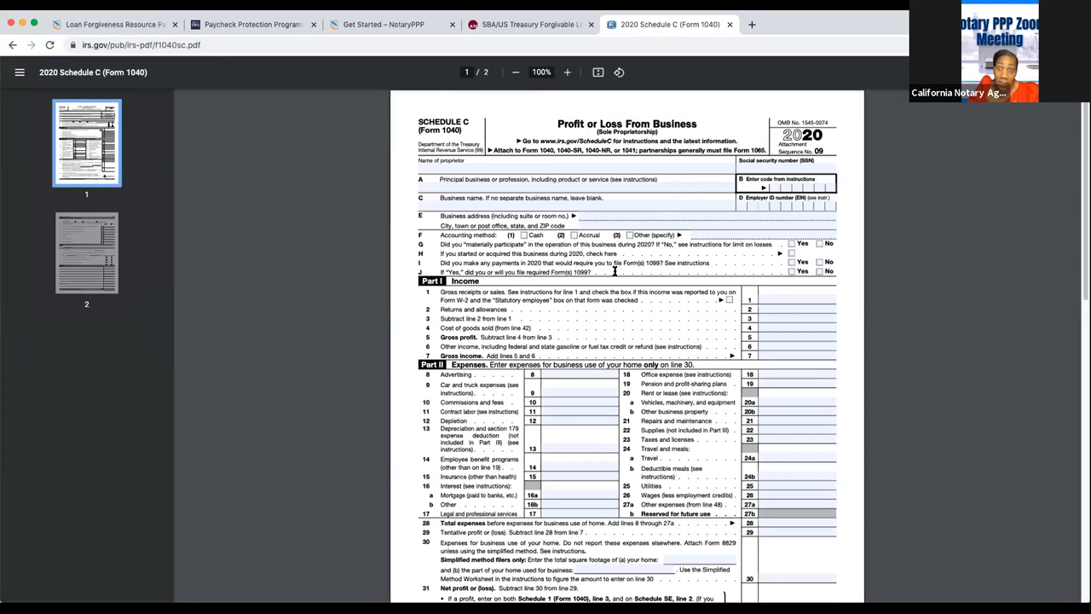
{"action": "mouse_move", "coordinate": [621, 263]}
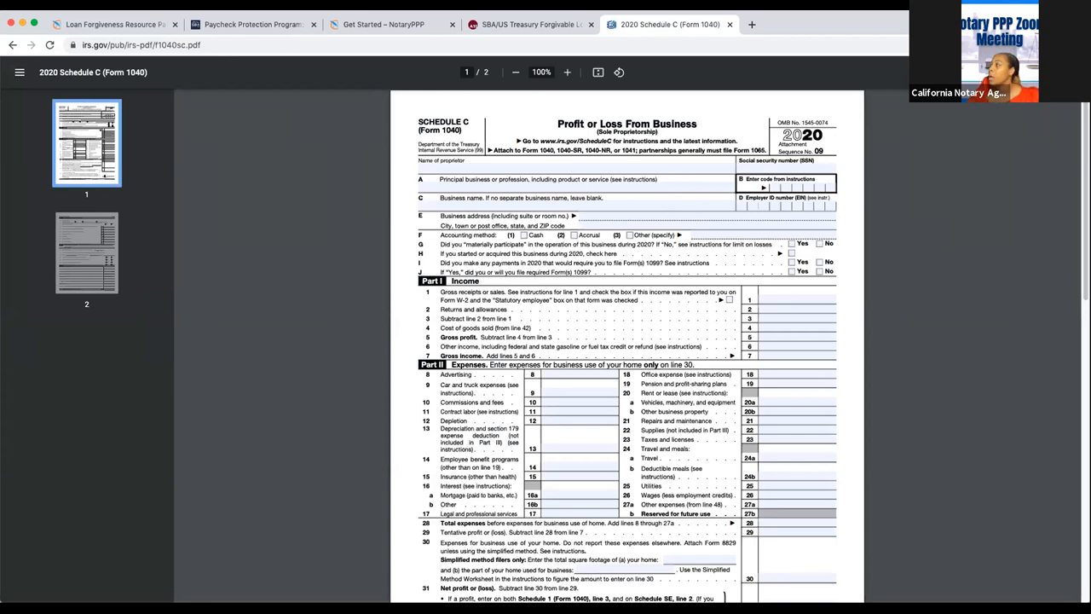
{"action": "mouse_move", "coordinate": [815, 286]}
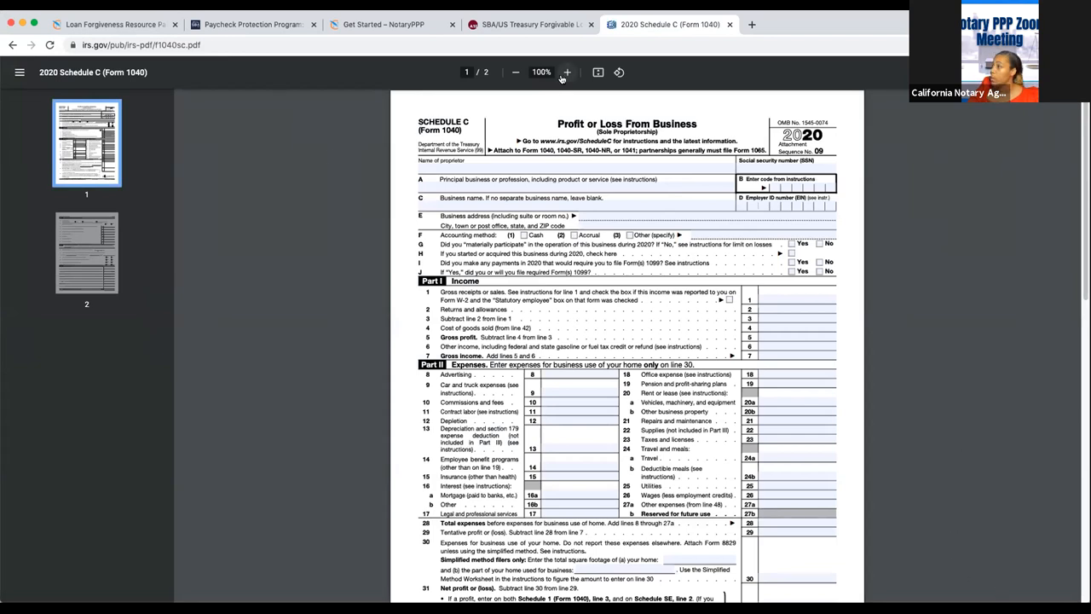
- Zoom in on the 2020 Schedule C first page so Part I Income and Part II Expenses are readable
{"action": "left_click", "coordinate": [566, 72]}
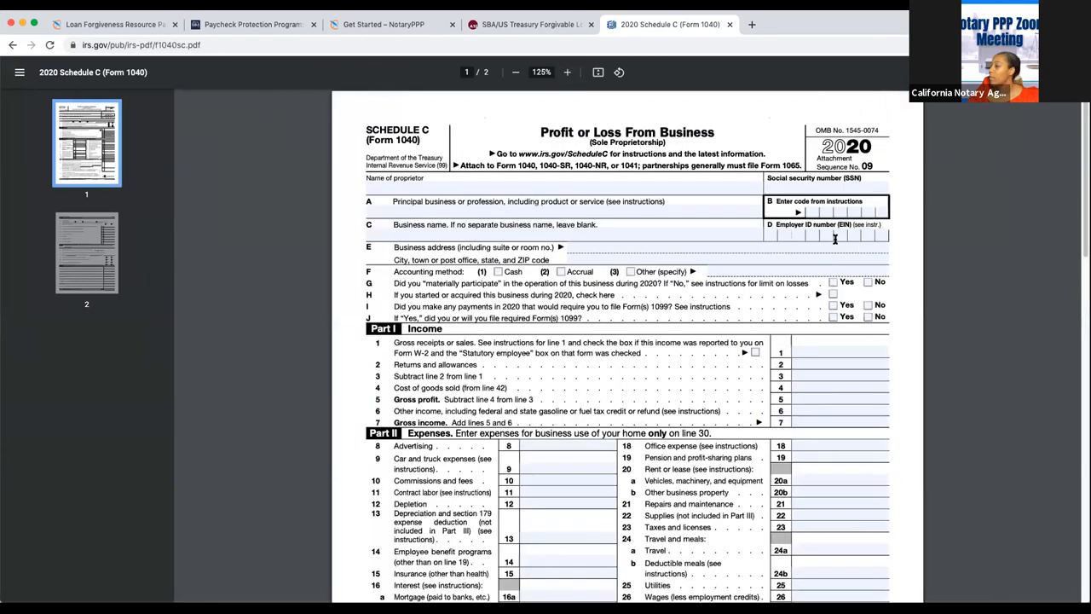
- Enter 50,000 as gross income on line 7 of Schedule C Part I
{"action": "scroll", "scroll_direction": "down", "scroll_amount": 3}
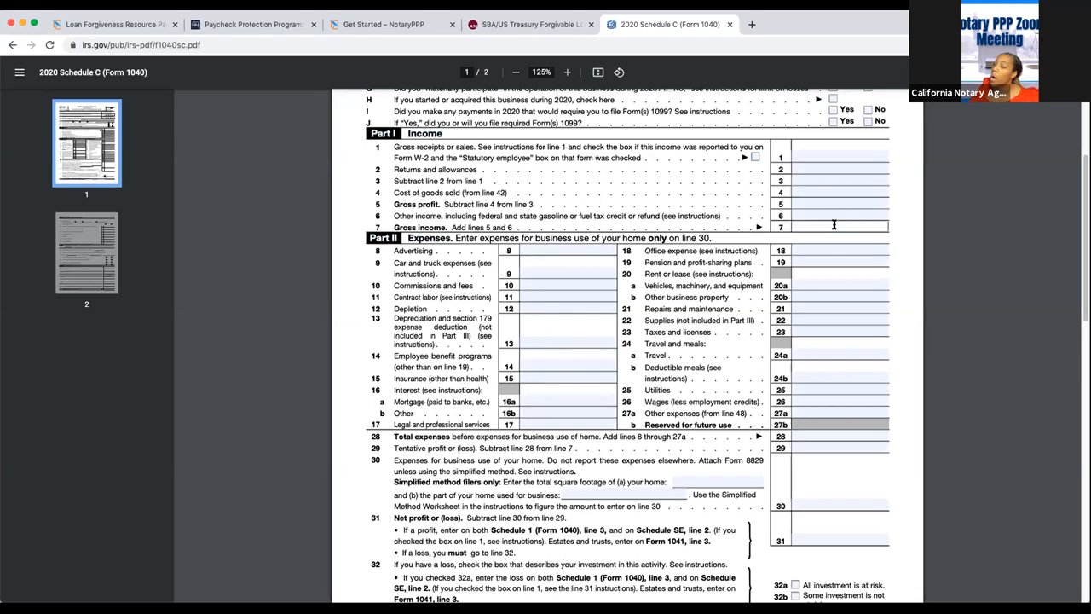
{"action": "type", "text": "50,000"}
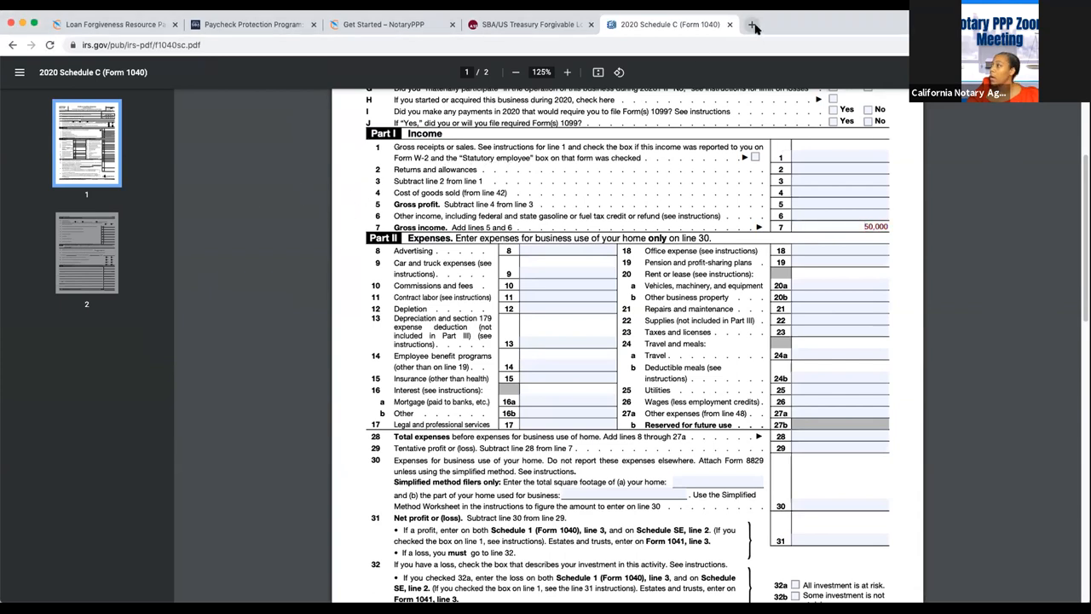
- In a new tab's Google calculator, divide 50,000 by 12 to get 4,166.67 monthly income
{"action": "left_click", "coordinate": [754, 24]}
{"action": "type", "text": "c"}
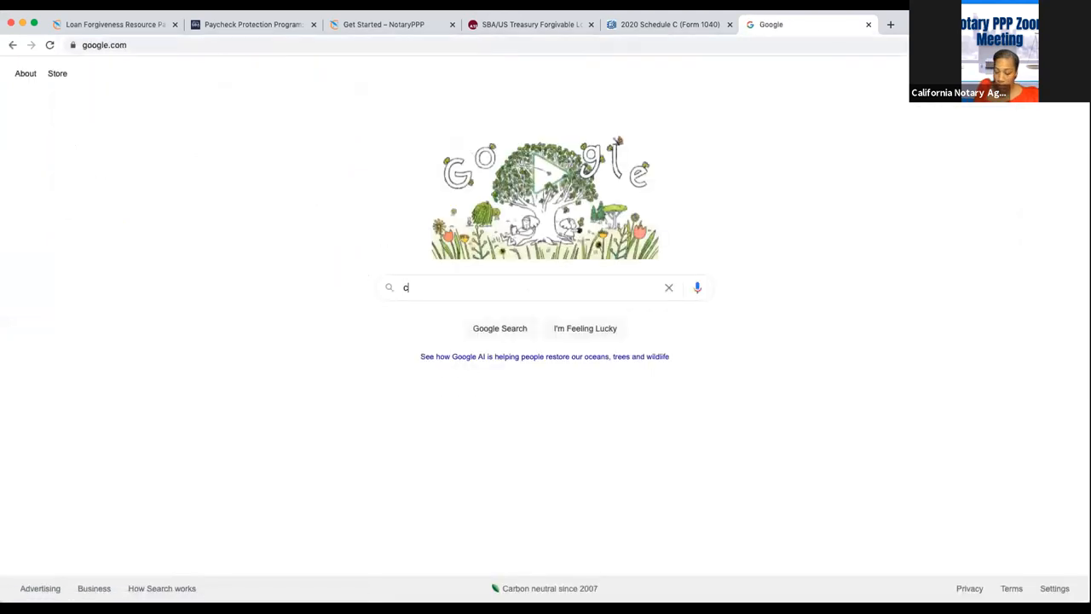
{"action": "type", "text": "alculator"}
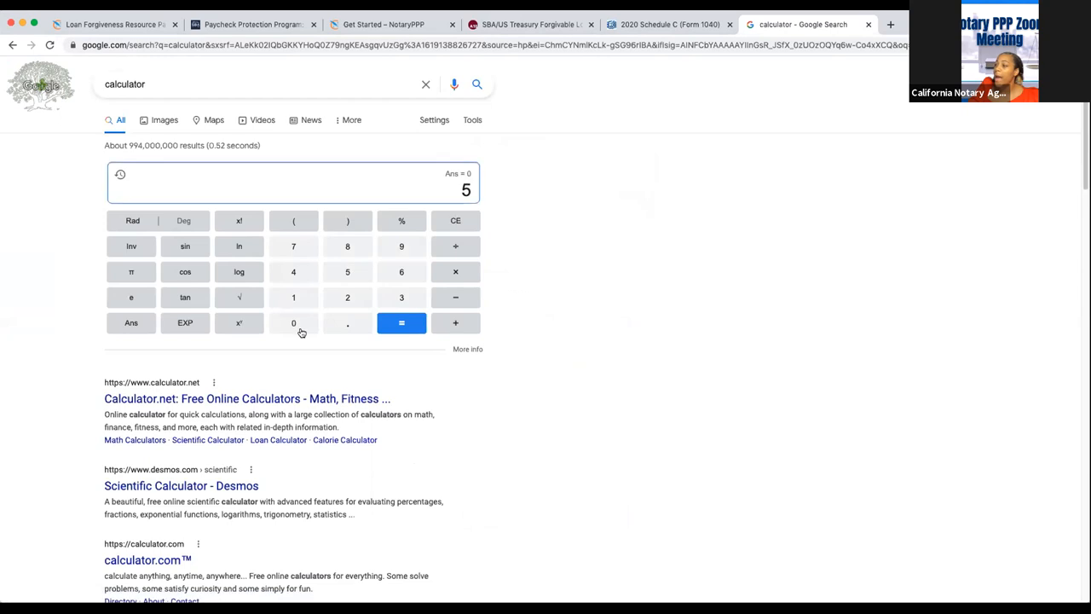
{"action": "type", "text": "0000"}
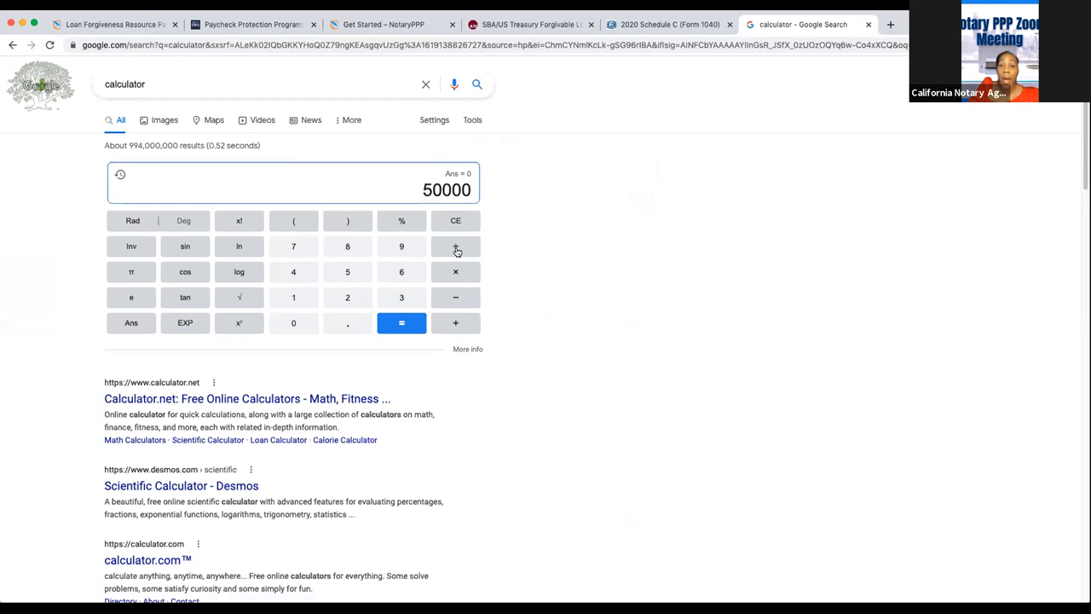
{"action": "left_click", "coordinate": [456, 245]}
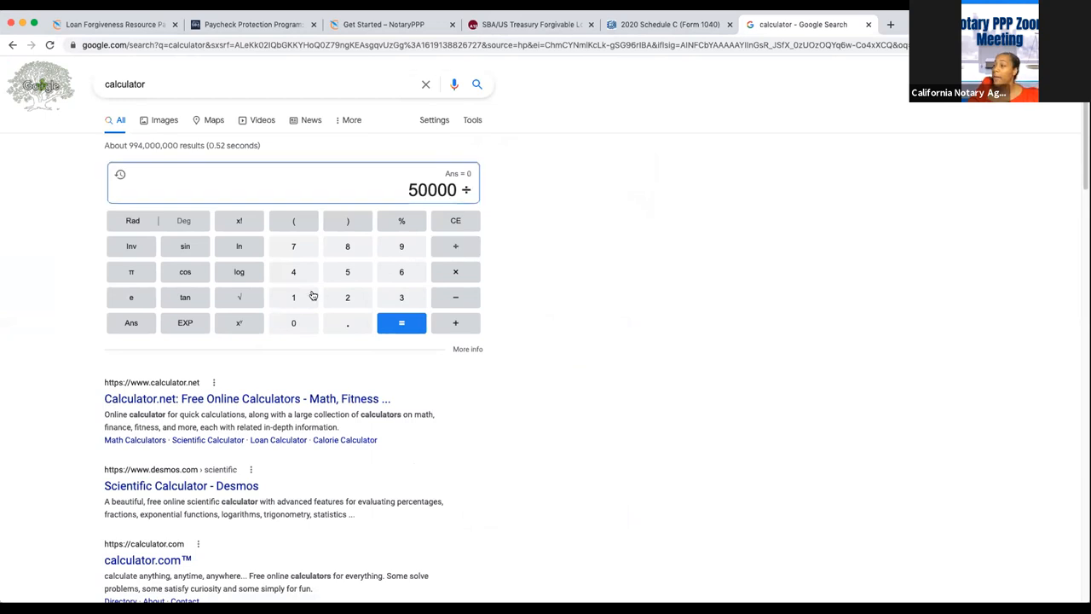
{"action": "left_click", "coordinate": [401, 322]}
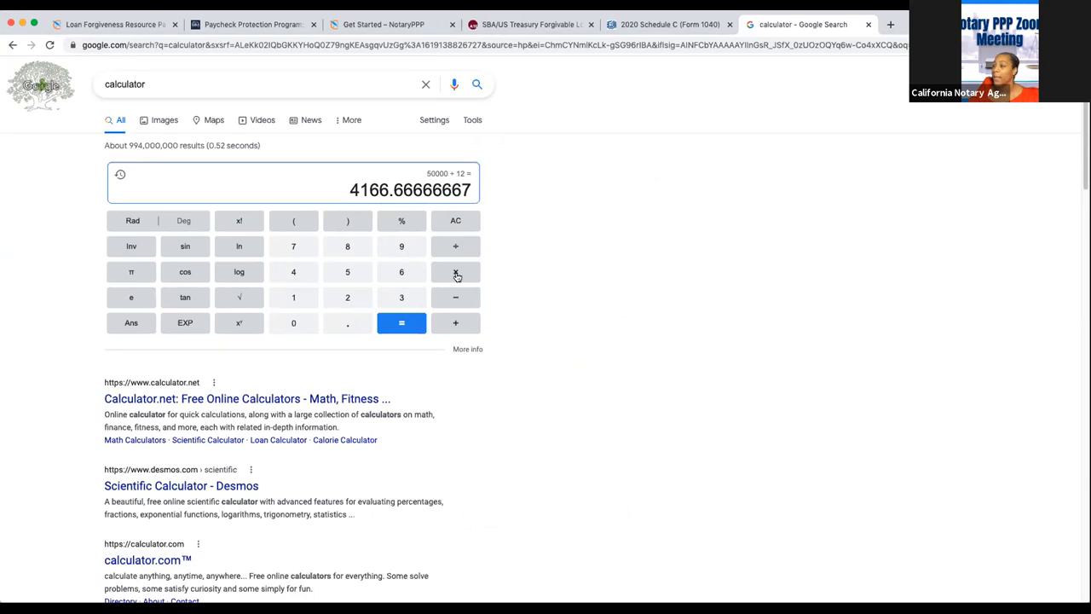
- Multiply 4,166.67 by 2.5 for 10,416.67, then take 0.40 of it for 4,166.67
{"action": "left_click", "coordinate": [455, 271]}
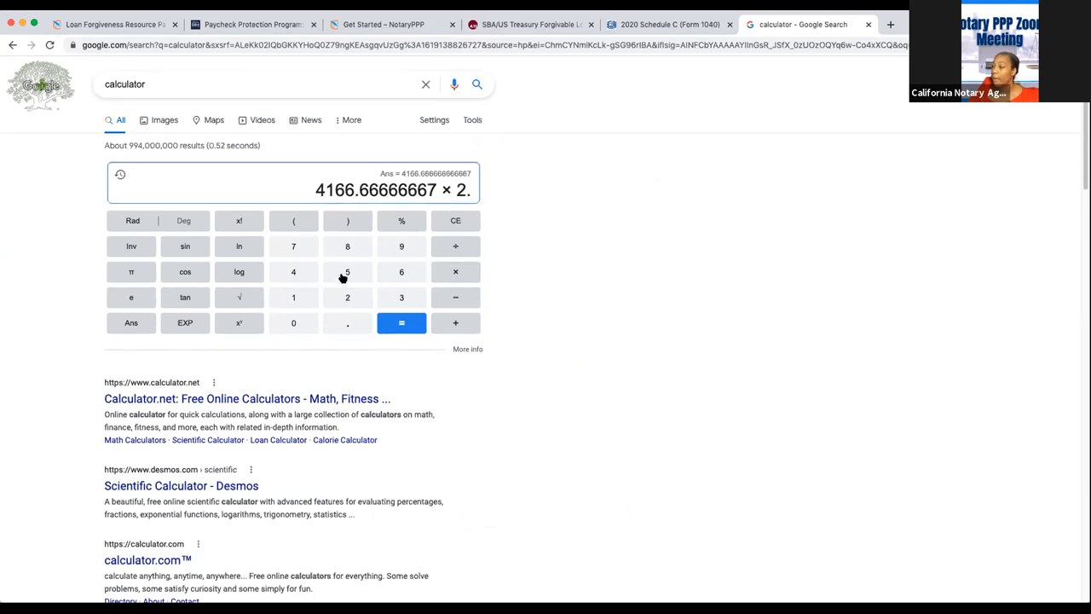
{"action": "left_click", "coordinate": [401, 322]}
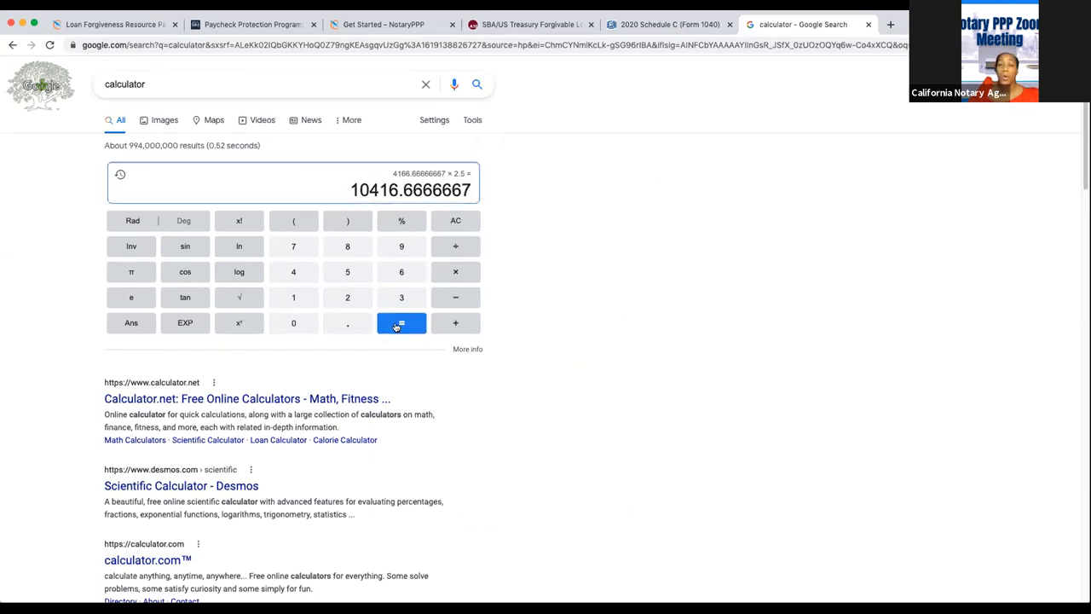
{"action": "left_click", "coordinate": [401, 323]}
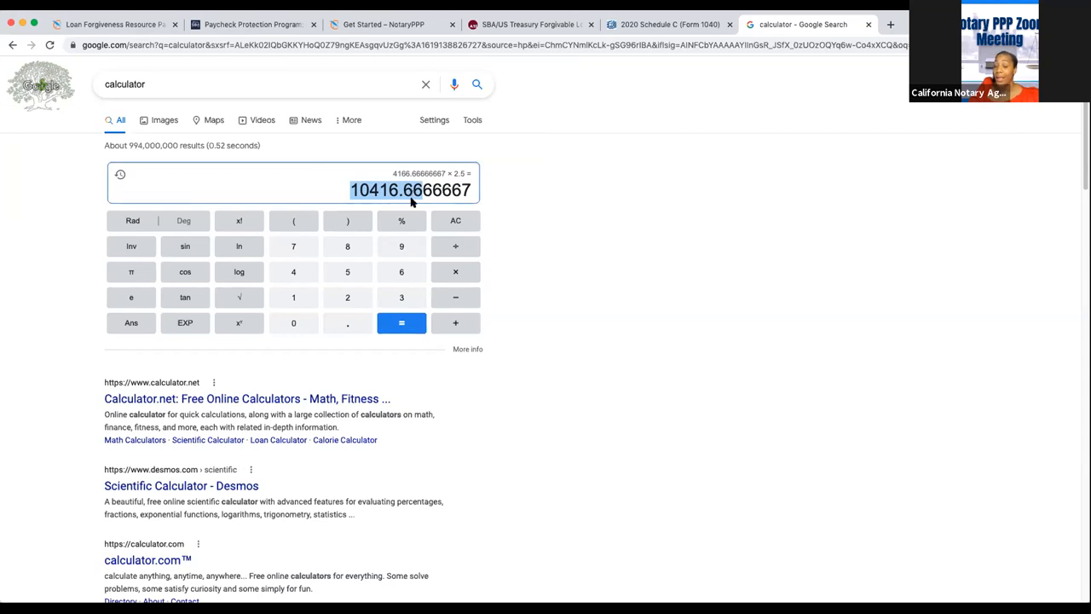
{"action": "mouse_move", "coordinate": [406, 218]}
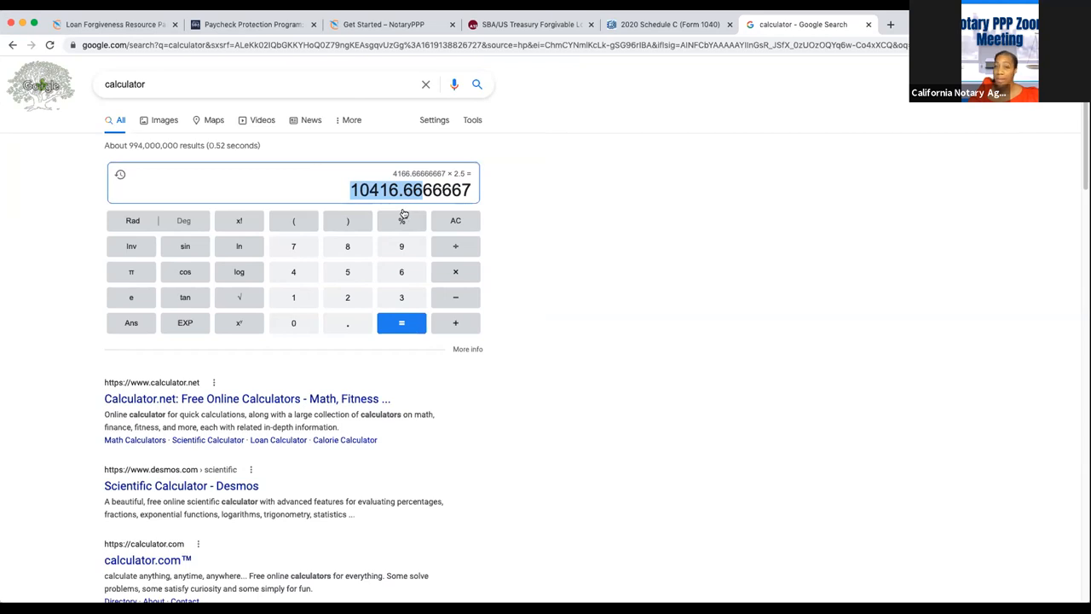
{"action": "mouse_move", "coordinate": [405, 212]}
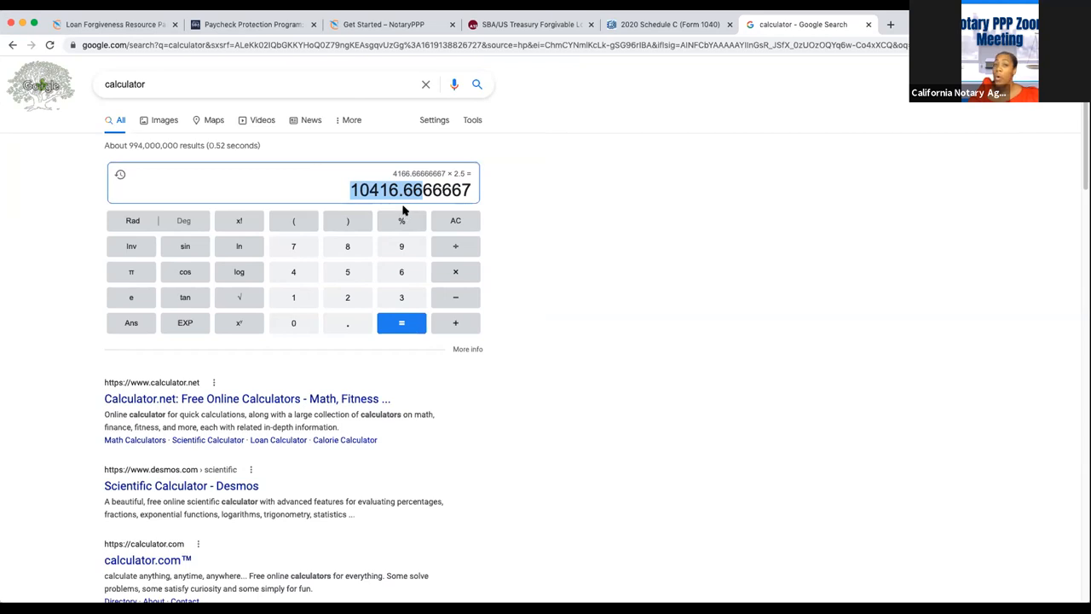
{"action": "mouse_move", "coordinate": [403, 241]}
{"action": "type", "text": " × .40"}
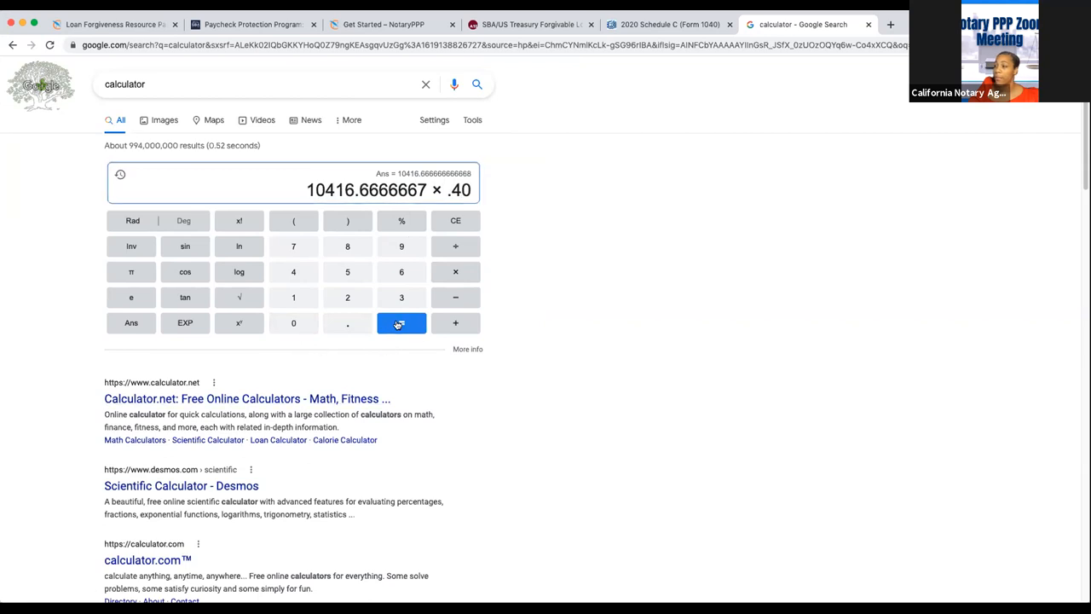
{"action": "left_click", "coordinate": [402, 322]}
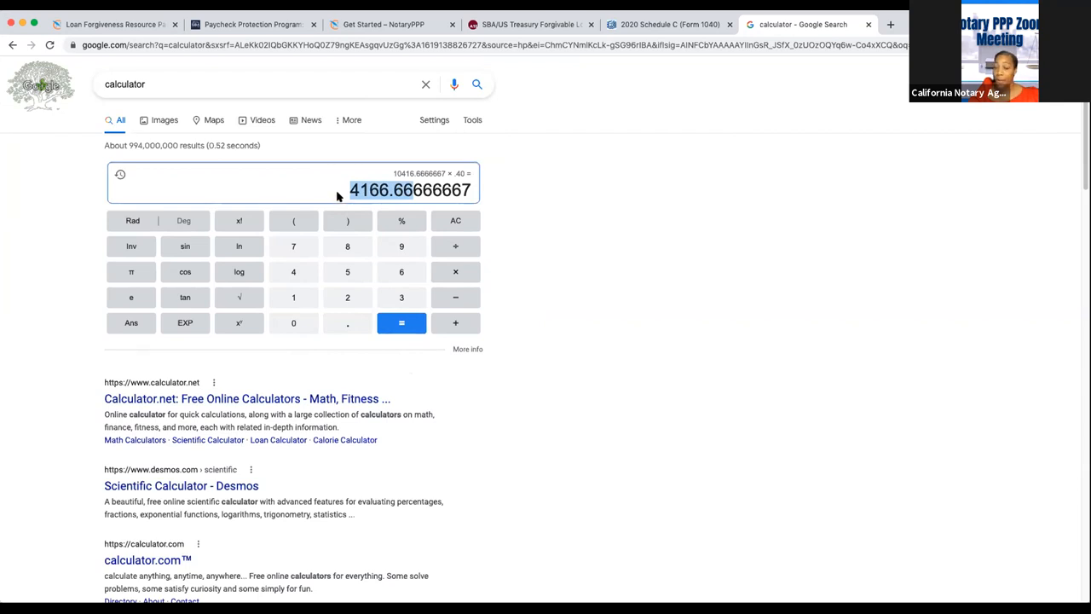
{"action": "mouse_move", "coordinate": [394, 206]}
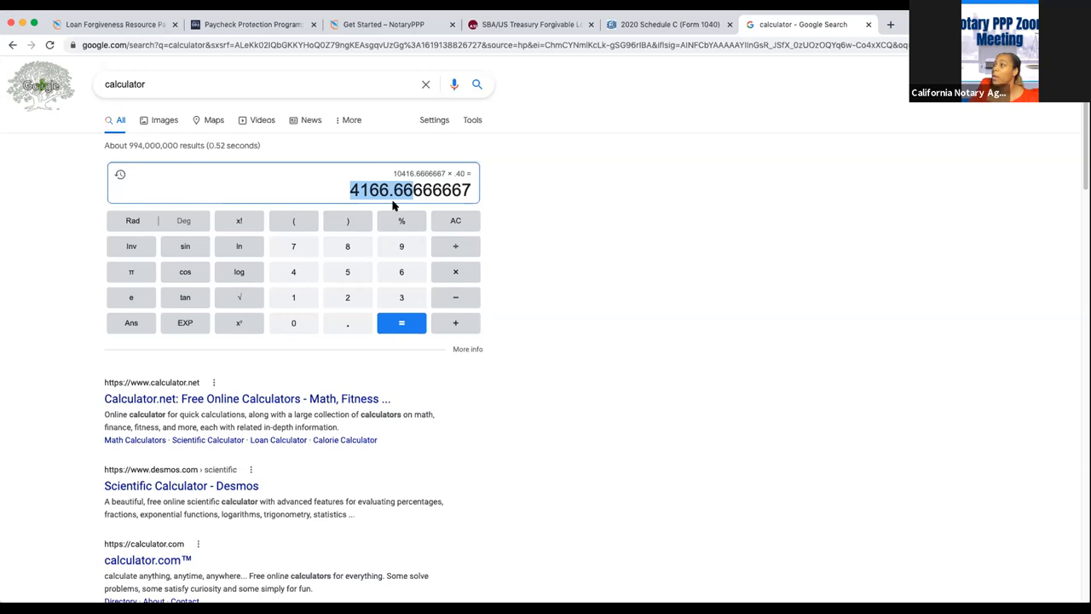
- Return to the Schedule C PDF with line 7 at 50,000 and highlight a term in Part II Expenses
{"action": "left_click", "coordinate": [668, 24]}
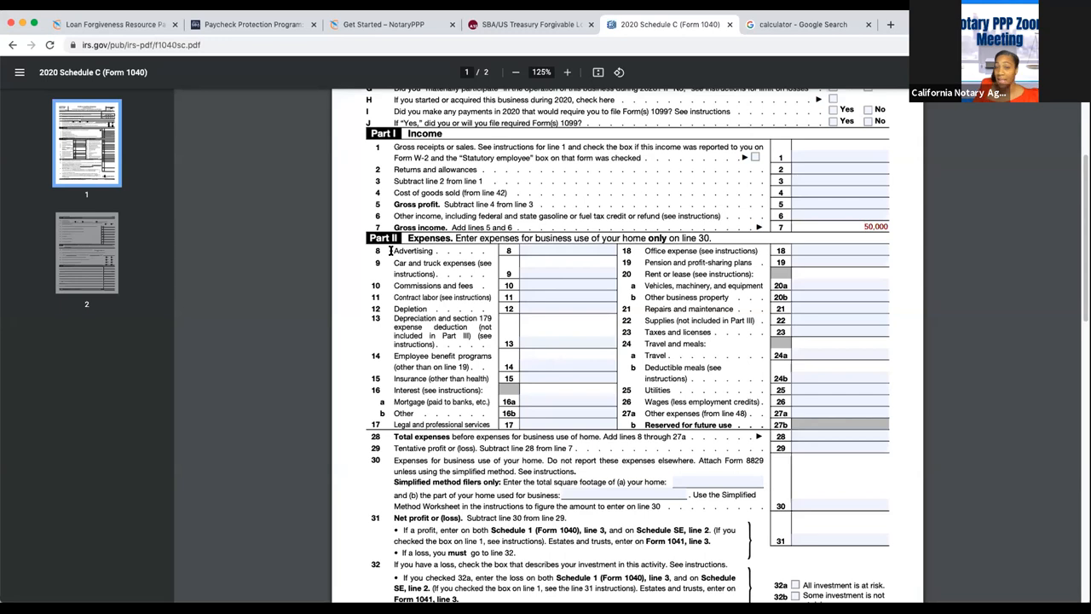
{"action": "double_click", "coordinate": [412, 251]}
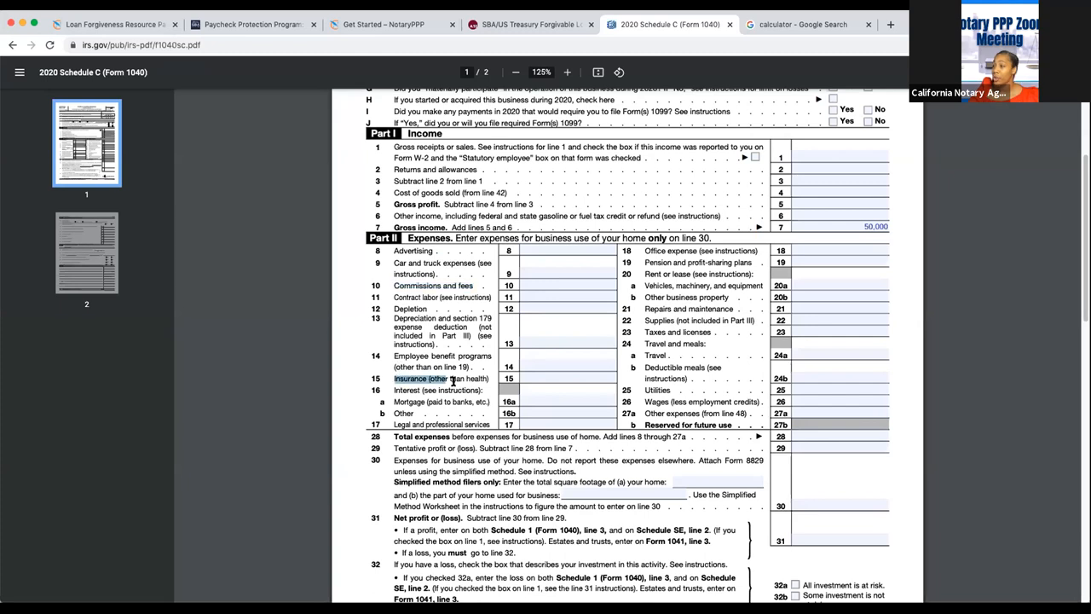
{"action": "double_click", "coordinate": [452, 379]}
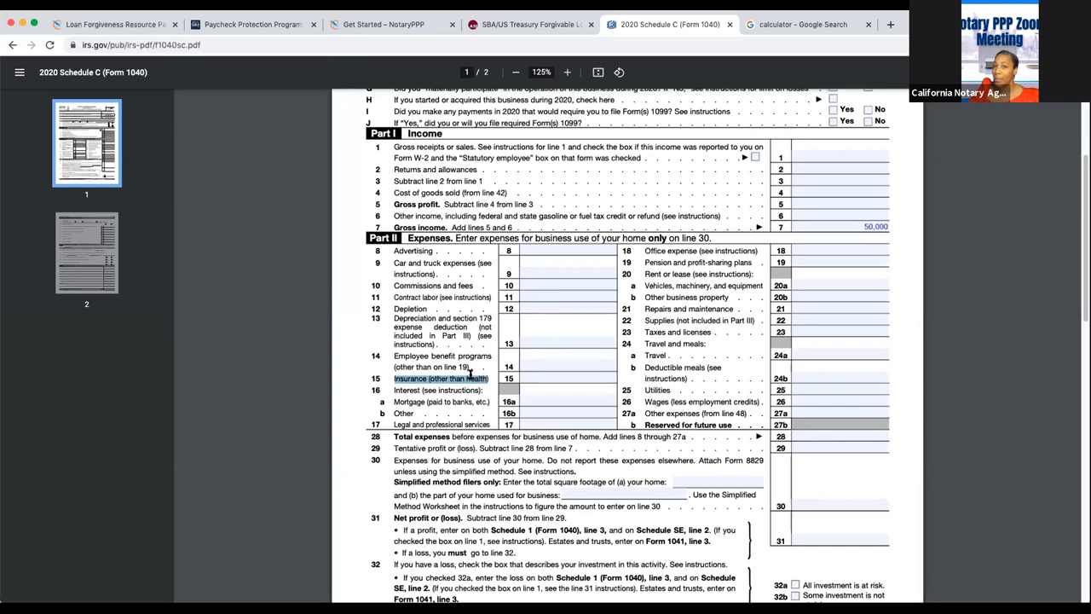
{"action": "mouse_move", "coordinate": [399, 404]}
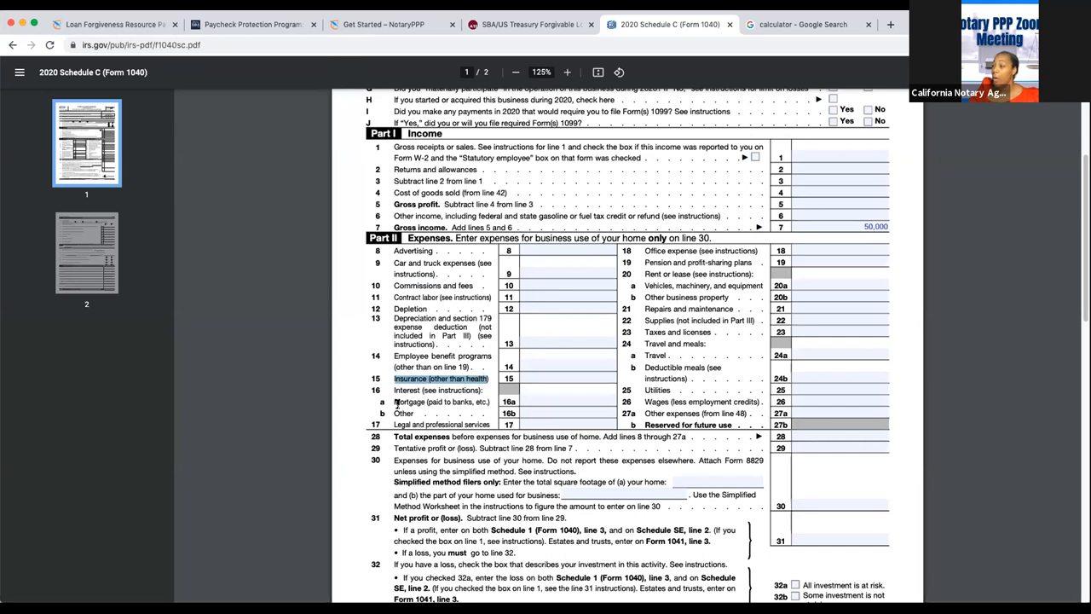
{"action": "mouse_move", "coordinate": [395, 423]}
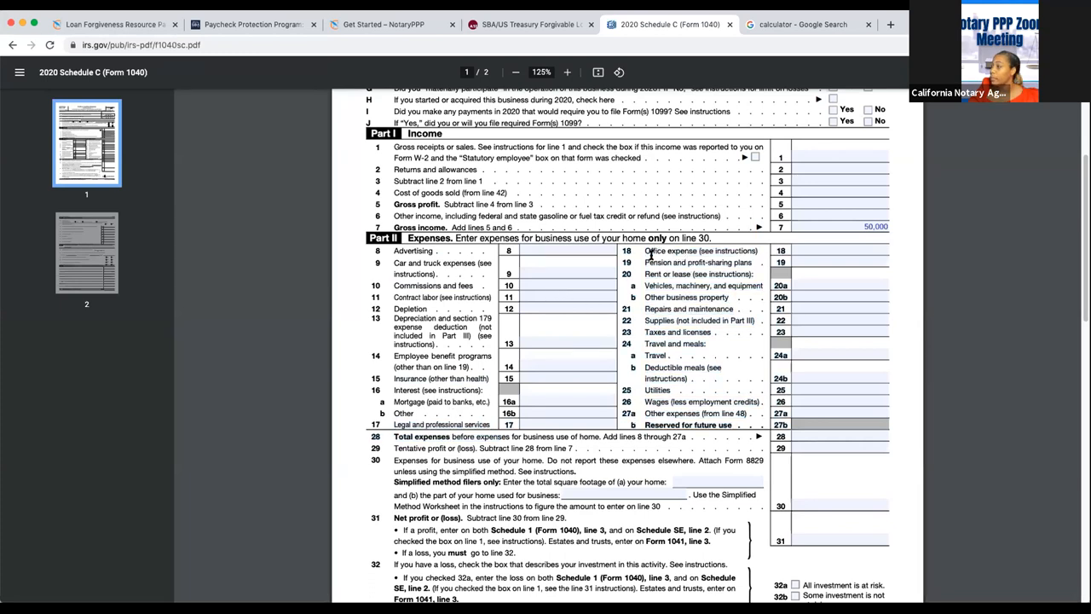
{"action": "double_click", "coordinate": [670, 251]}
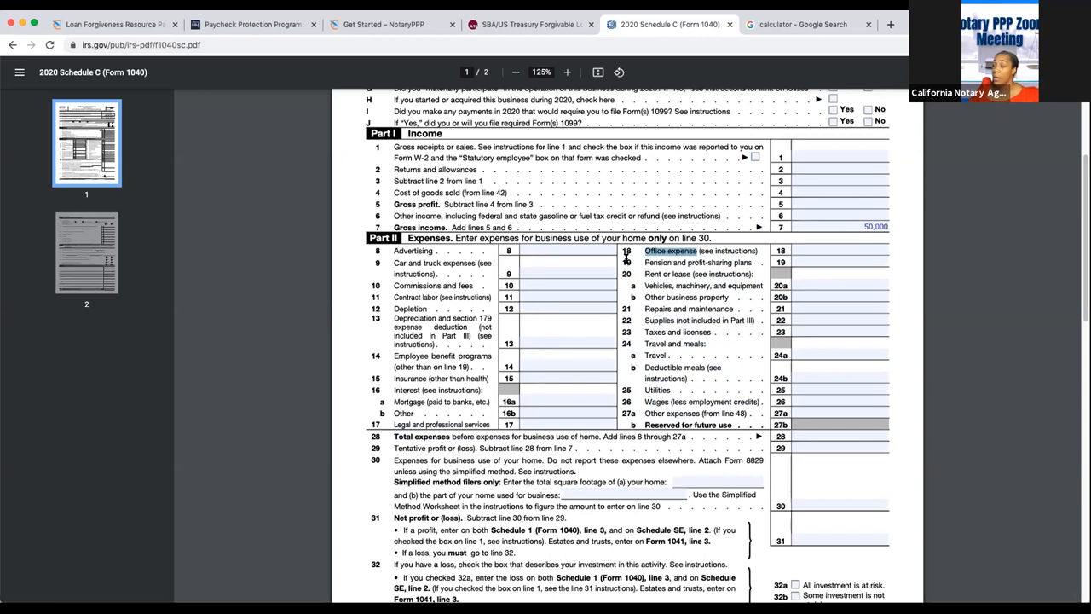
{"action": "mouse_move", "coordinate": [648, 273]}
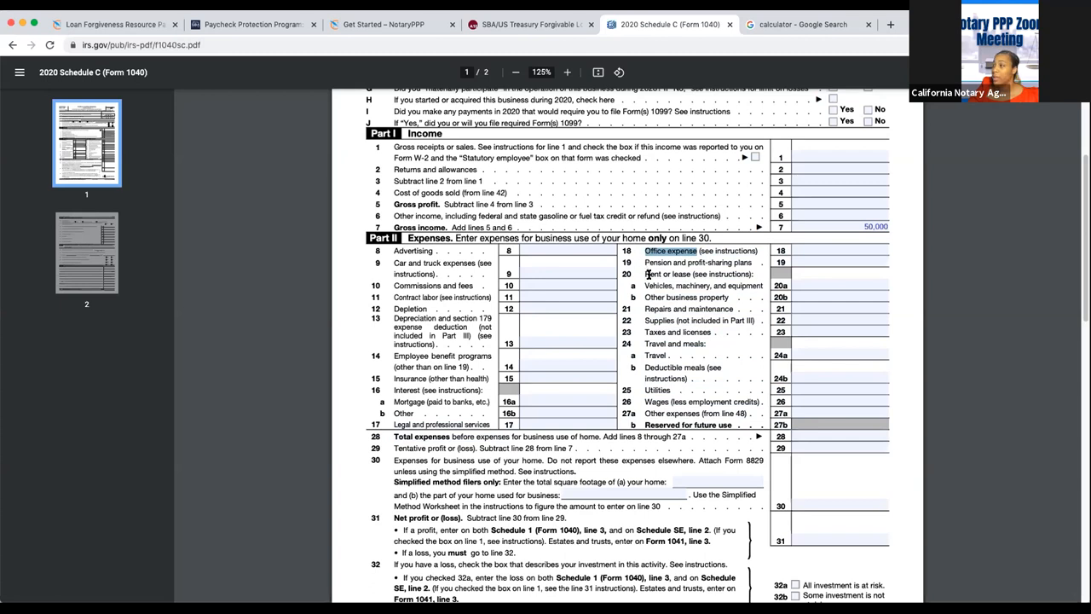
{"action": "mouse_move", "coordinate": [644, 298]}
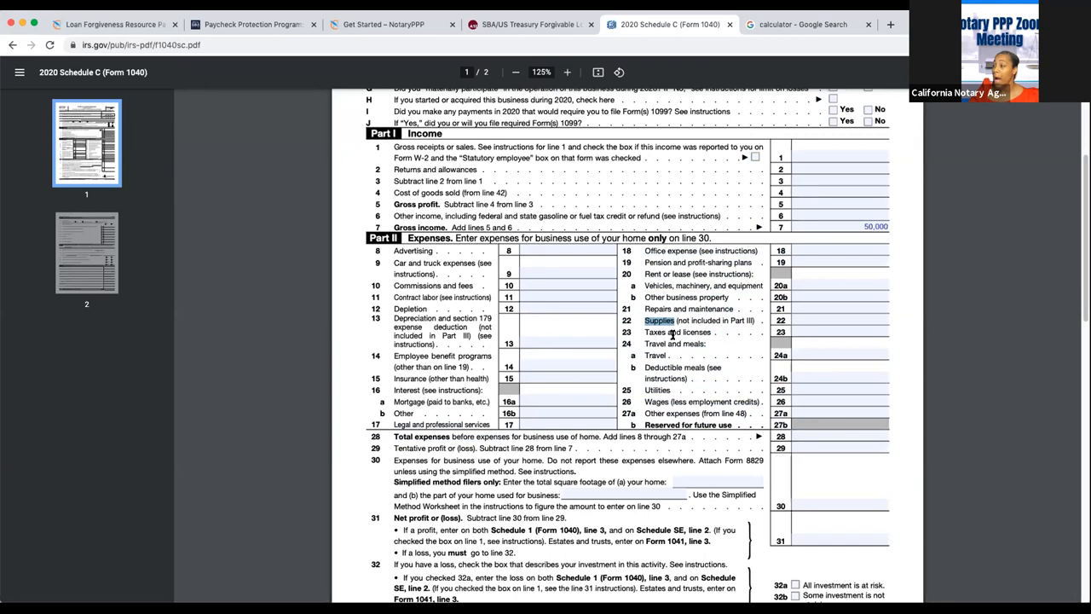
{"action": "double_click", "coordinate": [678, 331]}
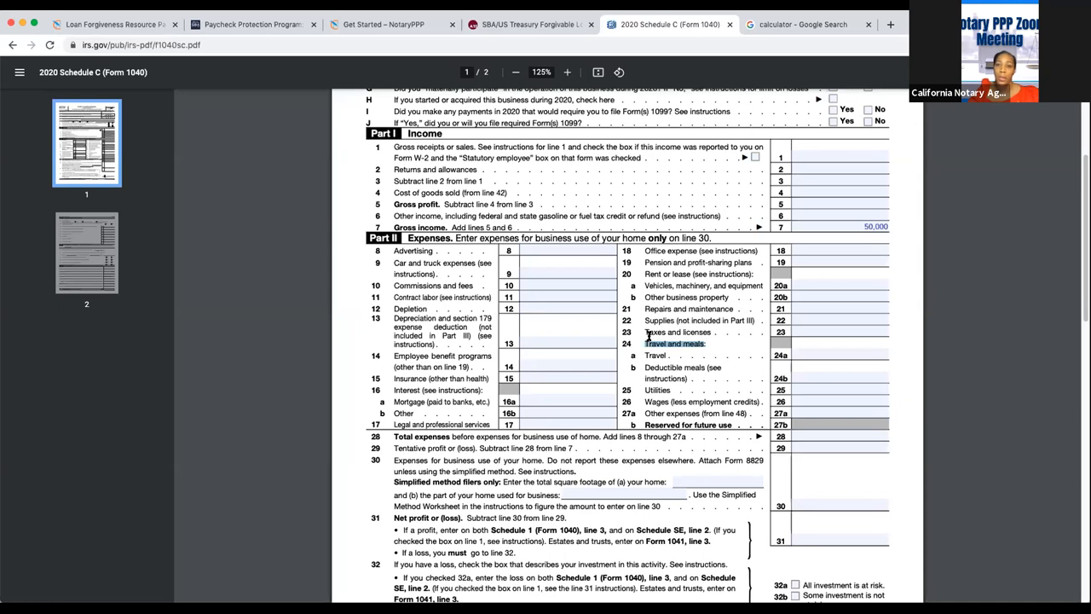
{"action": "mouse_move", "coordinate": [648, 332]}
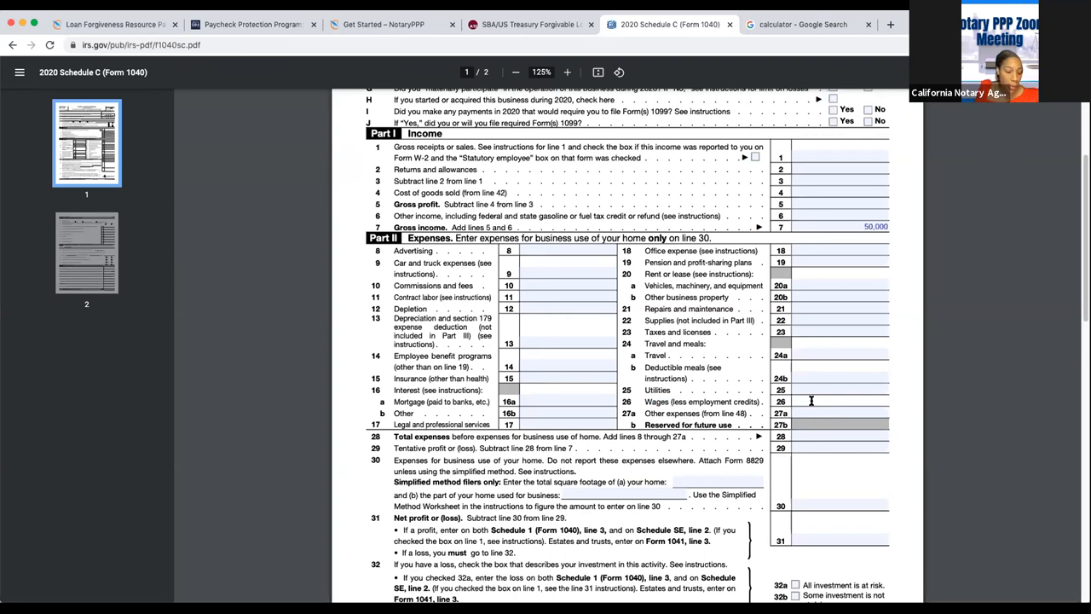
{"action": "type", "text": "6250.01"}
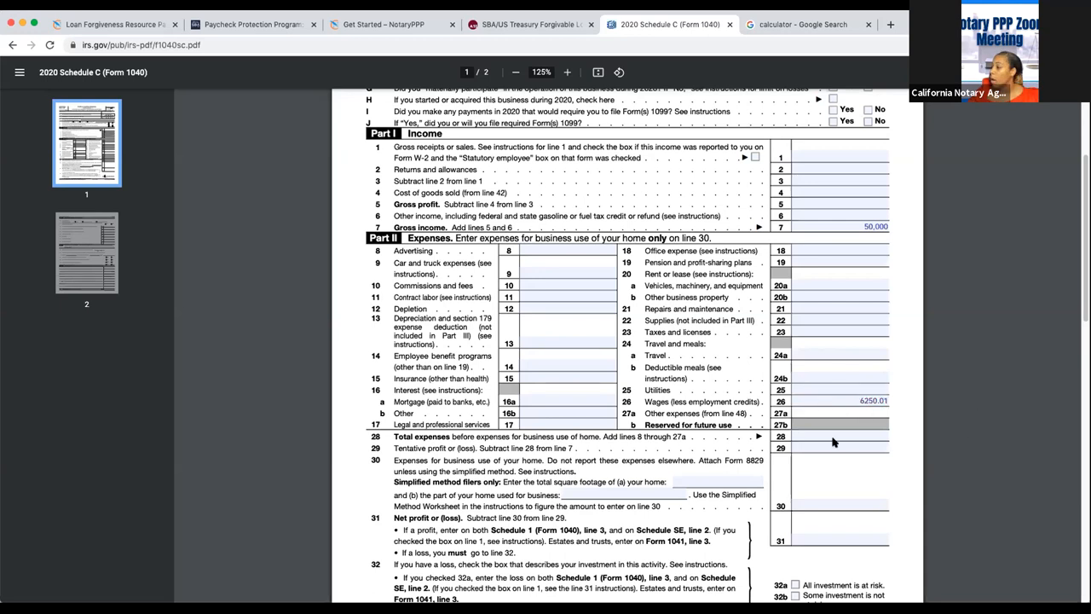
{"action": "mouse_move", "coordinate": [832, 443]}
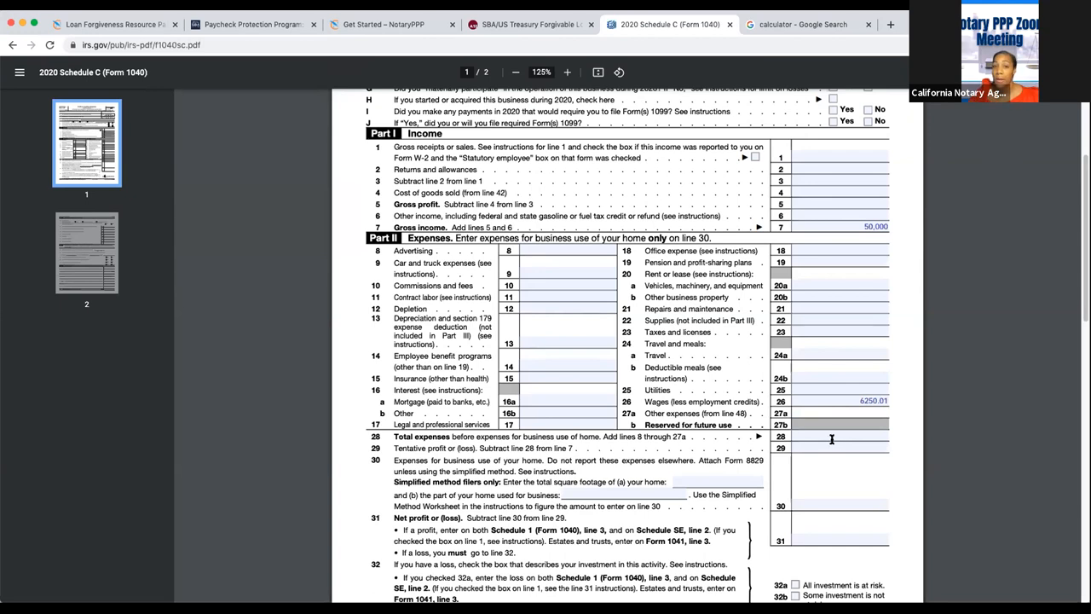
{"action": "mouse_move", "coordinate": [815, 427]}
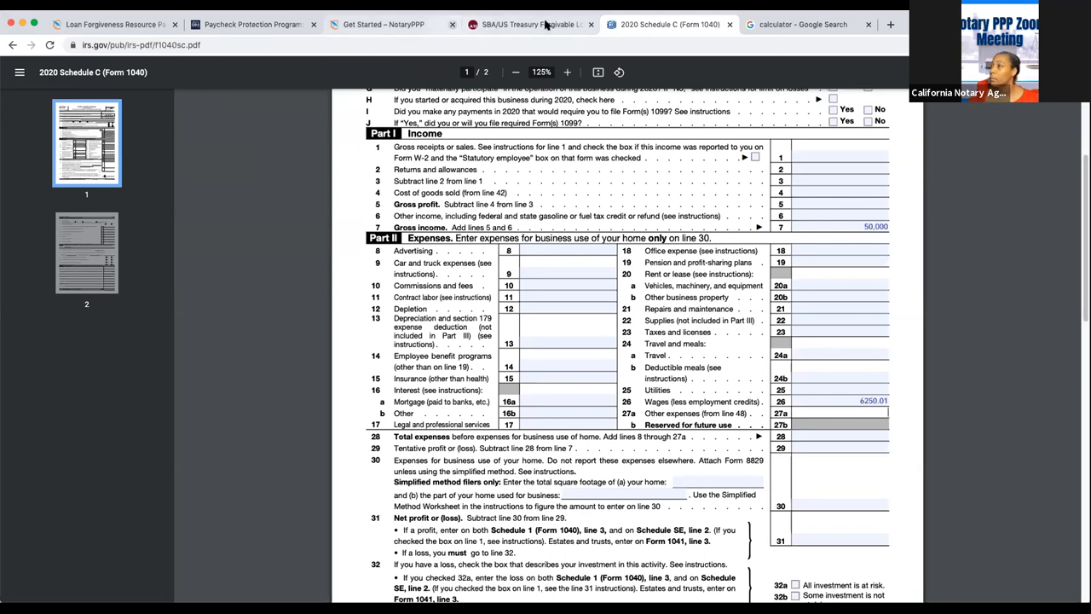
- Glance at the calculator result, then show A10 Capital's Paycheck Protection Program page
{"action": "left_click", "coordinate": [801, 24]}
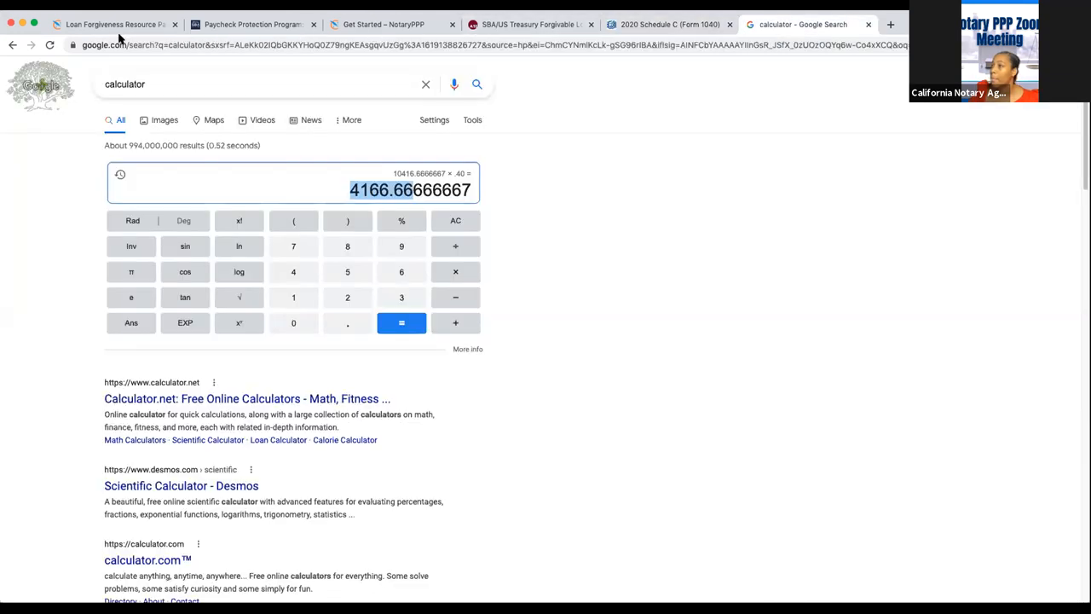
{"action": "left_click", "coordinate": [111, 23]}
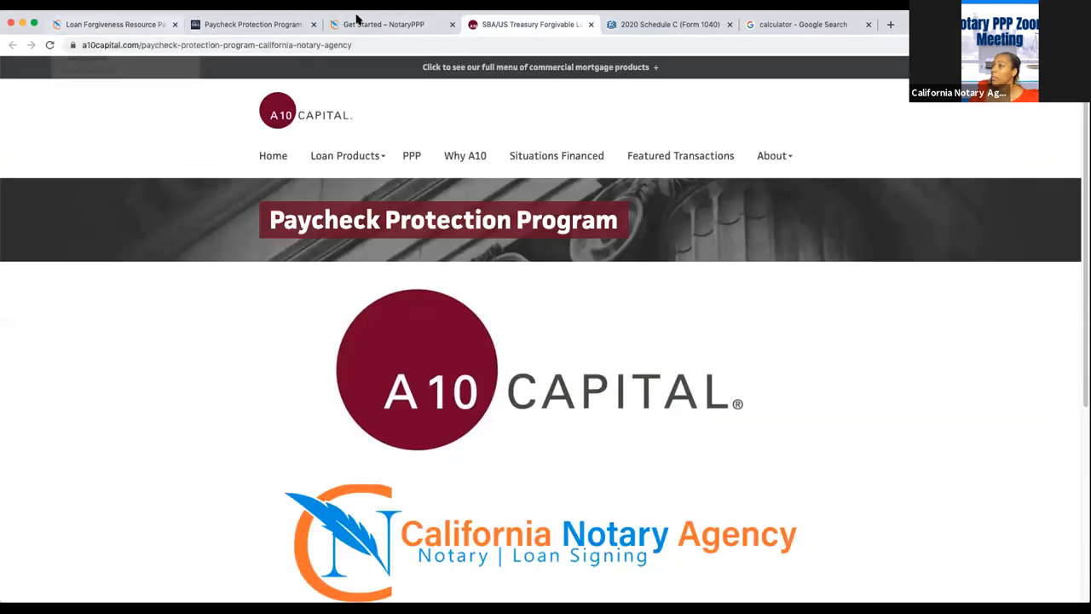
- Via the NotaryPPP Get Started and Home pages, return to the Loan Forgiveness Resource Page articles
{"action": "left_click", "coordinate": [383, 24]}
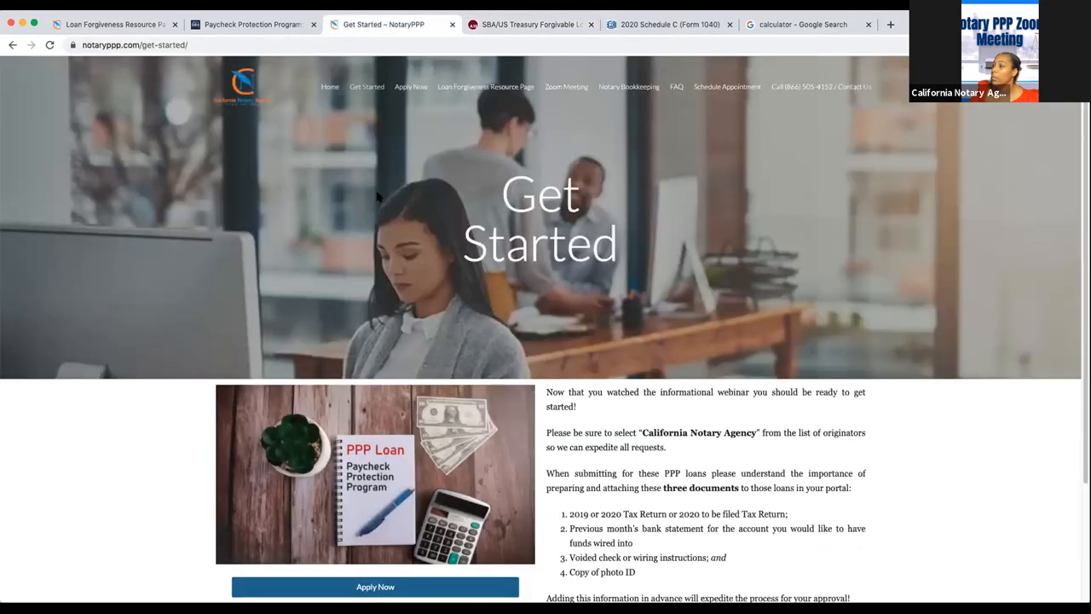
{"action": "left_click", "coordinate": [330, 85]}
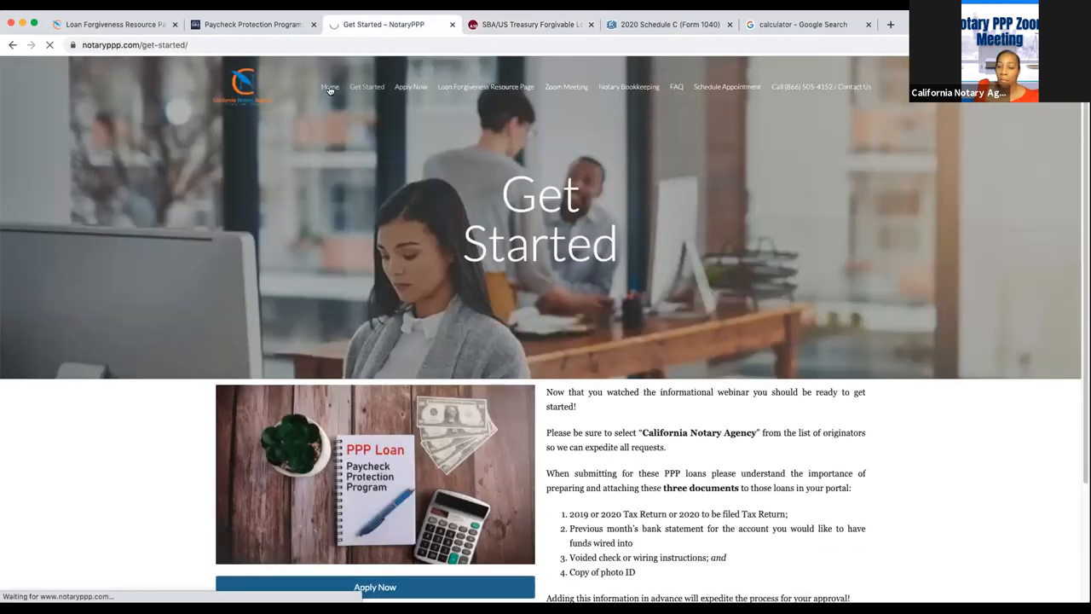
{"action": "left_click", "coordinate": [331, 86]}
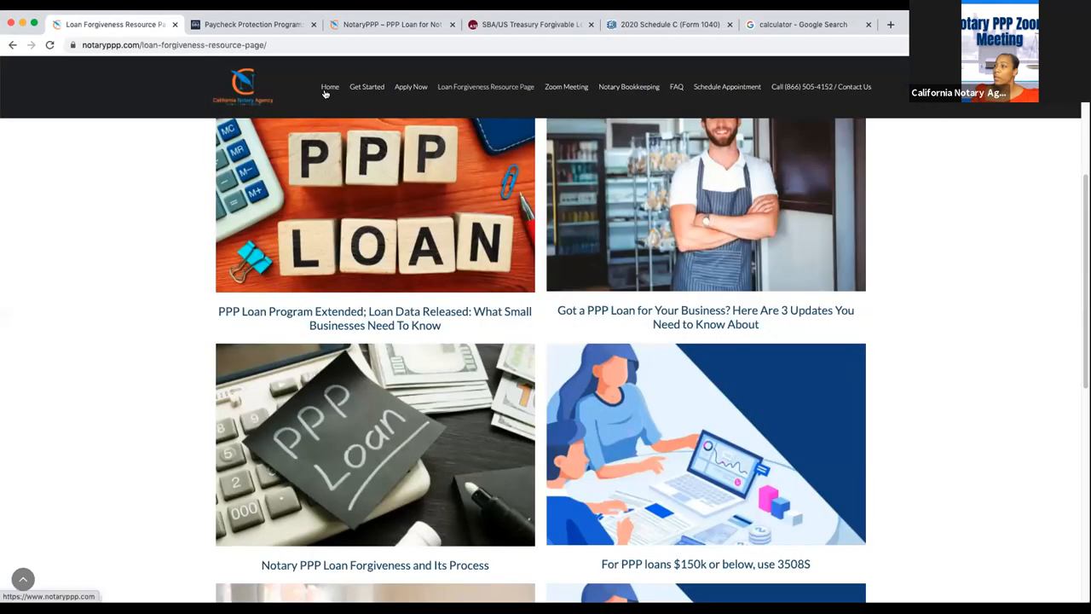
{"action": "left_click", "coordinate": [331, 85]}
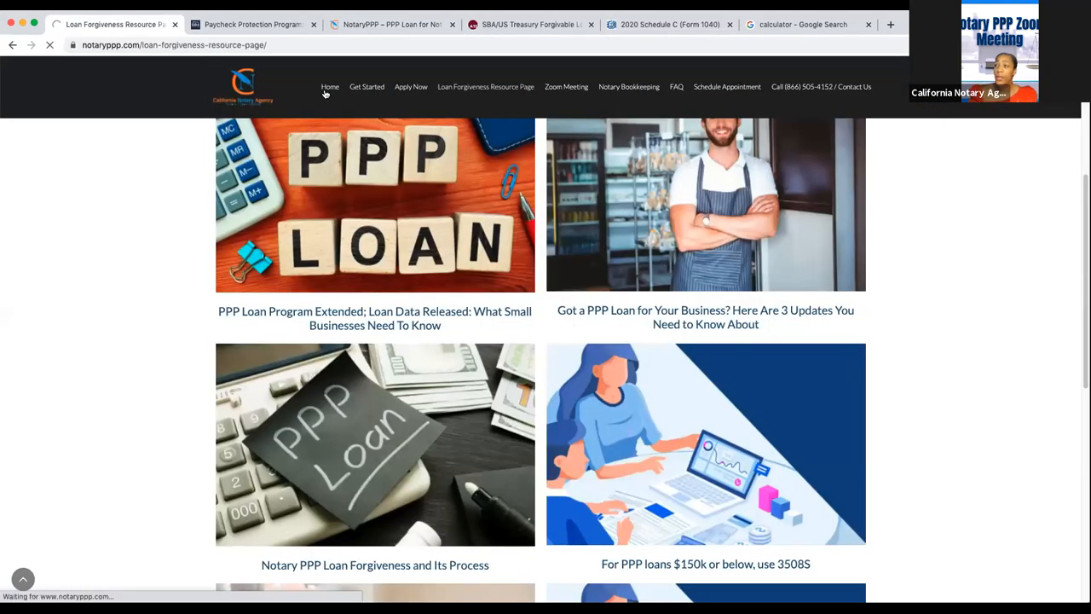
{"action": "left_click", "coordinate": [331, 85]}
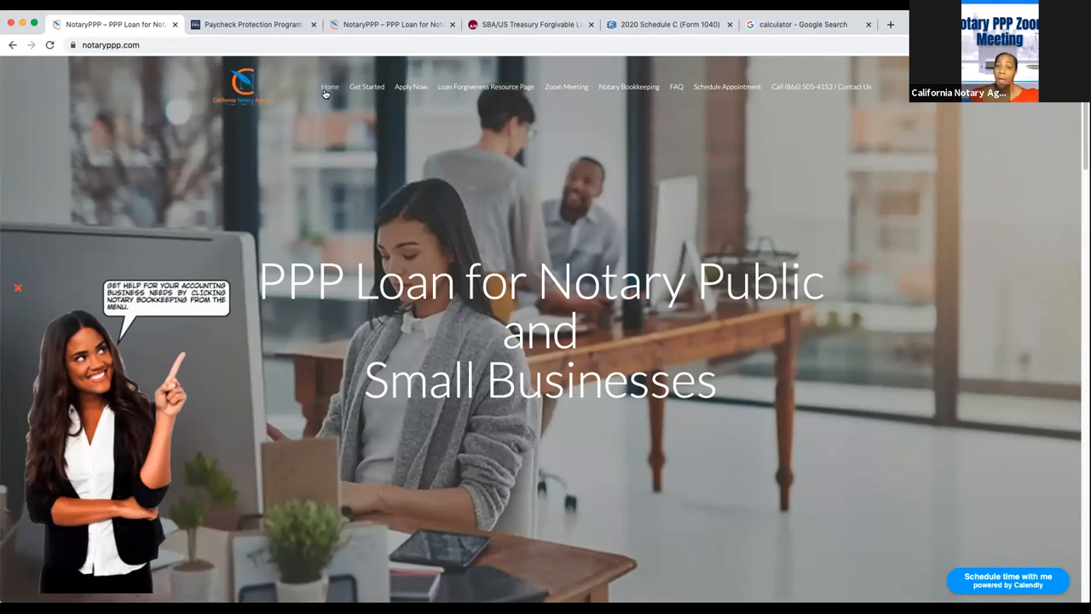
{"action": "mouse_move", "coordinate": [569, 102]}
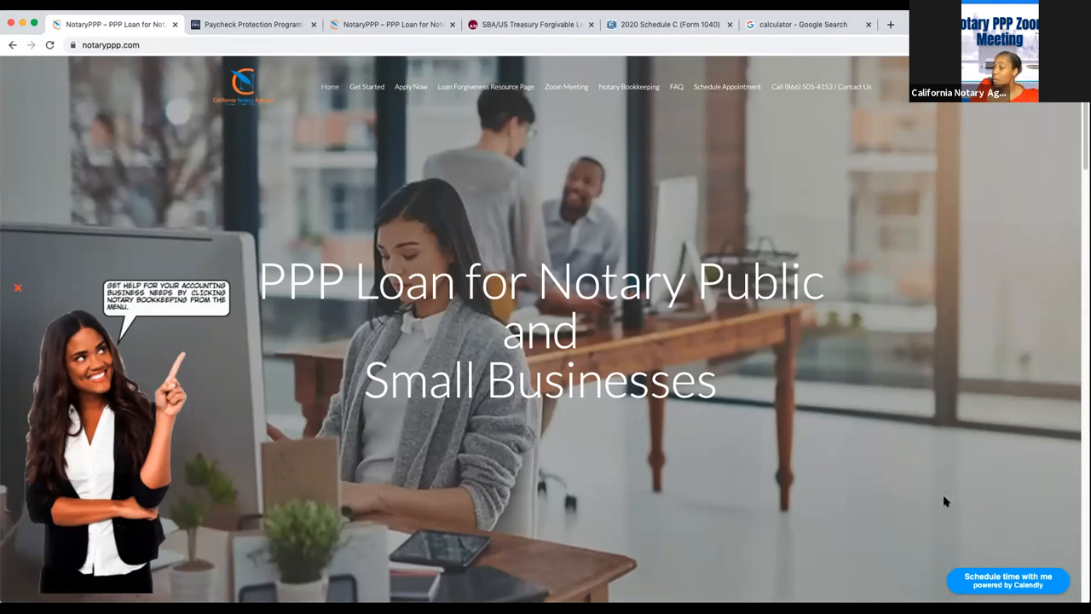
{"action": "mouse_move", "coordinate": [979, 595]}
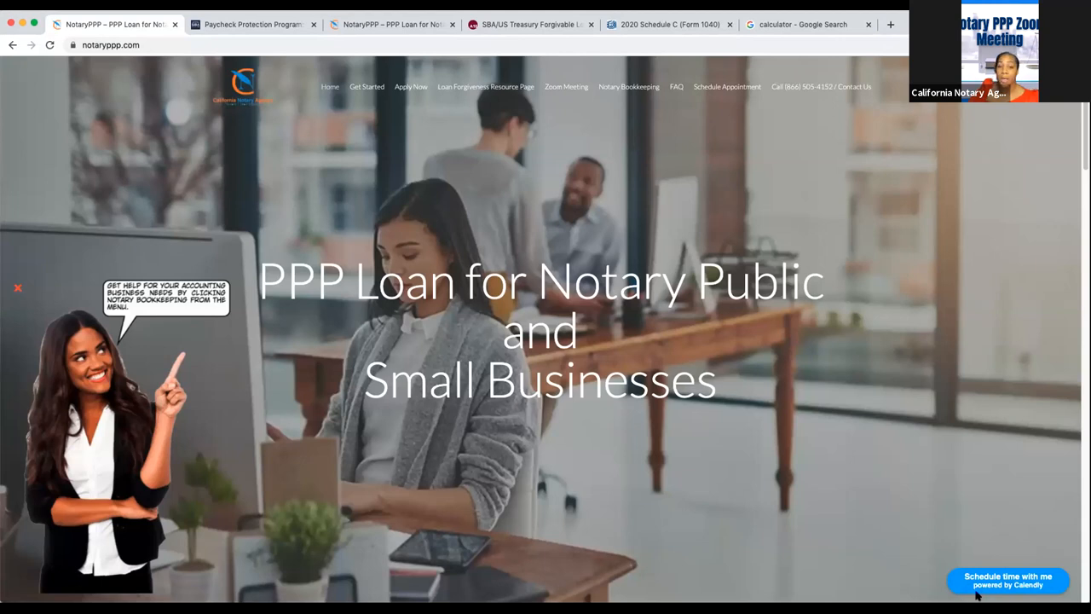
{"action": "mouse_move", "coordinate": [873, 160]}
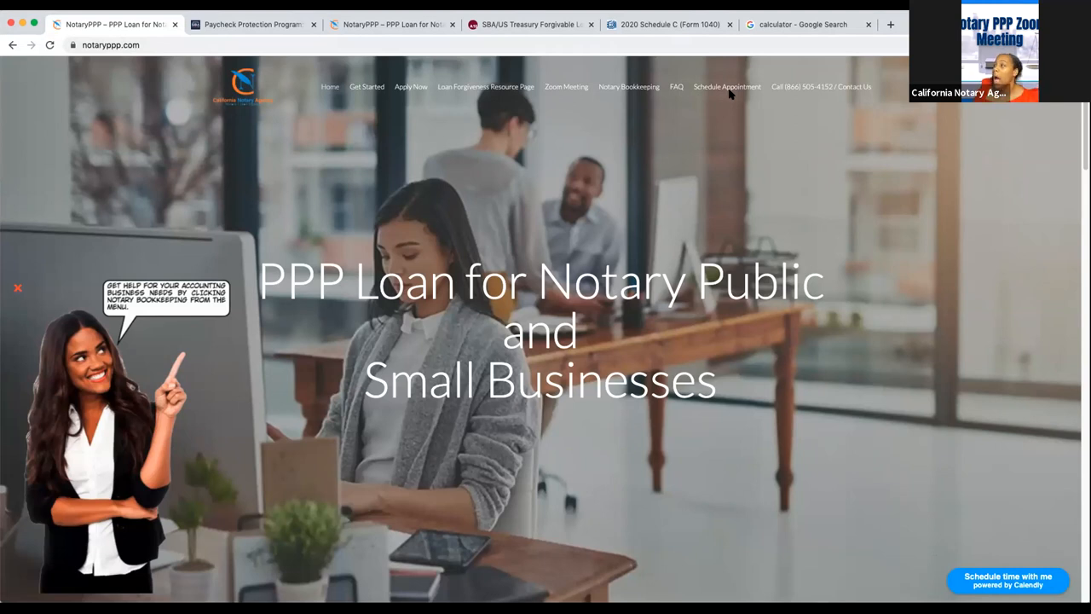
{"action": "mouse_move", "coordinate": [866, 90]}
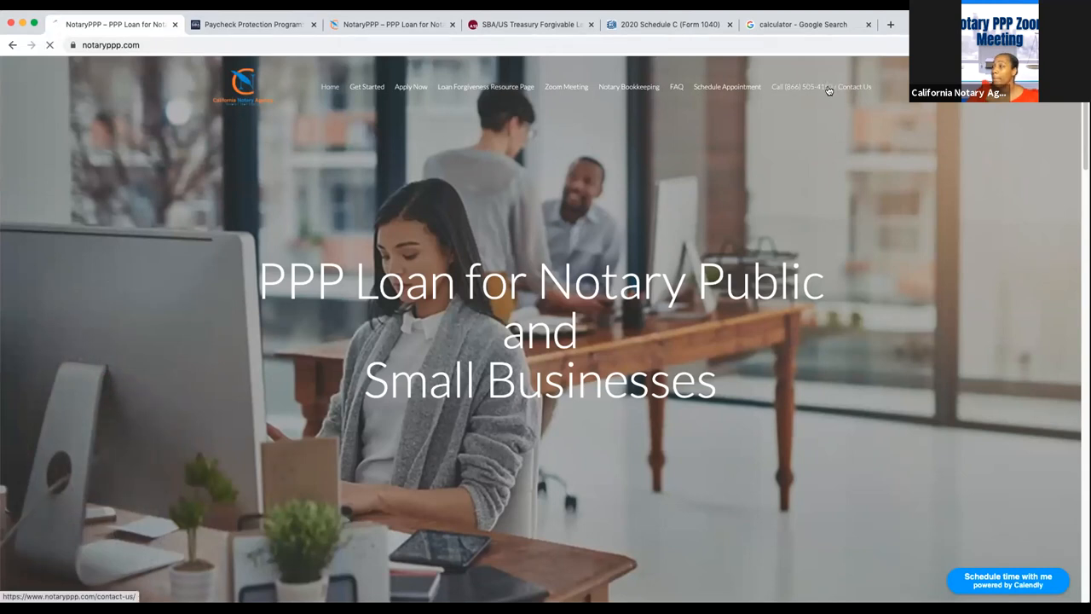
{"action": "scroll", "scroll_direction": "down", "scroll_amount": 3}
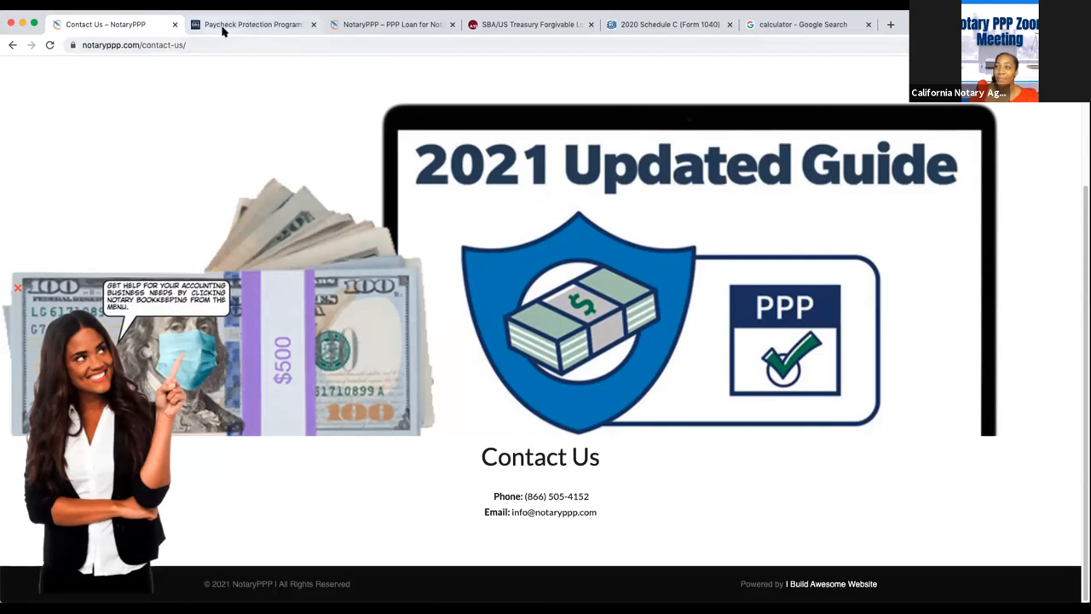
{"action": "left_click", "coordinate": [253, 24]}
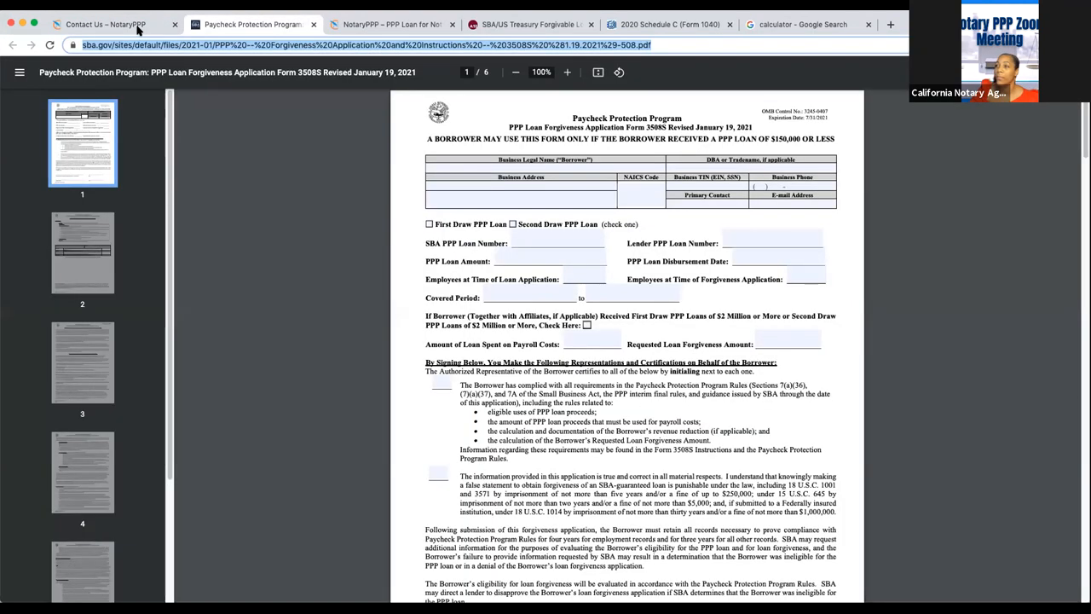
{"action": "left_click", "coordinate": [105, 24]}
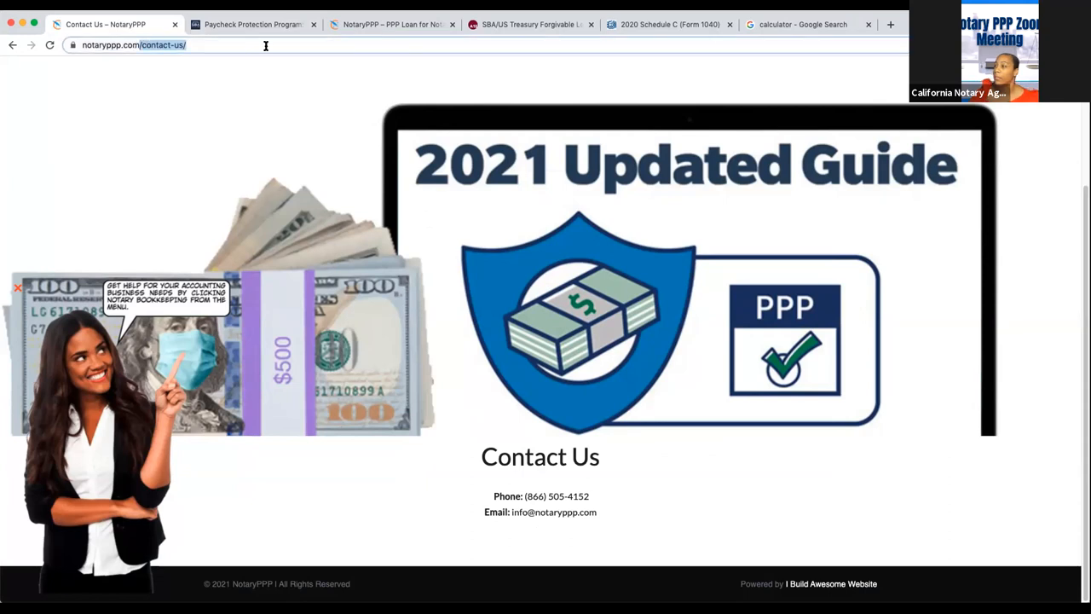